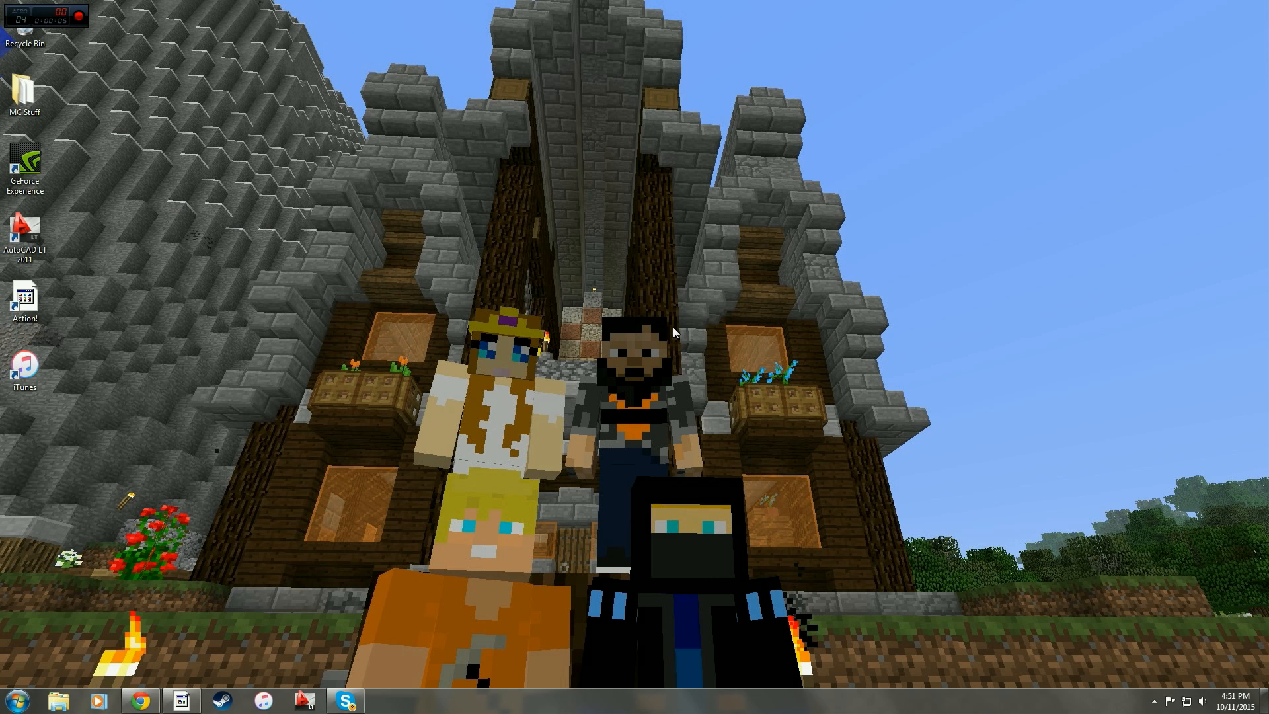
mouse_move(591, 278)
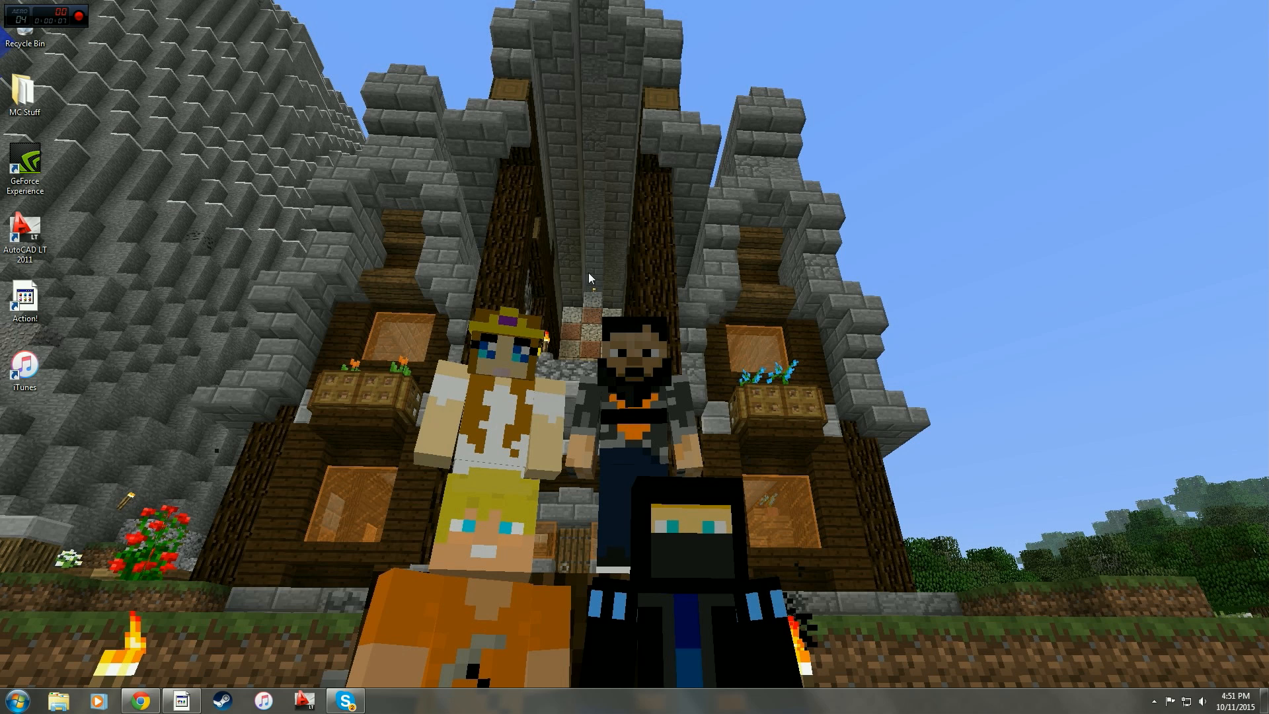
mouse_move(601, 281)
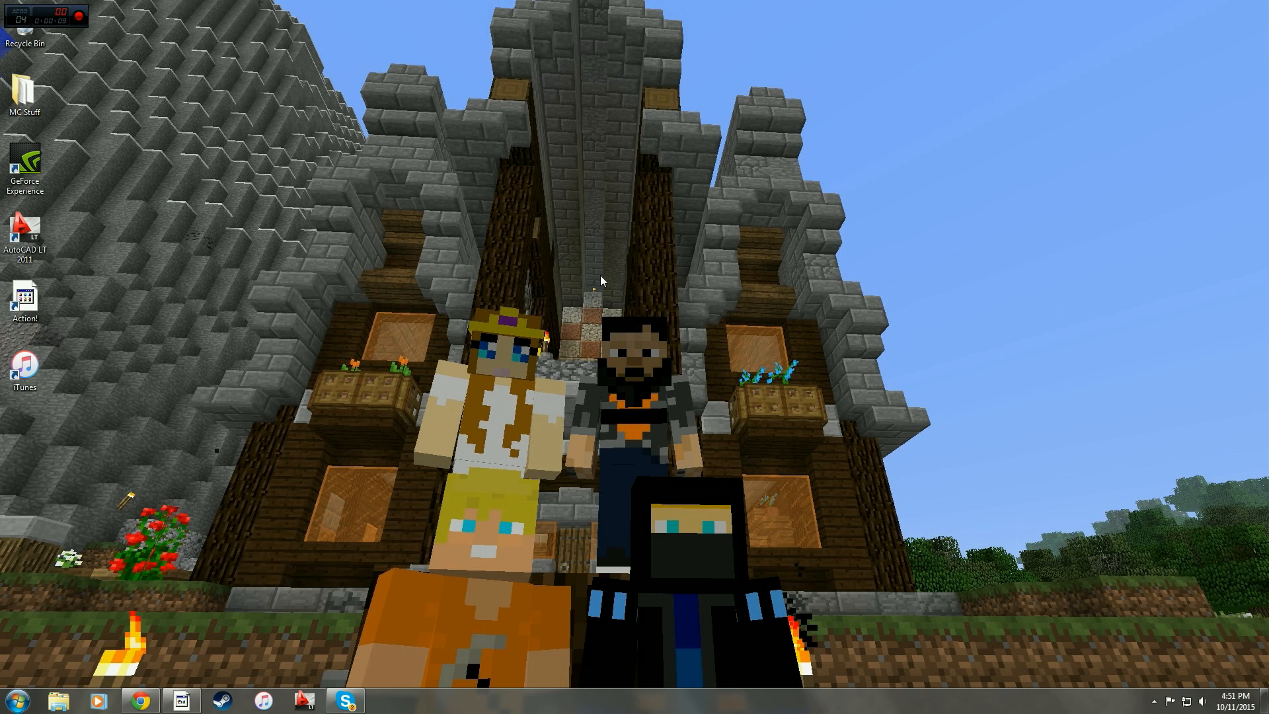
mouse_move(594, 303)
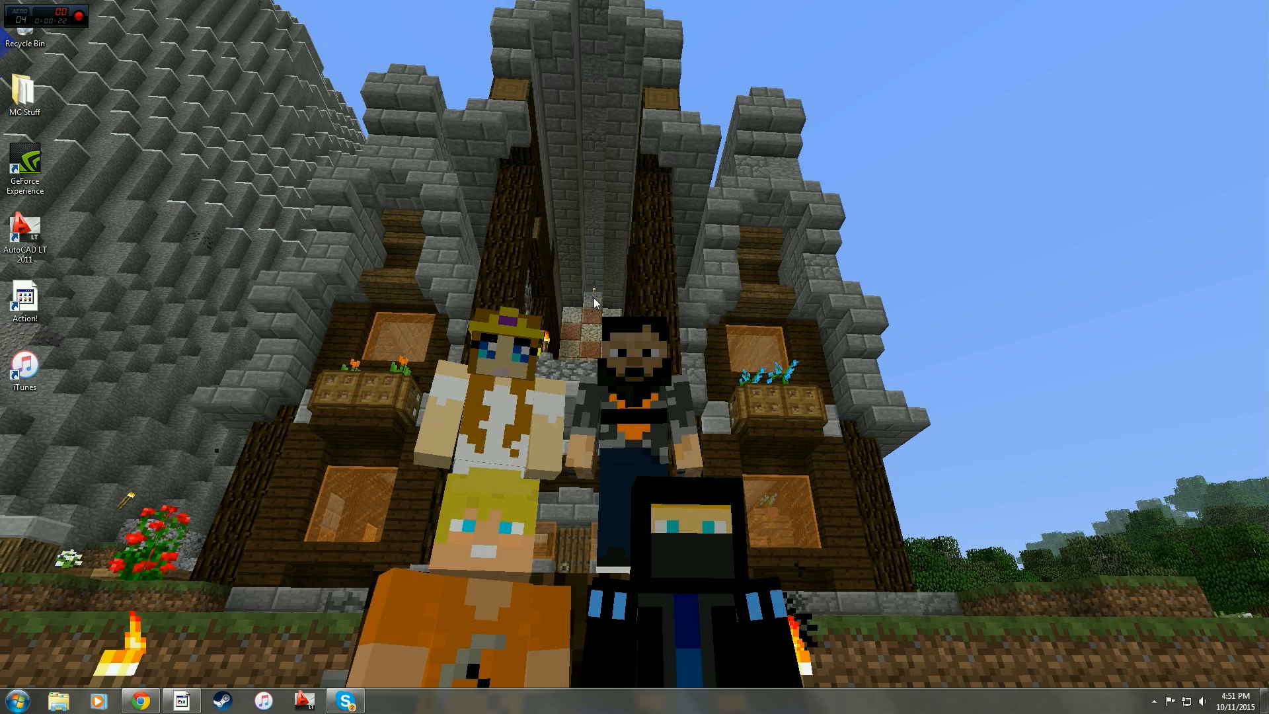
mouse_move(240, 569)
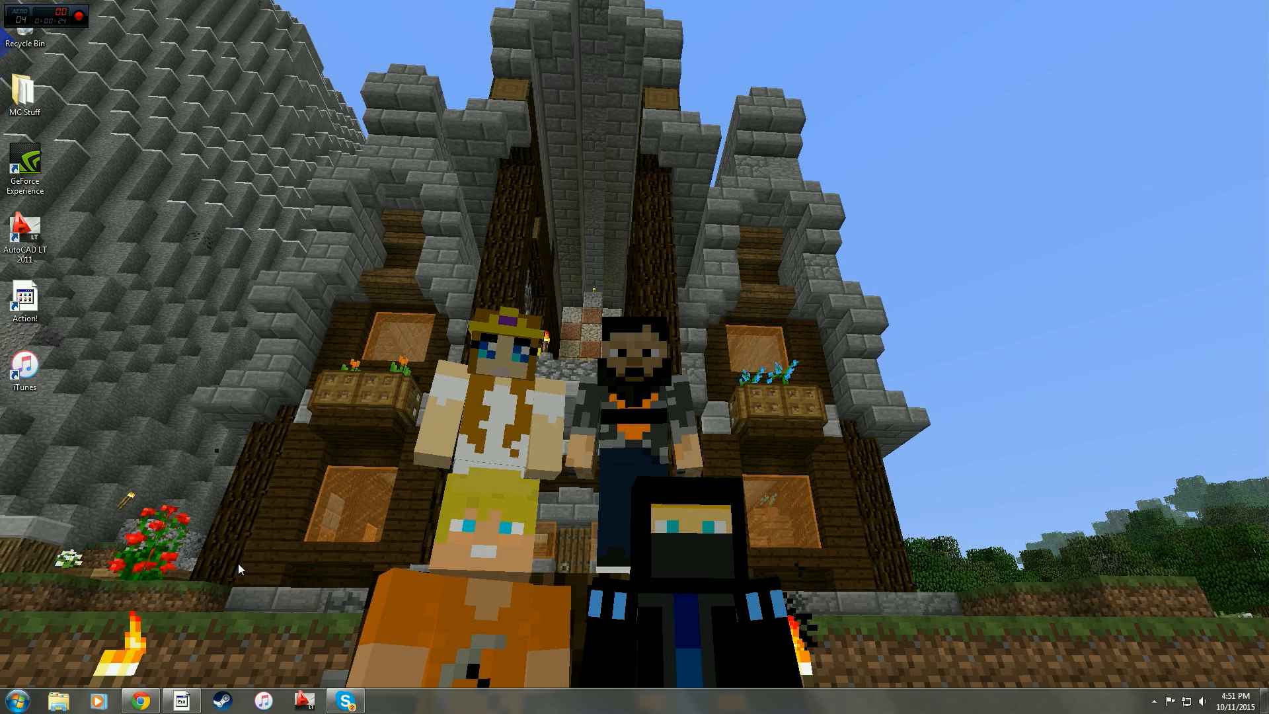
Download the stable FTB_Launcher.exe from the Feed The Beast website in Chrome.
left_click(139, 700)
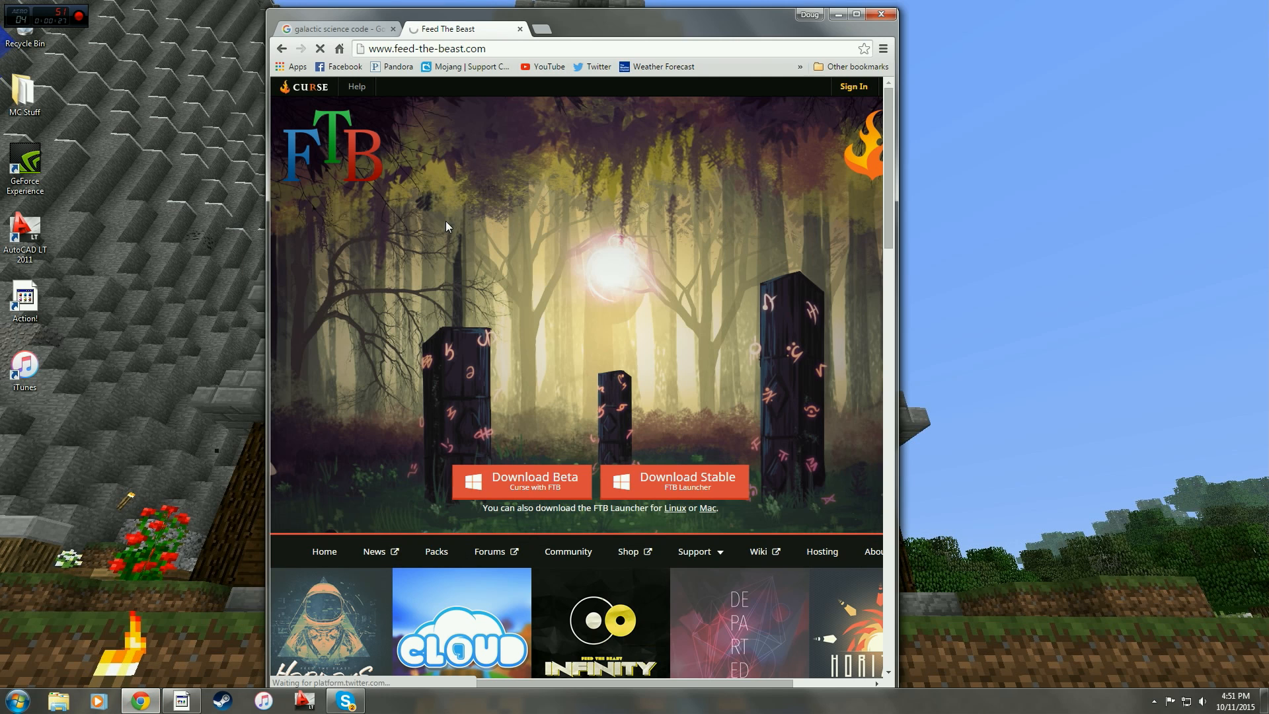
mouse_move(531, 296)
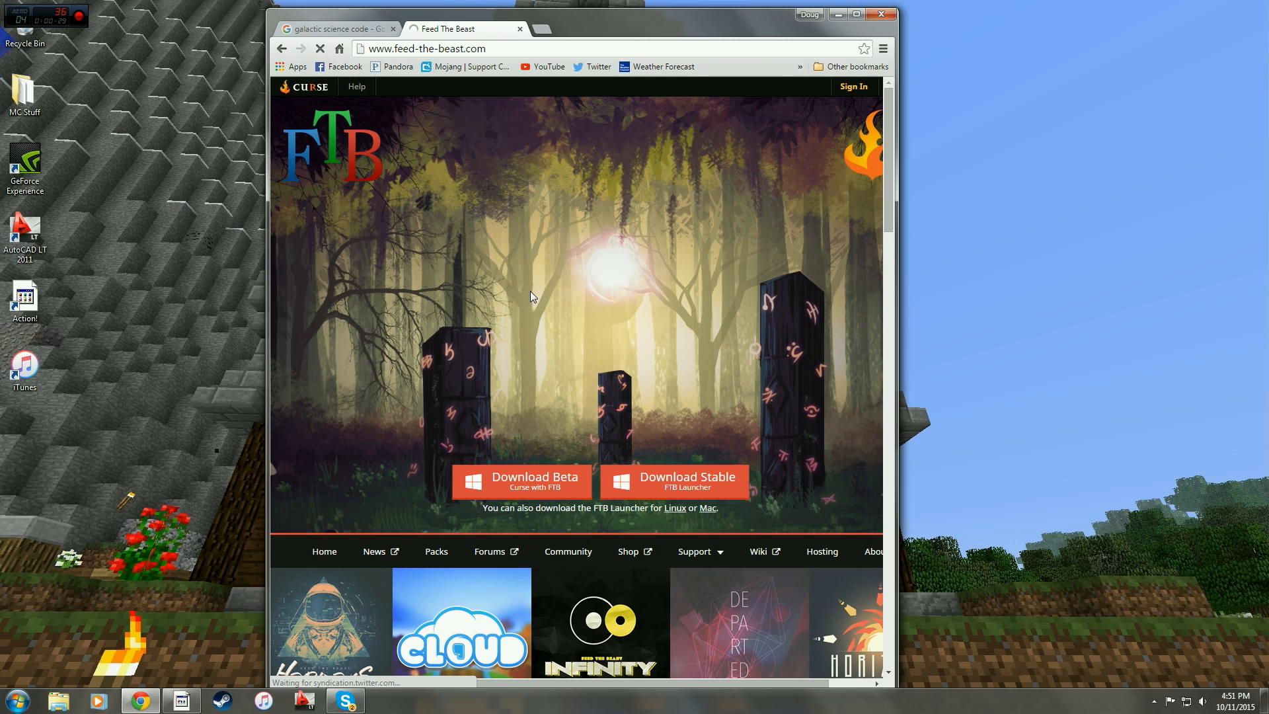
mouse_move(493, 327)
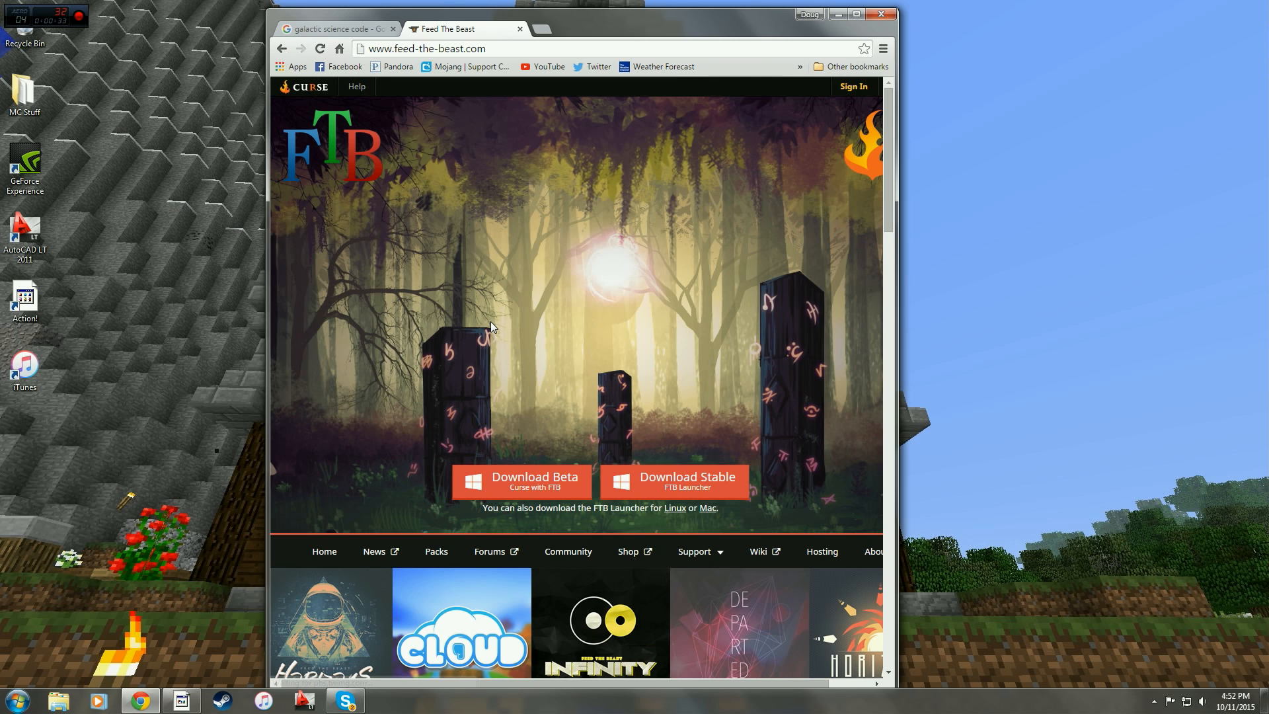
mouse_move(709, 511)
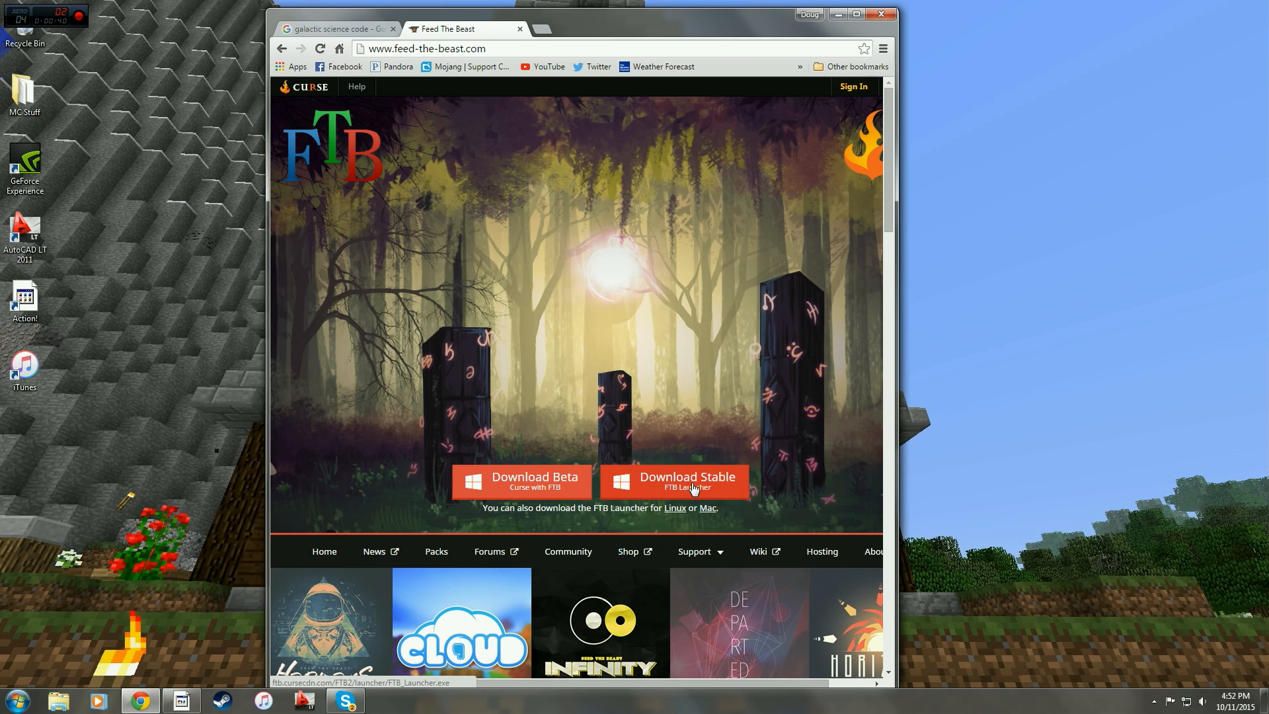
mouse_move(666, 476)
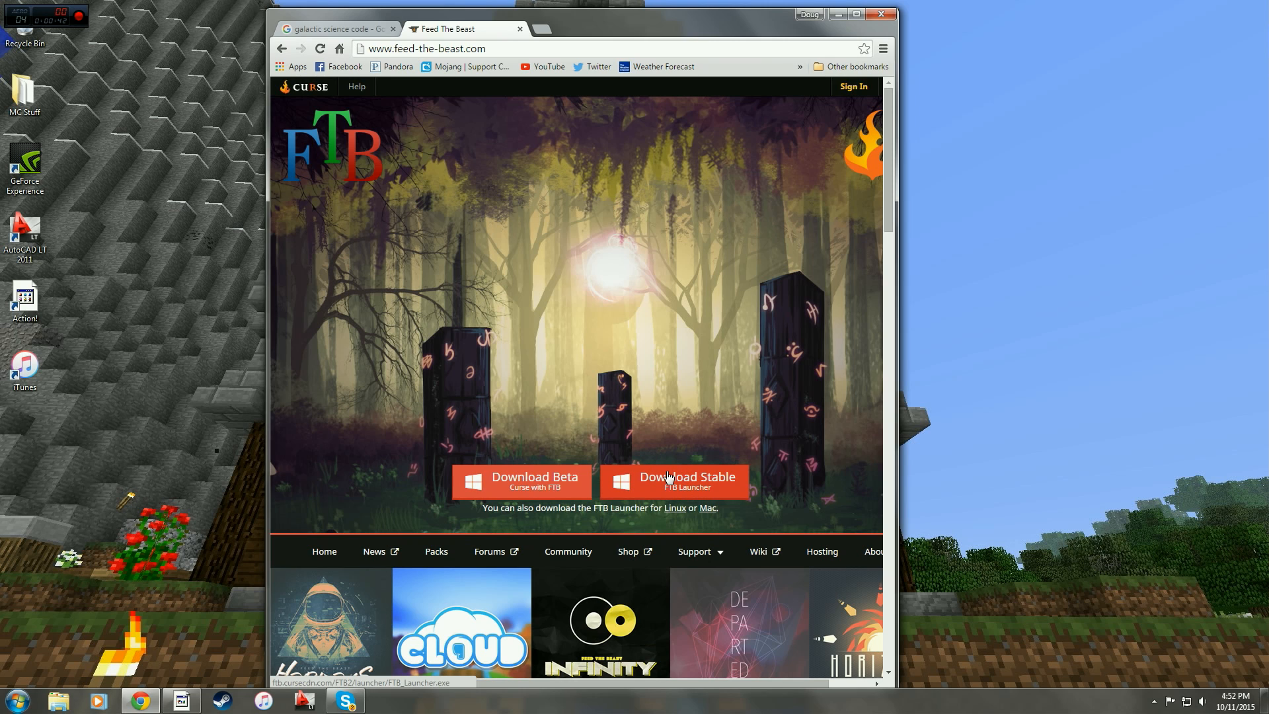
left_click(672, 480)
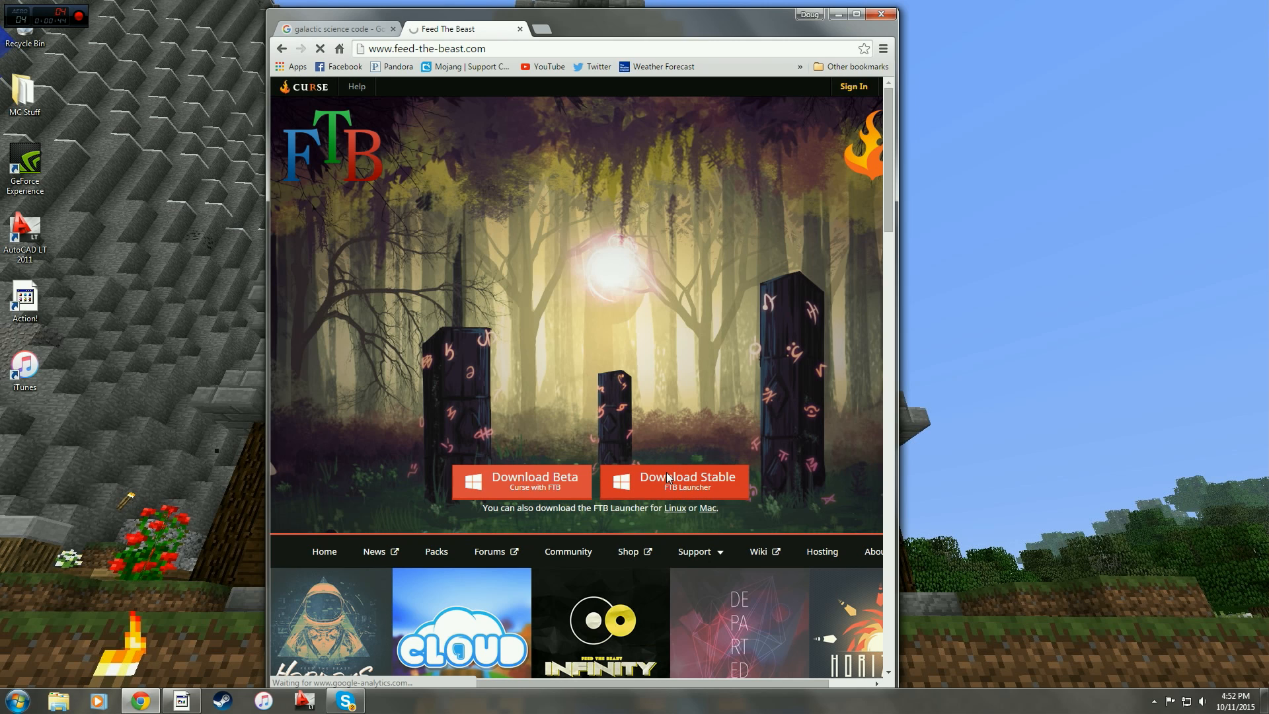
left_click(674, 481)
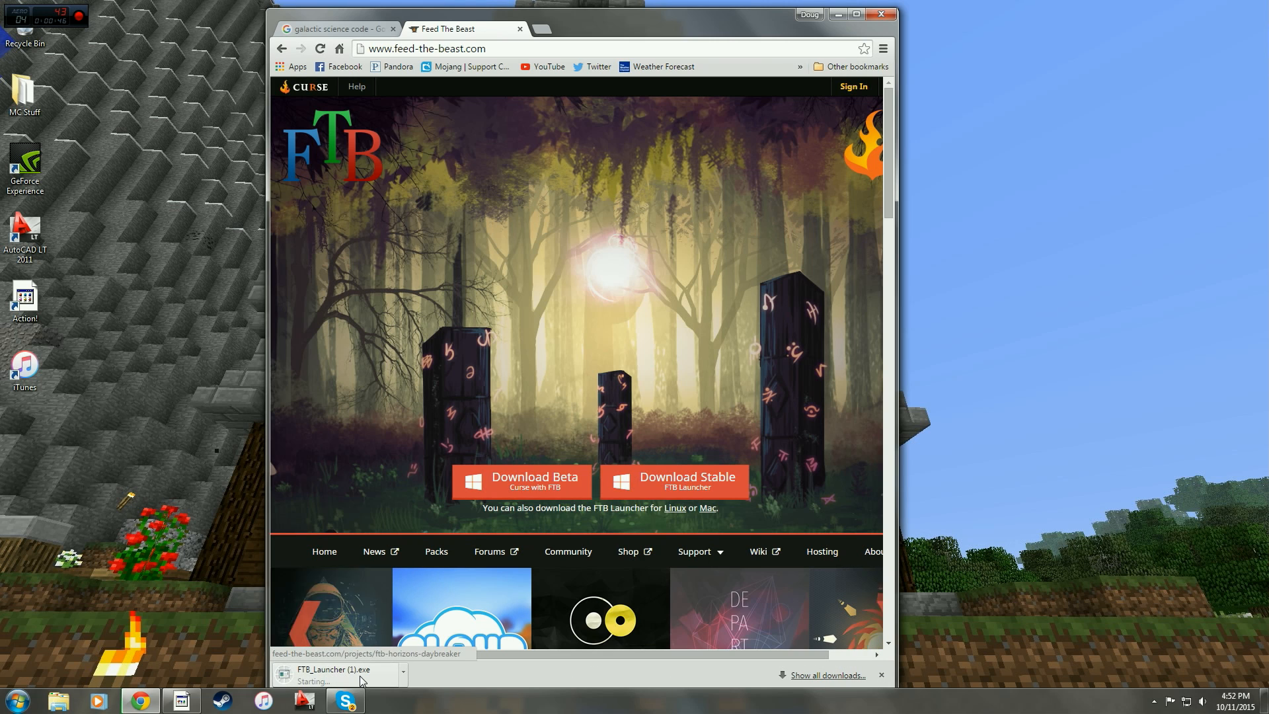
mouse_move(356, 680)
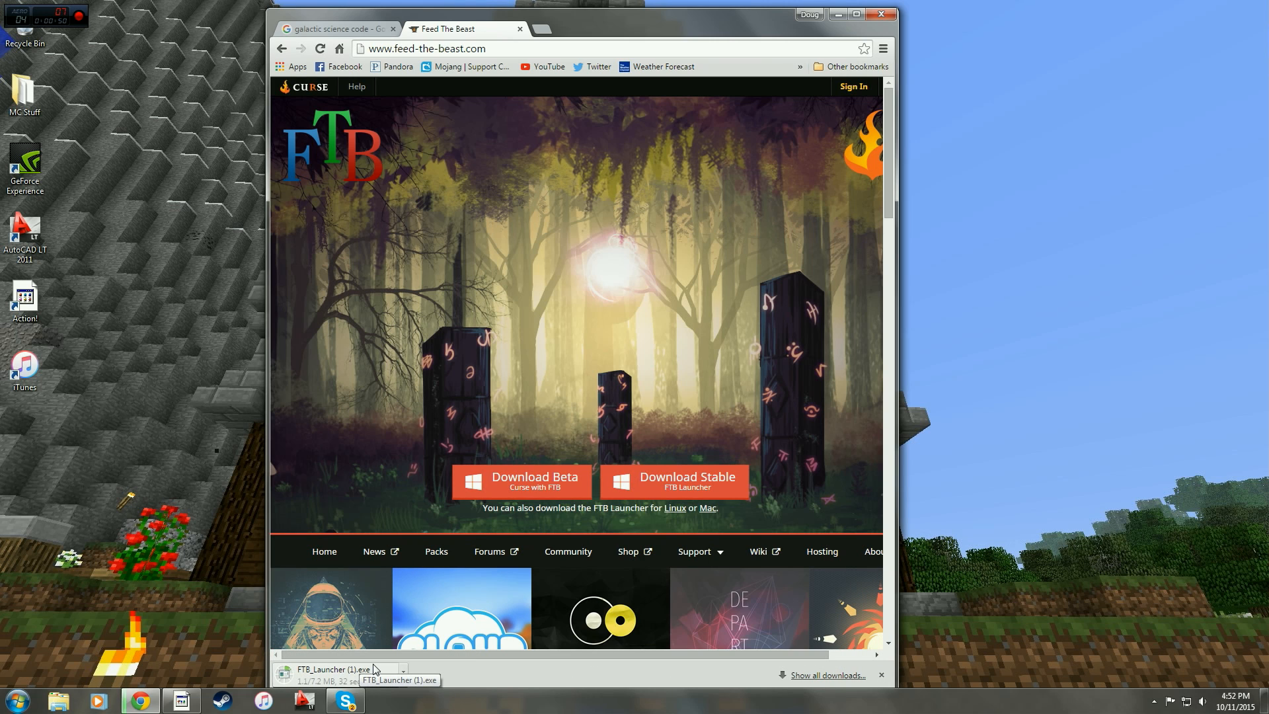
mouse_move(166, 184)
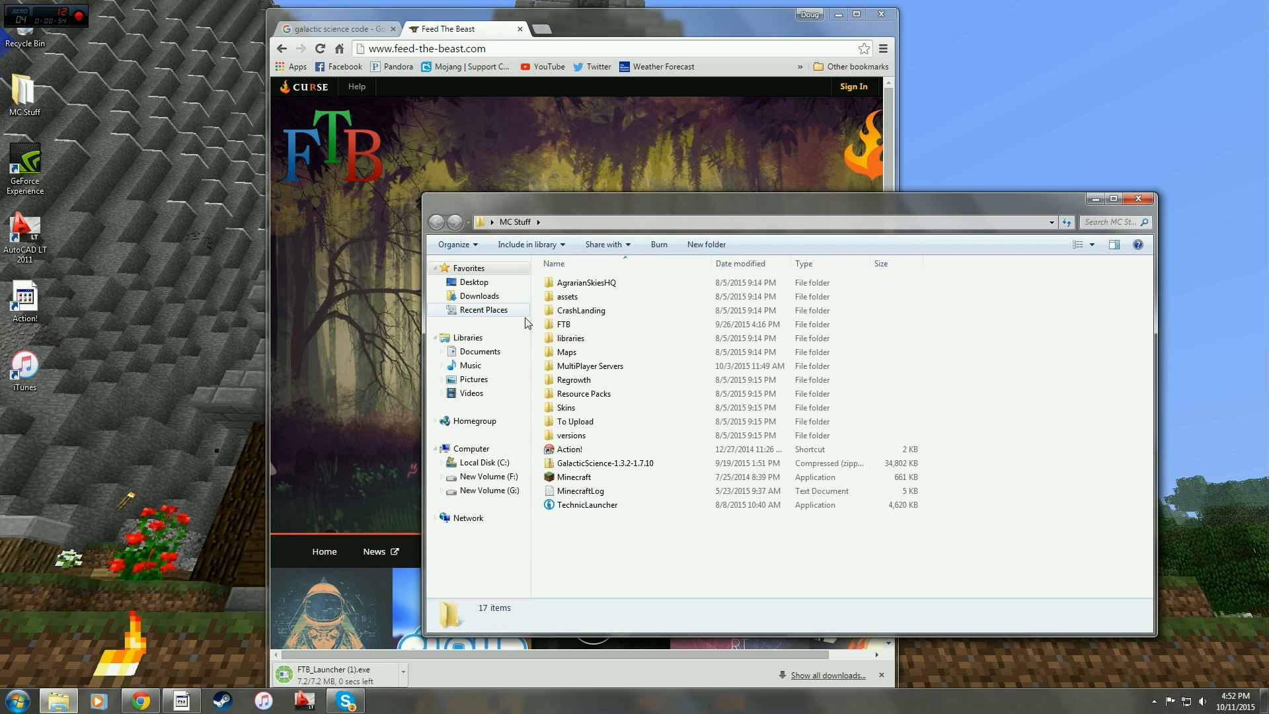
Run FTB_Launcher from the MC Stuff > FTB folder in Explorer.
double_click(563, 324)
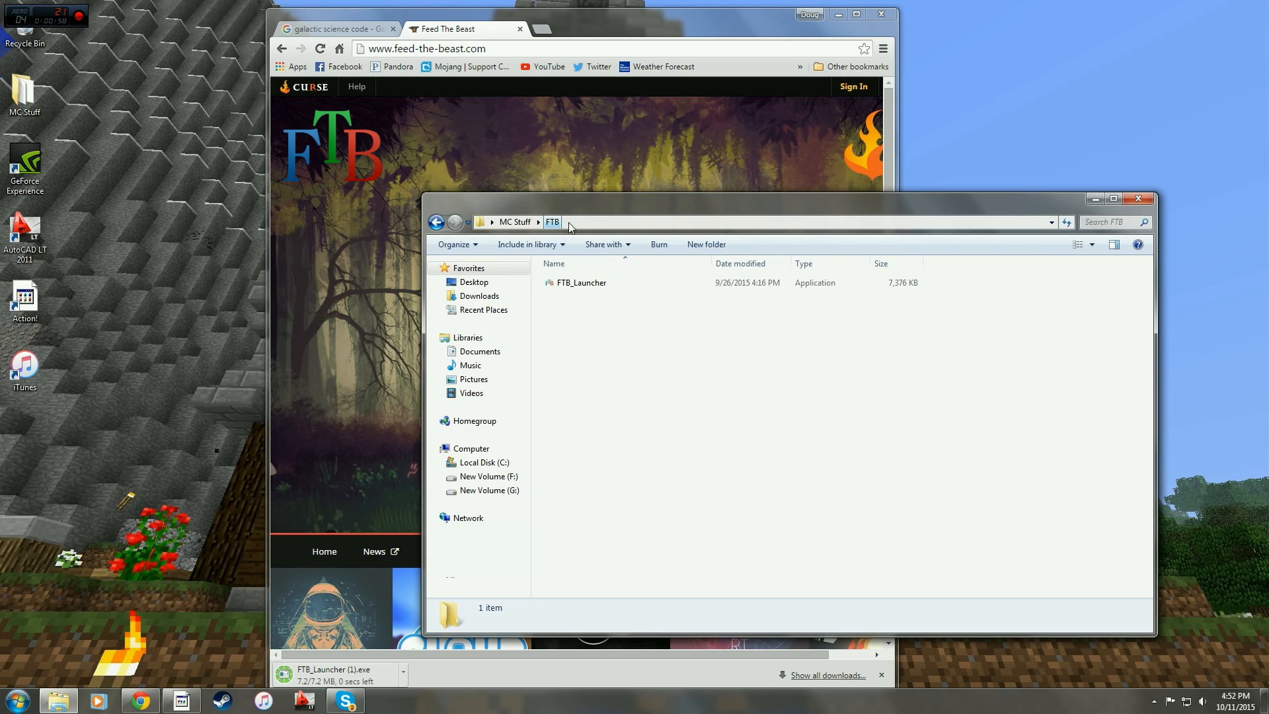
mouse_move(553, 232)
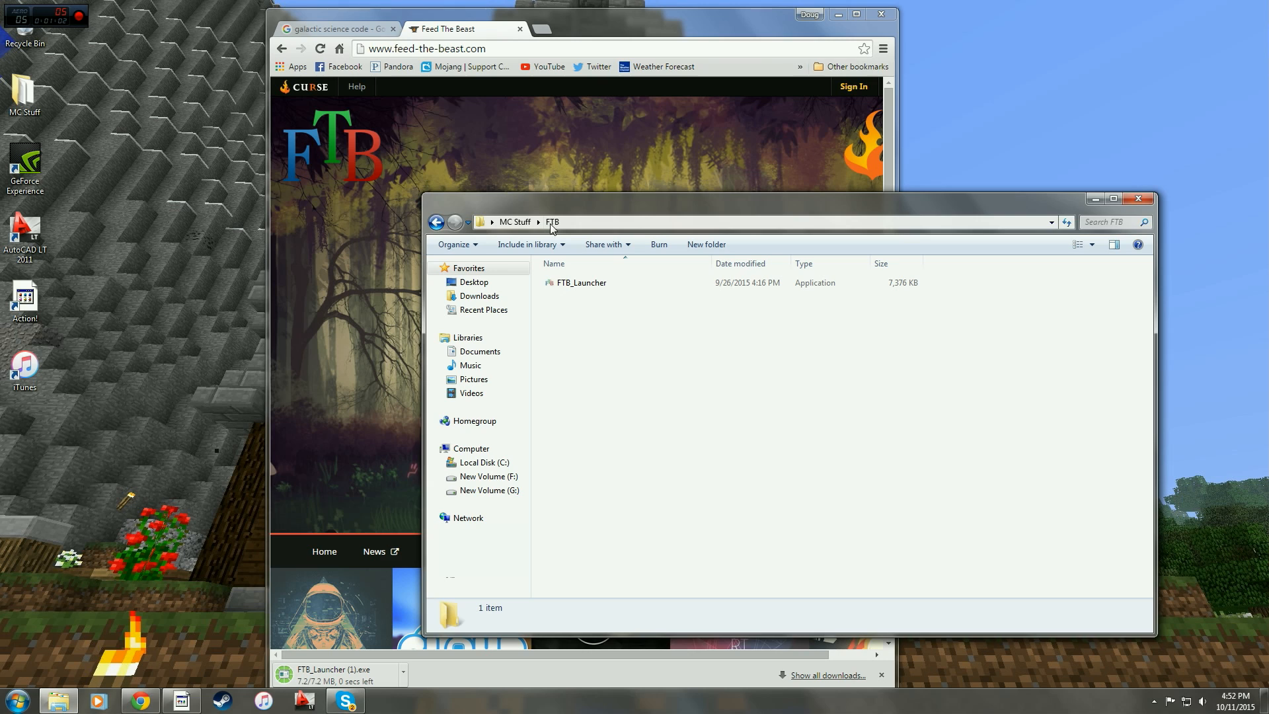
mouse_move(580, 344)
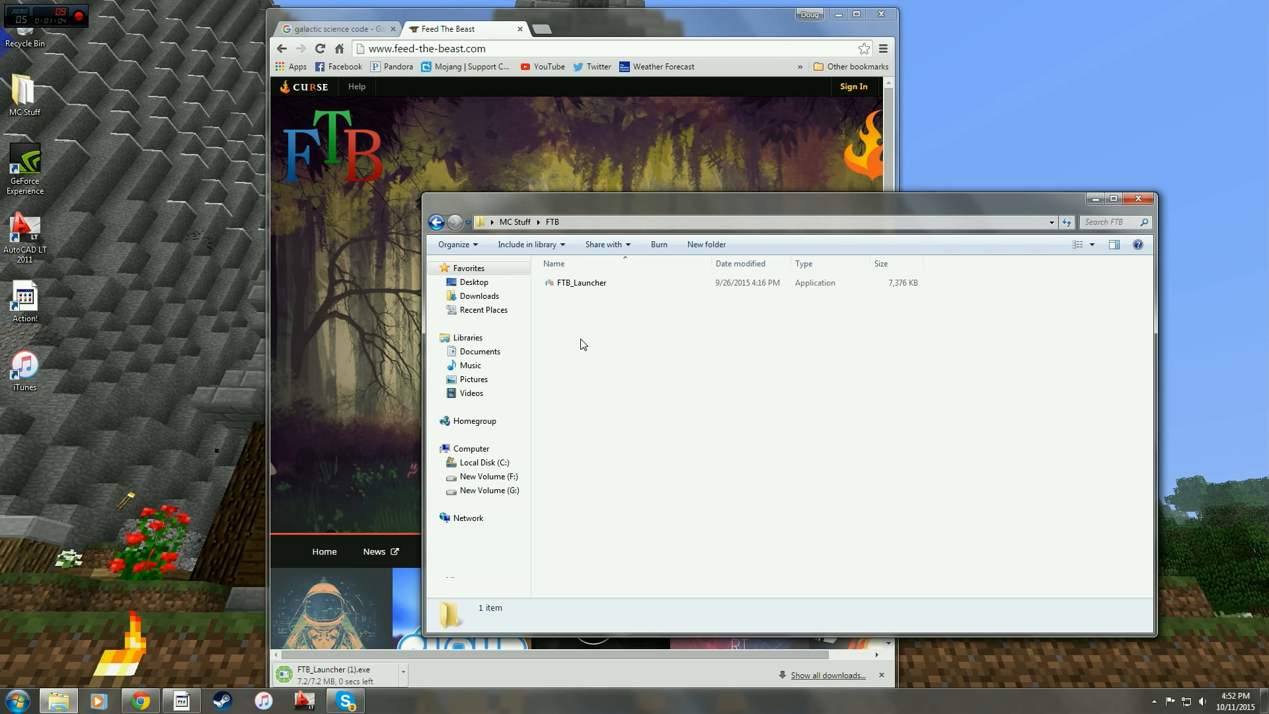
left_click(581, 282)
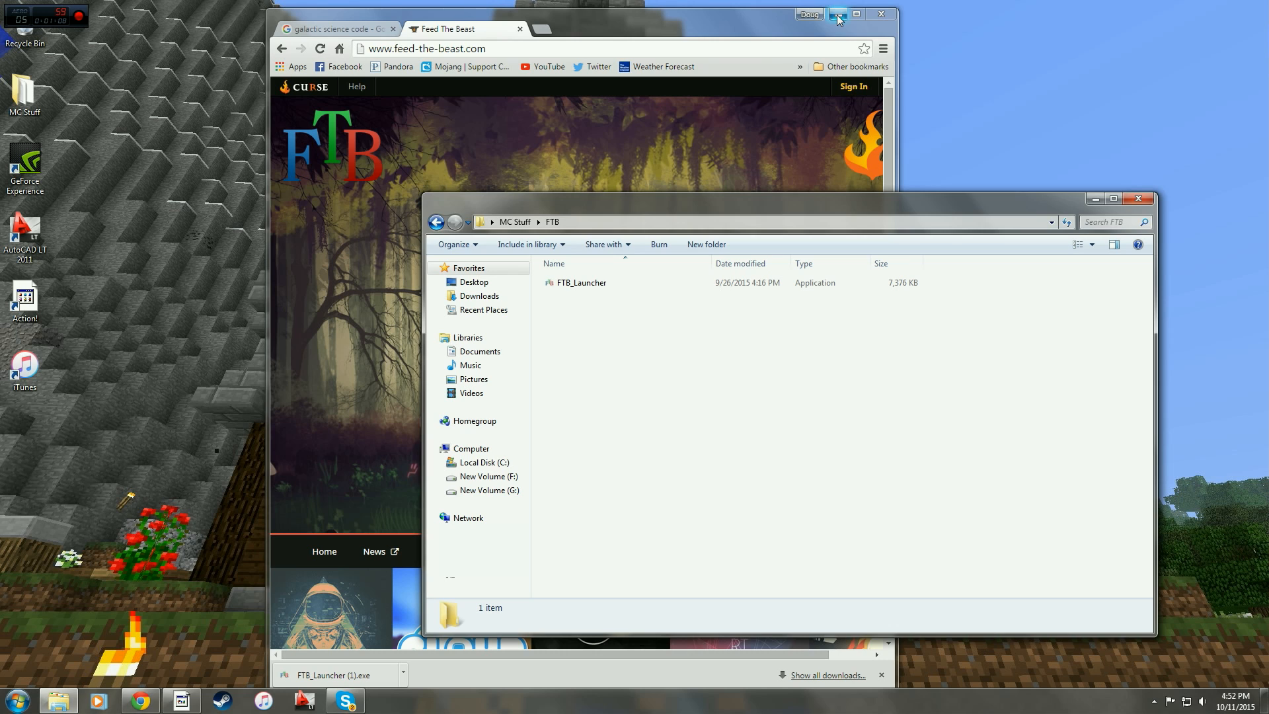
left_click(581, 282)
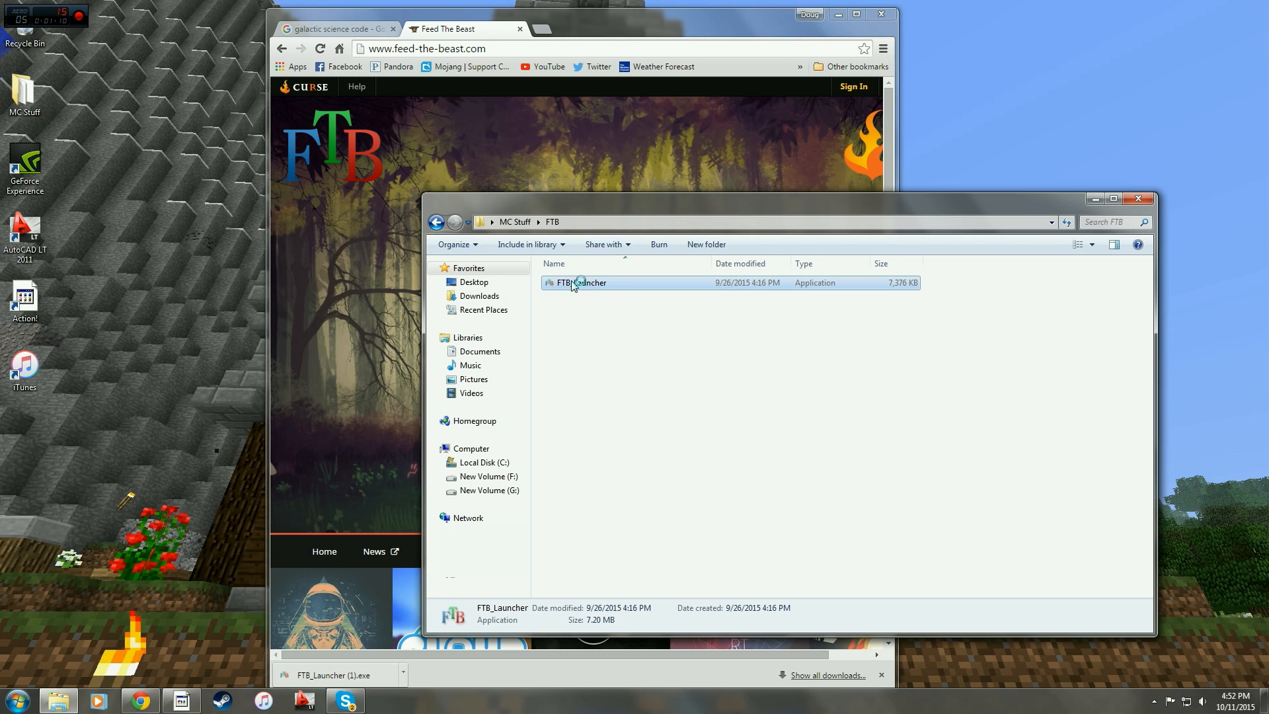
double_click(580, 282)
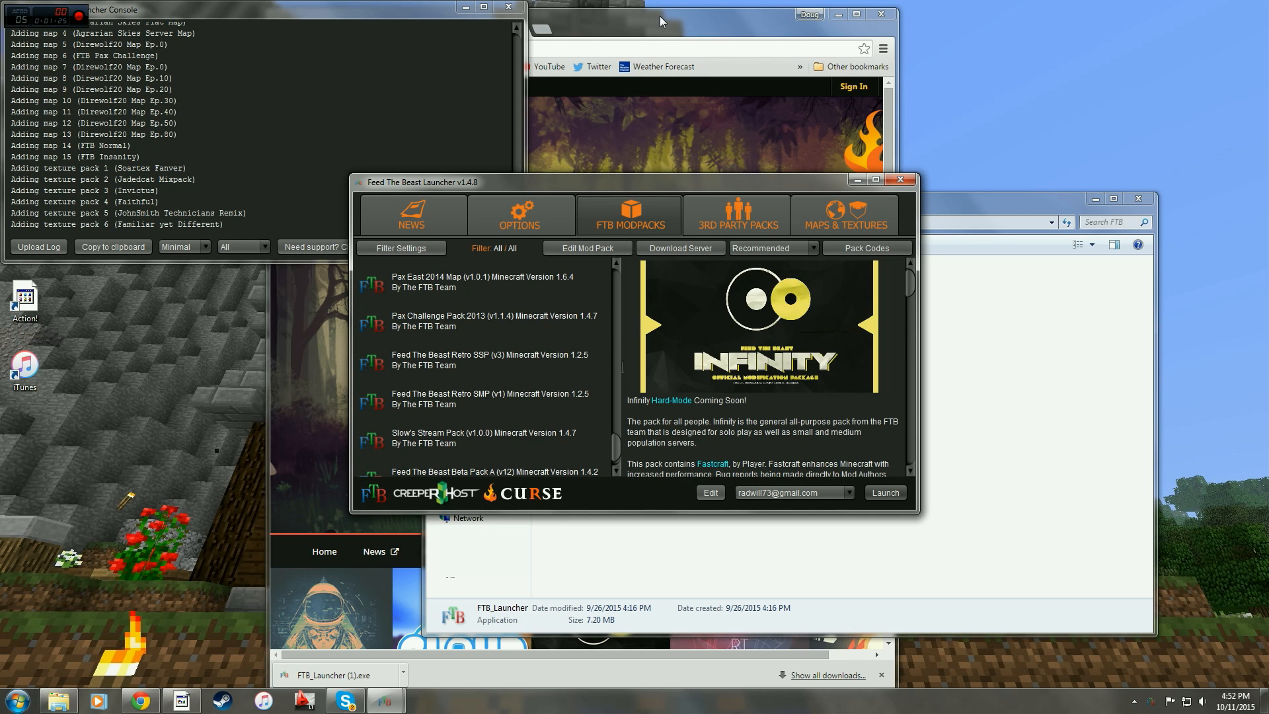
Show the 3rd Party Packs list and scroll down to Galactic Science.
left_click(735, 214)
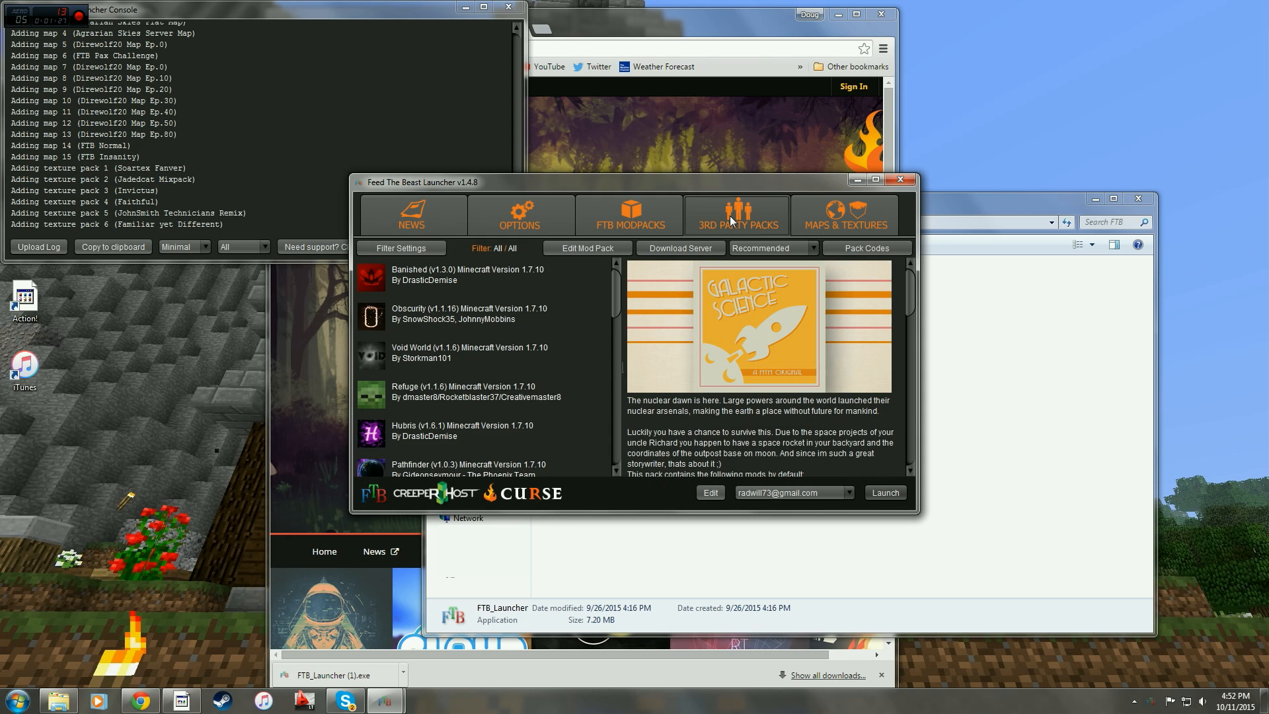
scroll("down", 3)
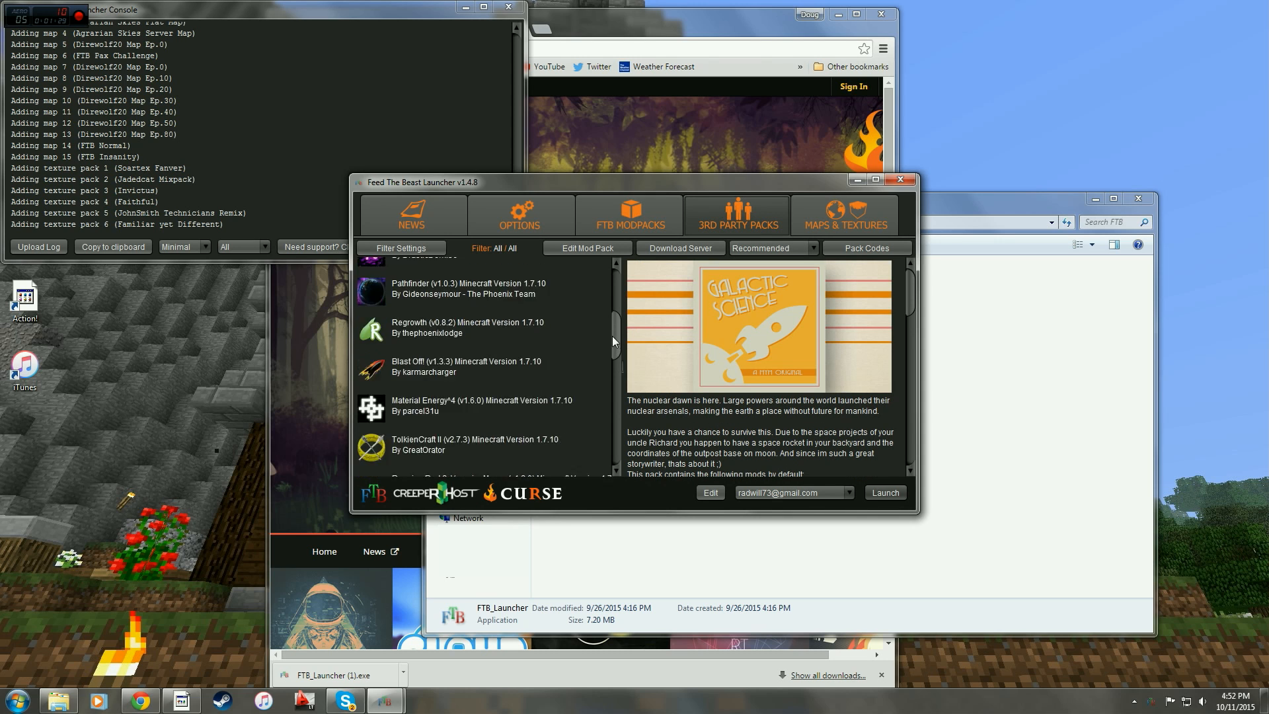
scroll("up", 3)
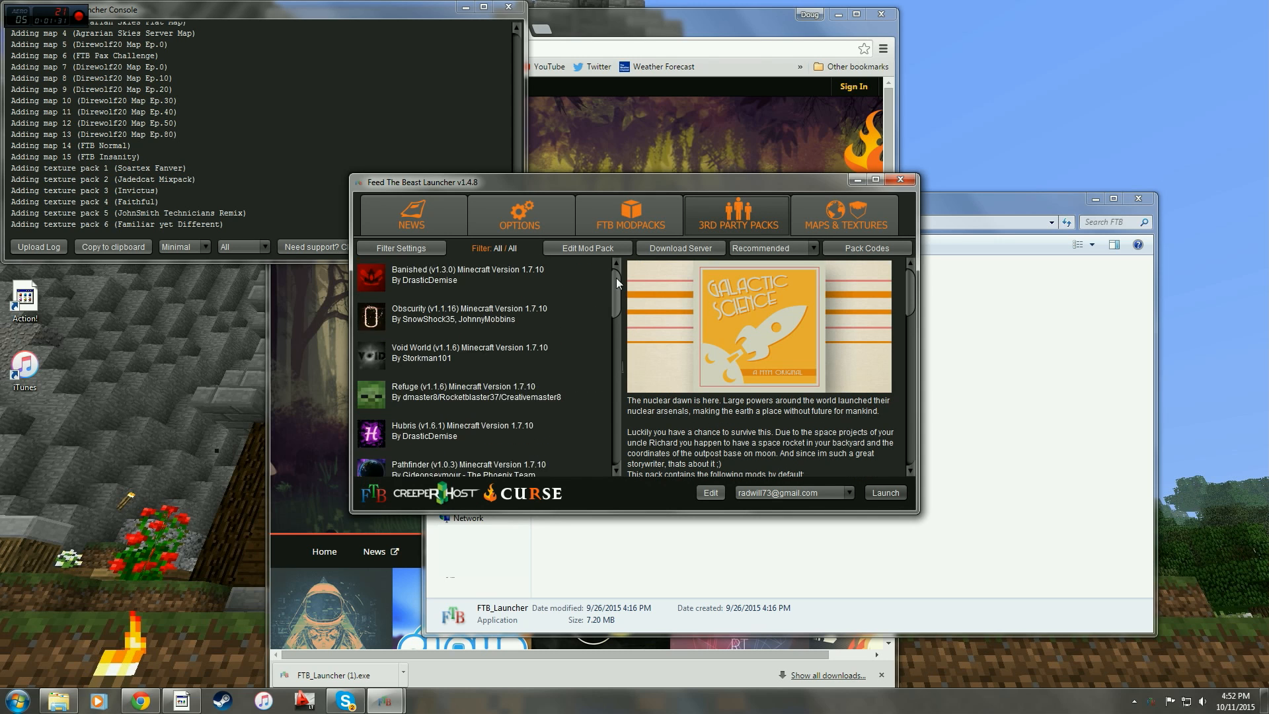
scroll("down", 3)
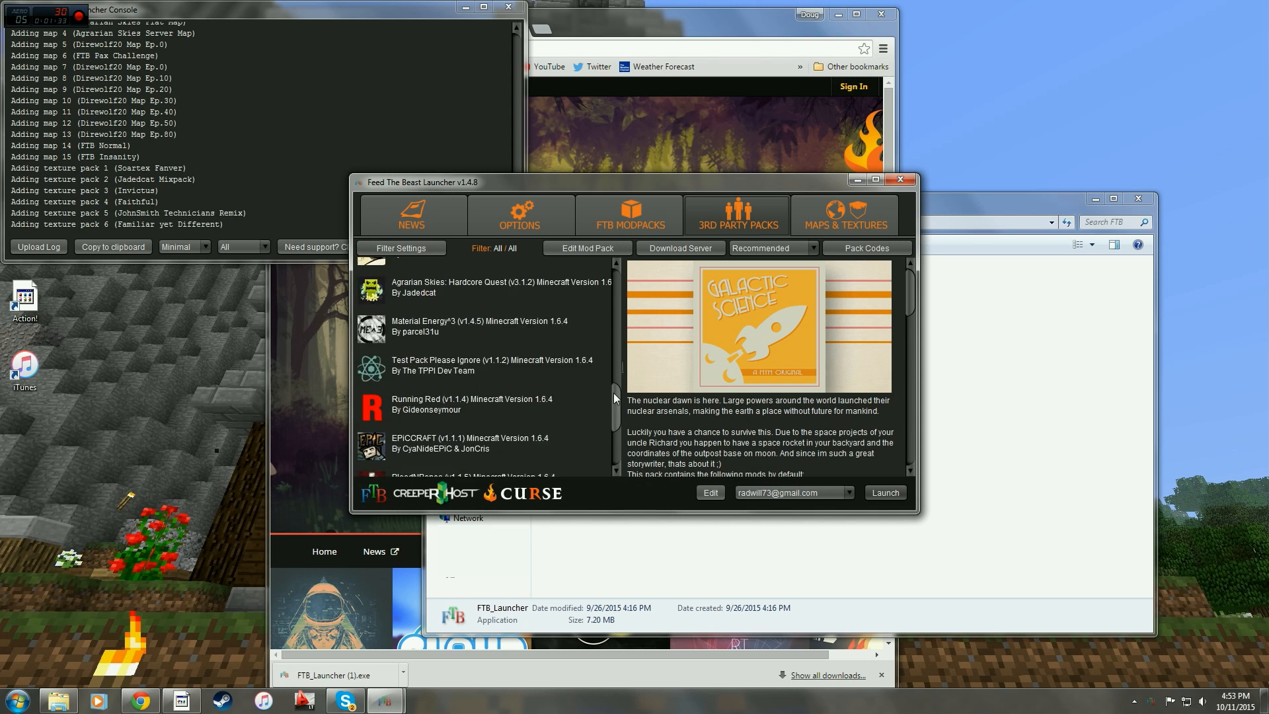
scroll("down", 3)
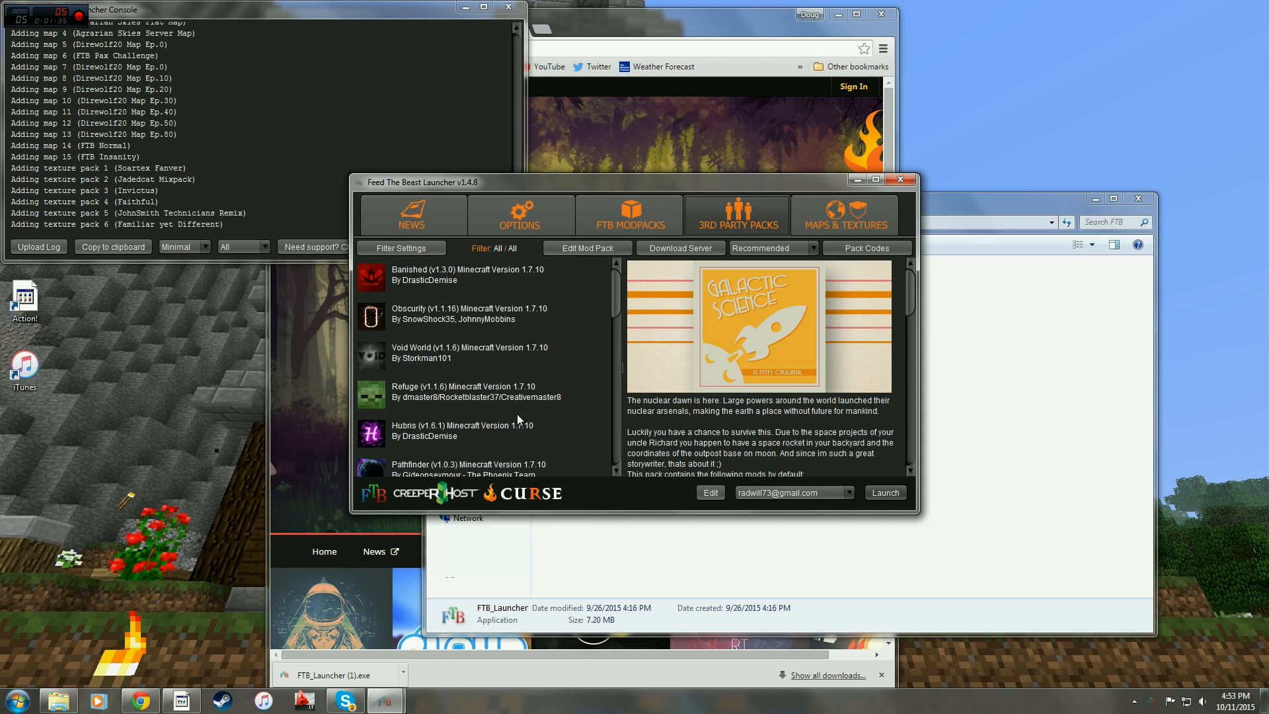
mouse_move(532, 390)
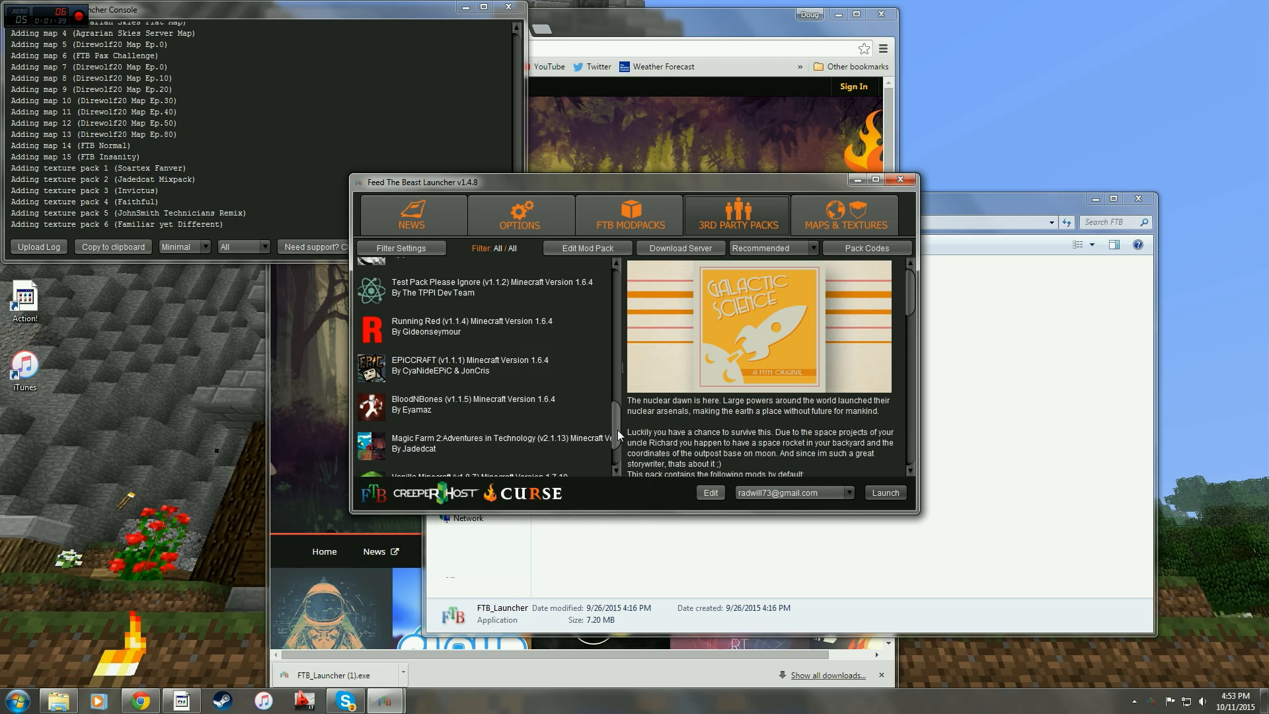
scroll("down", 3)
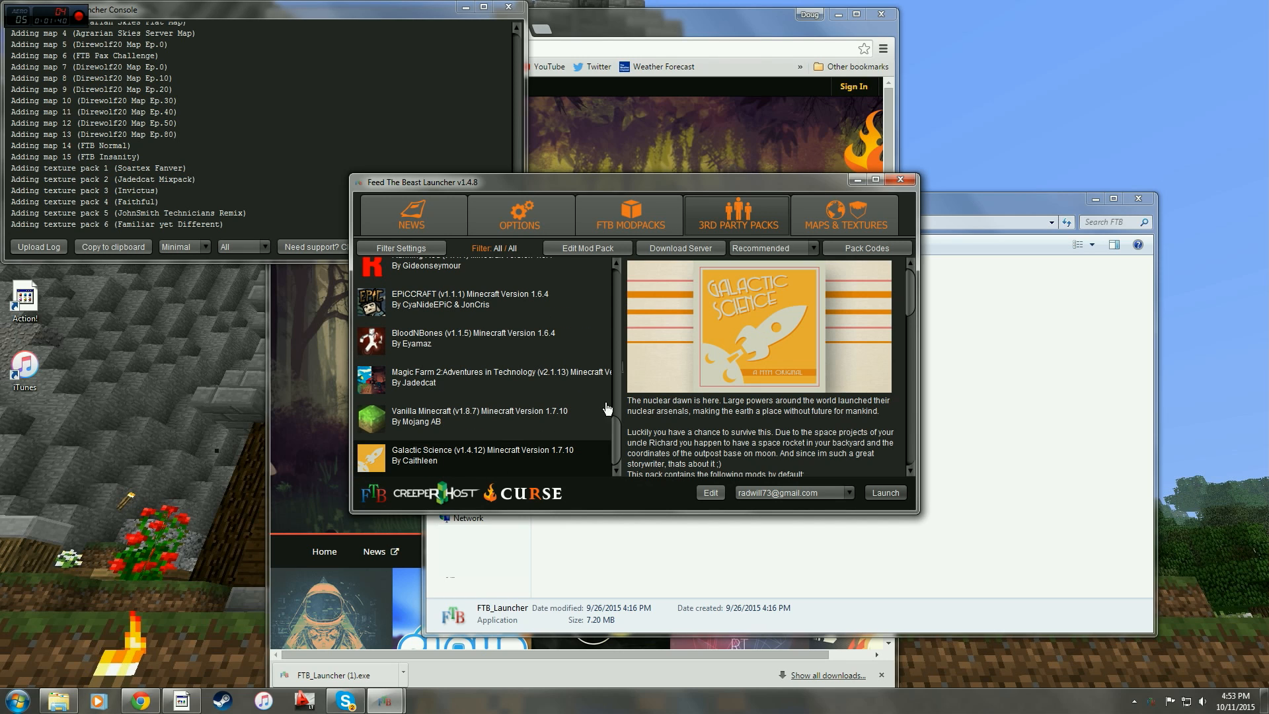
mouse_move(510, 461)
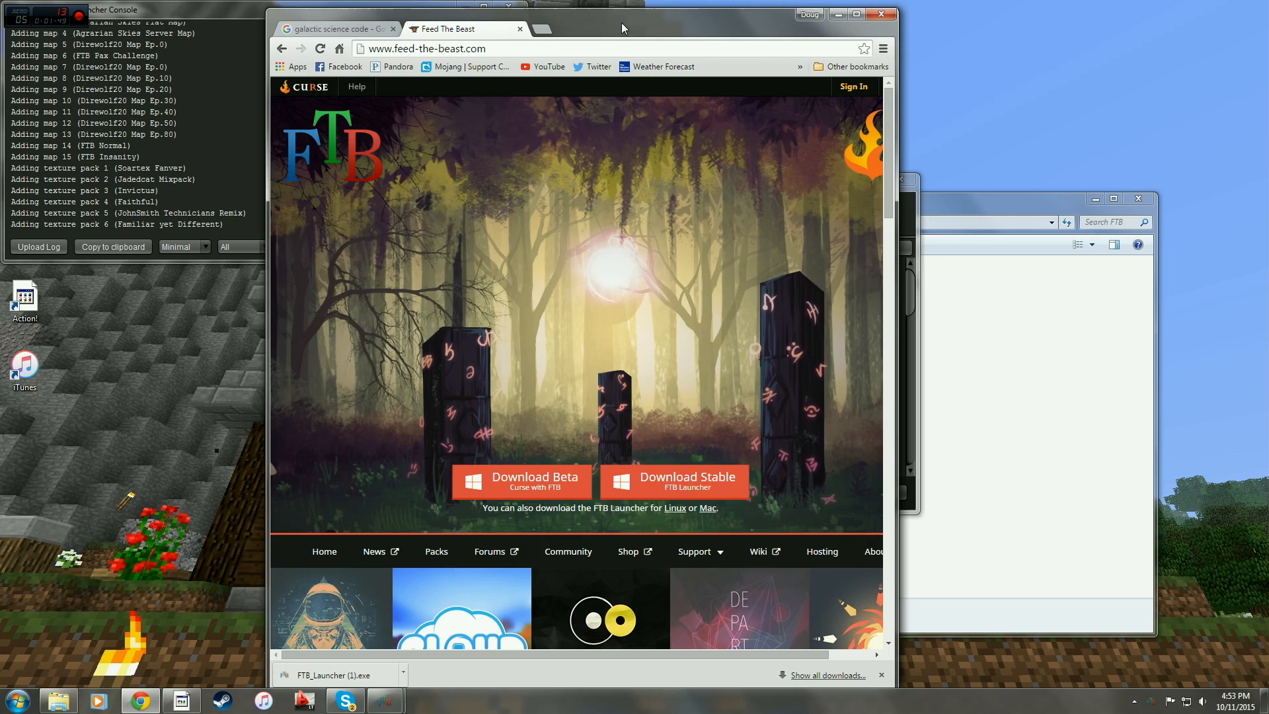
Look up the Galactic Science pack code THX2MYM, then return to the launcher.
left_click(332, 29)
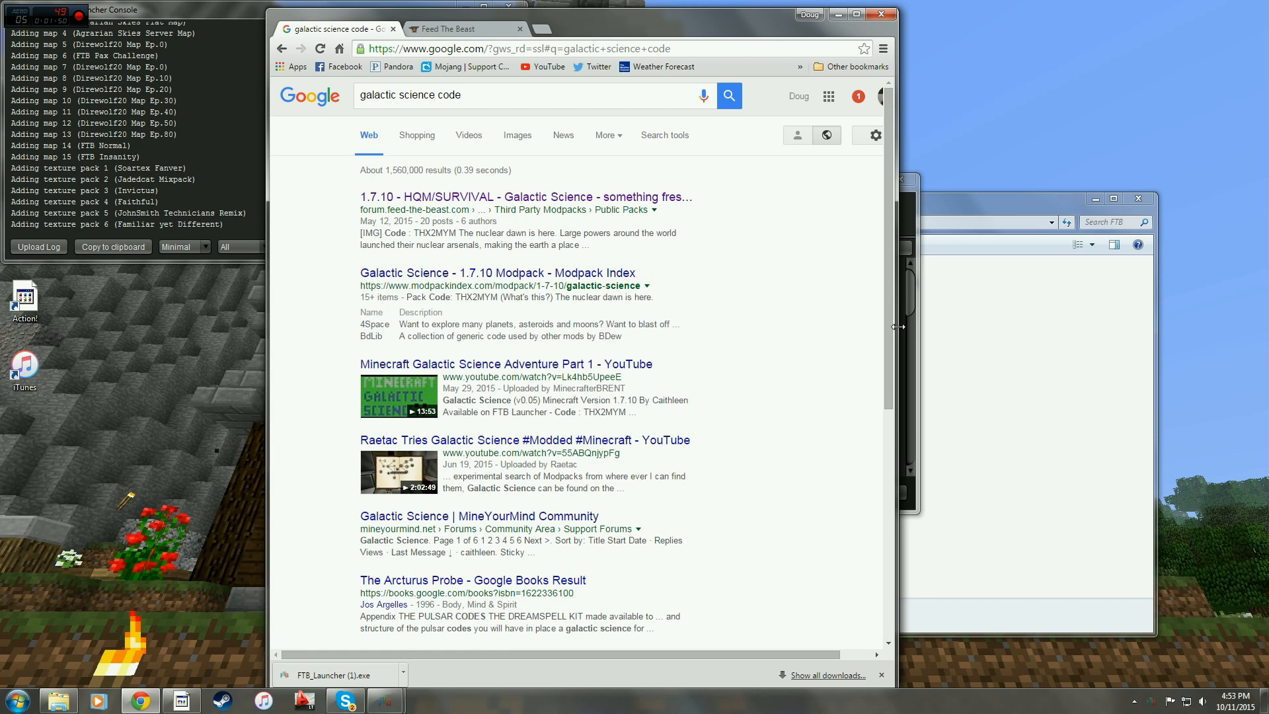
left_click(384, 700)
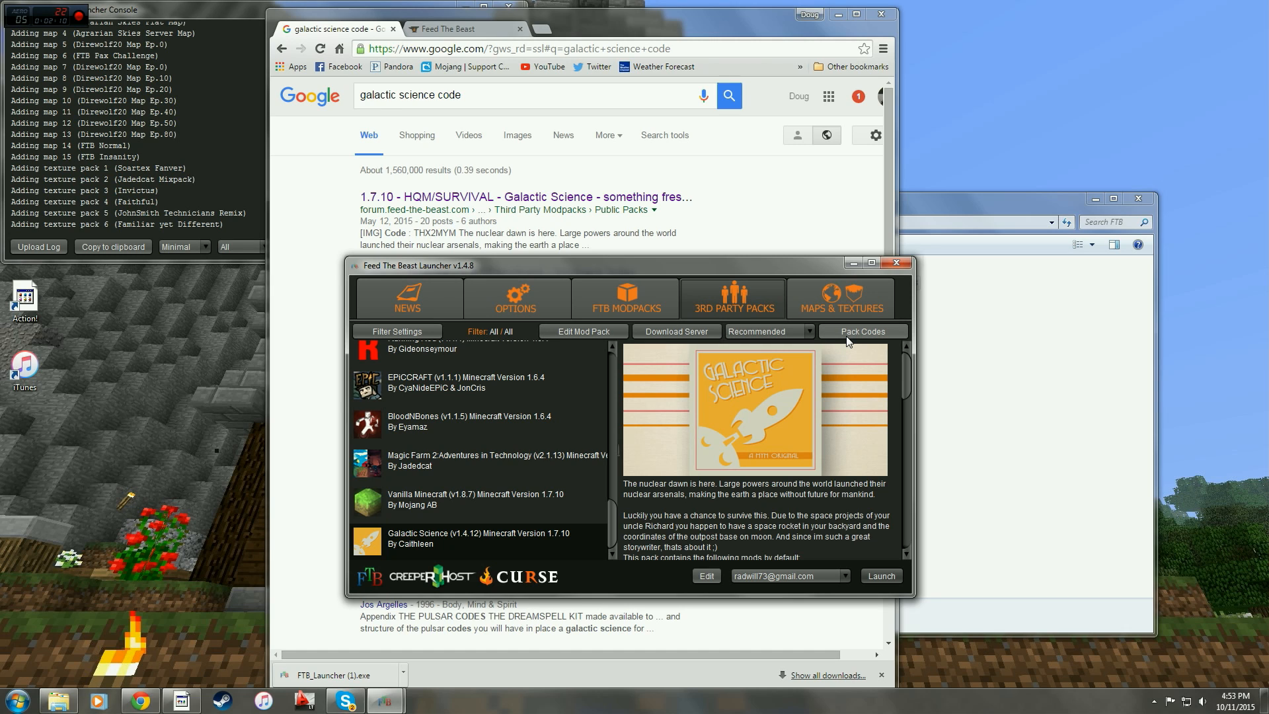
mouse_move(865, 349)
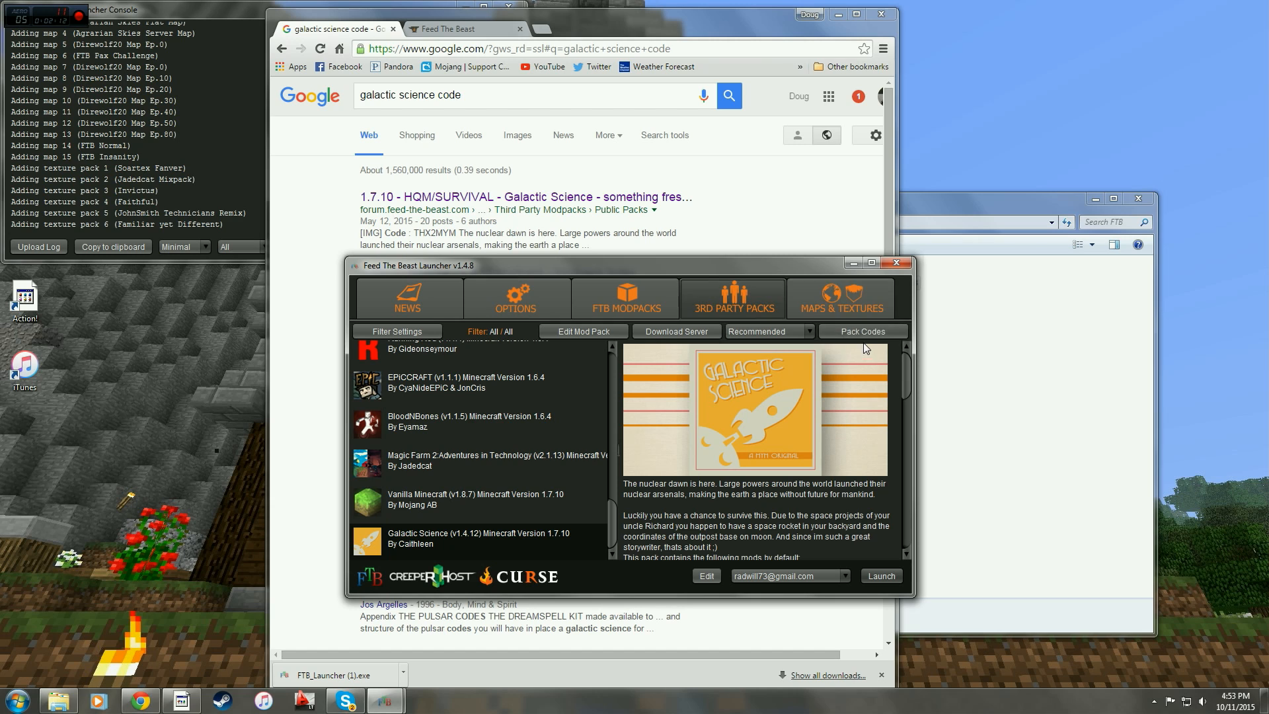
left_click(861, 331)
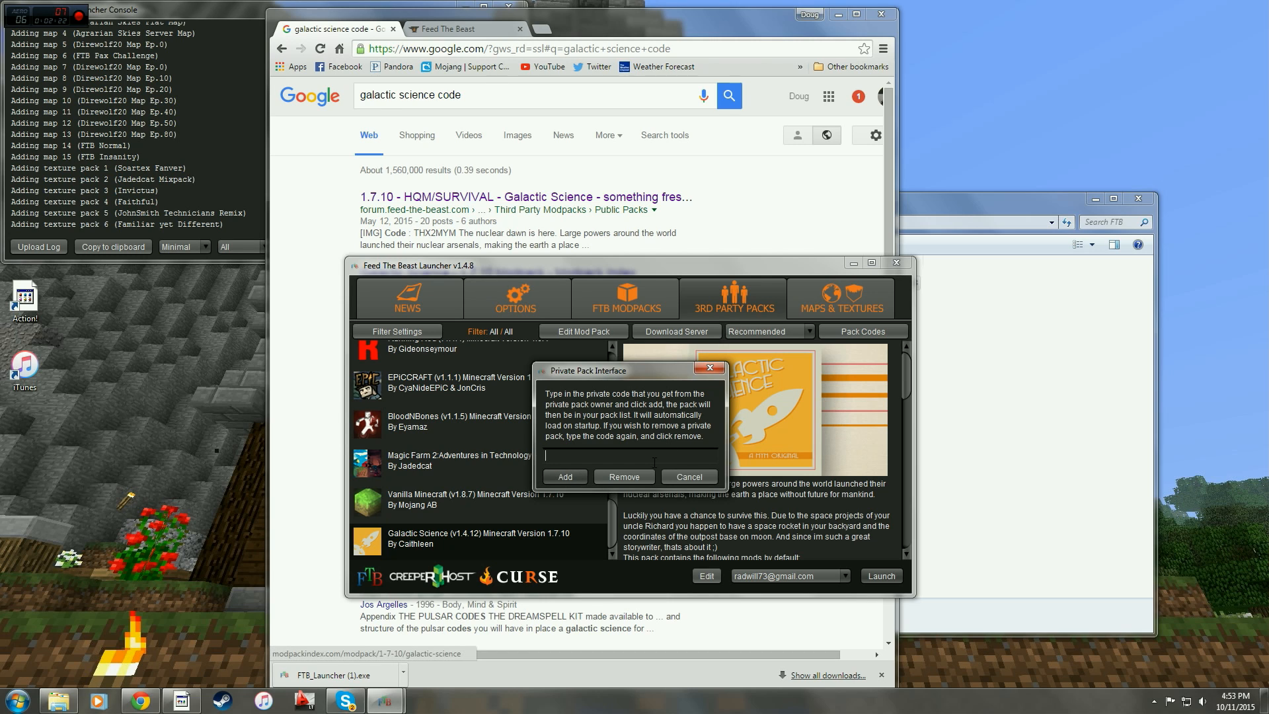
type("THX2MYM")
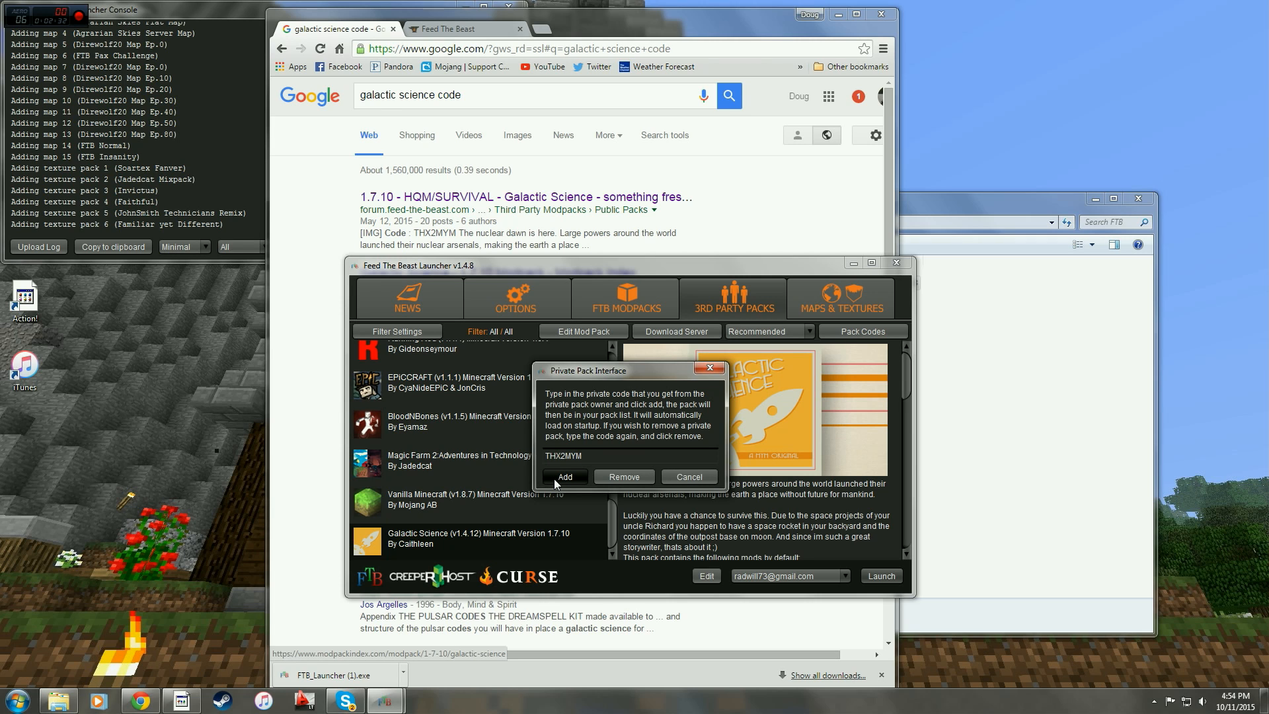
left_click(563, 475)
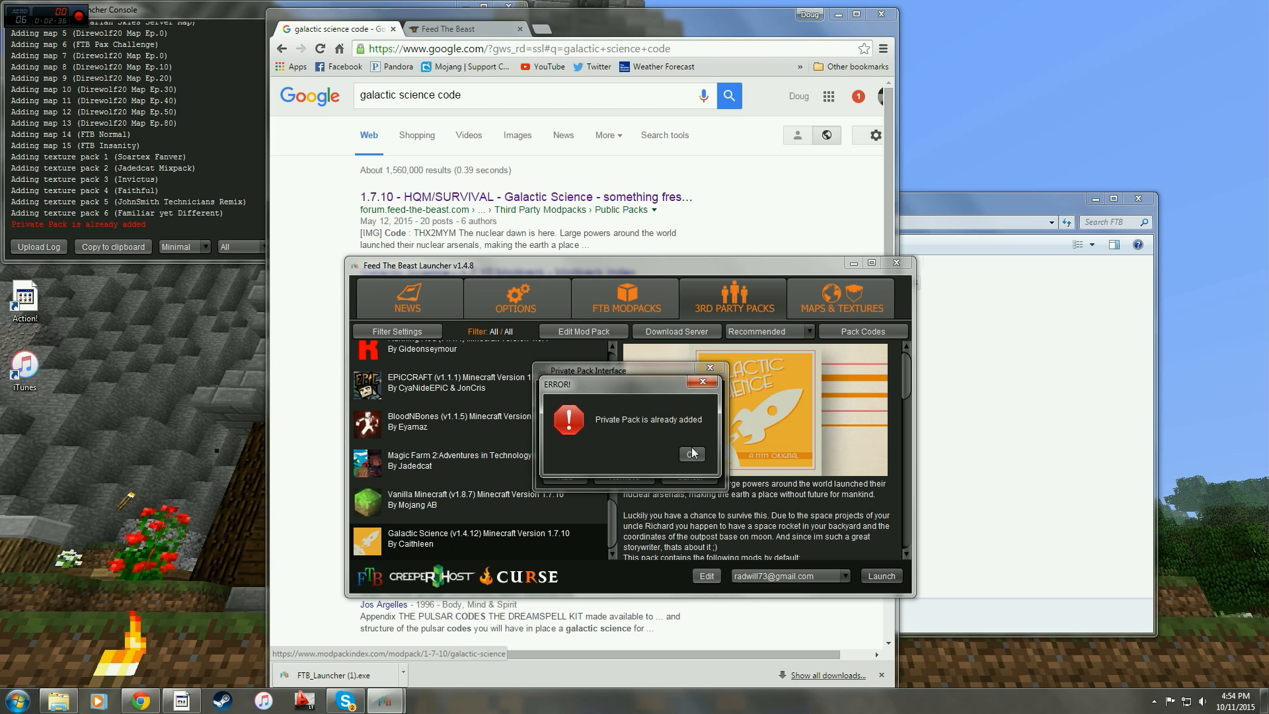
left_click(691, 453)
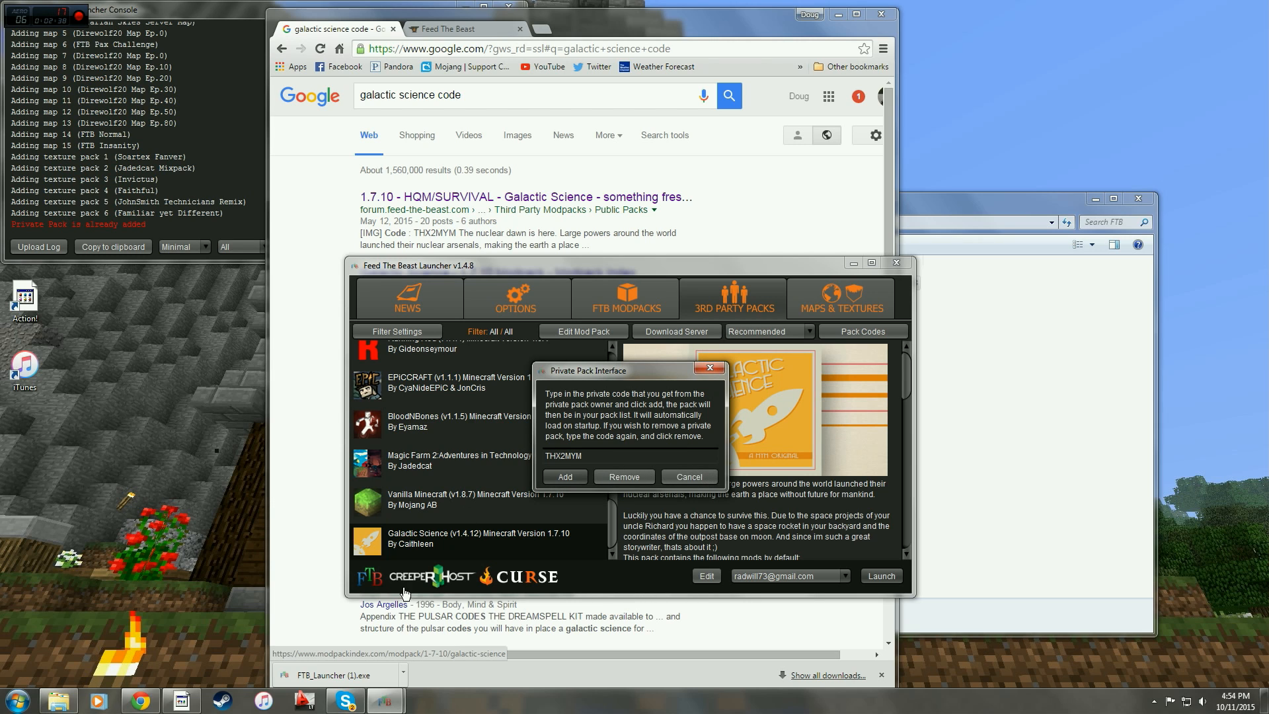
left_click(688, 476)
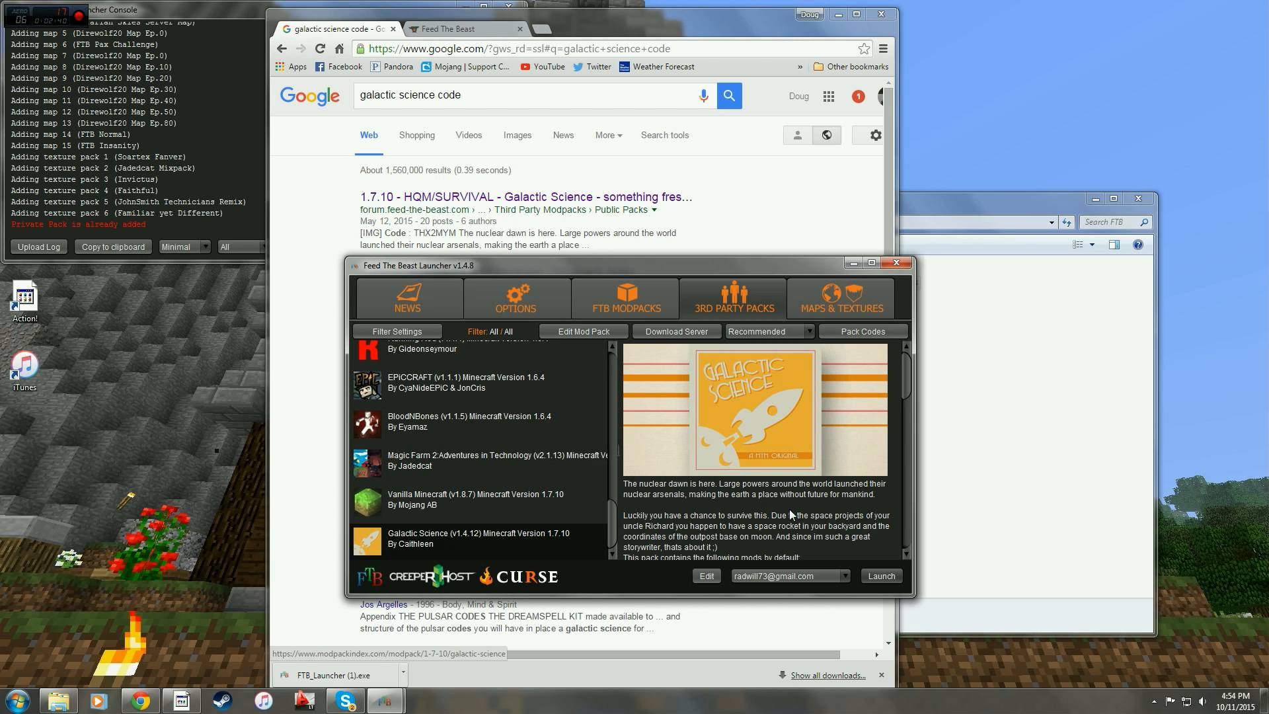
mouse_move(829, 546)
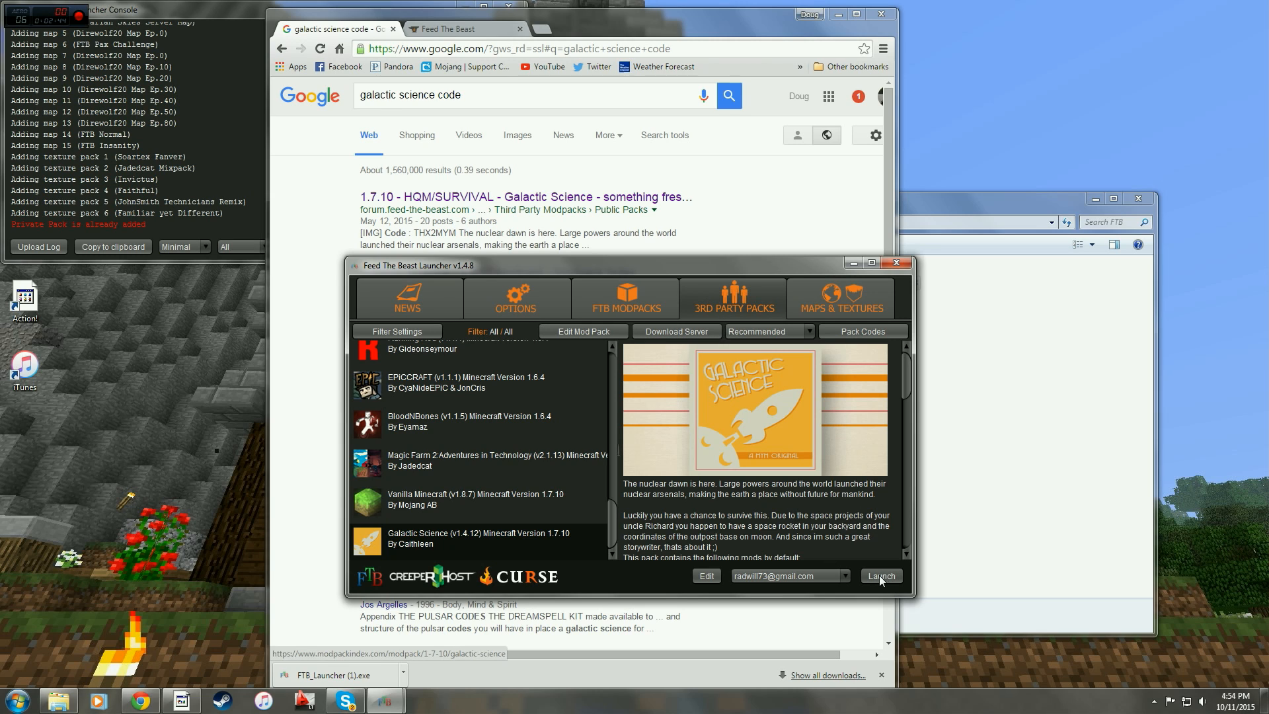
mouse_move(892, 577)
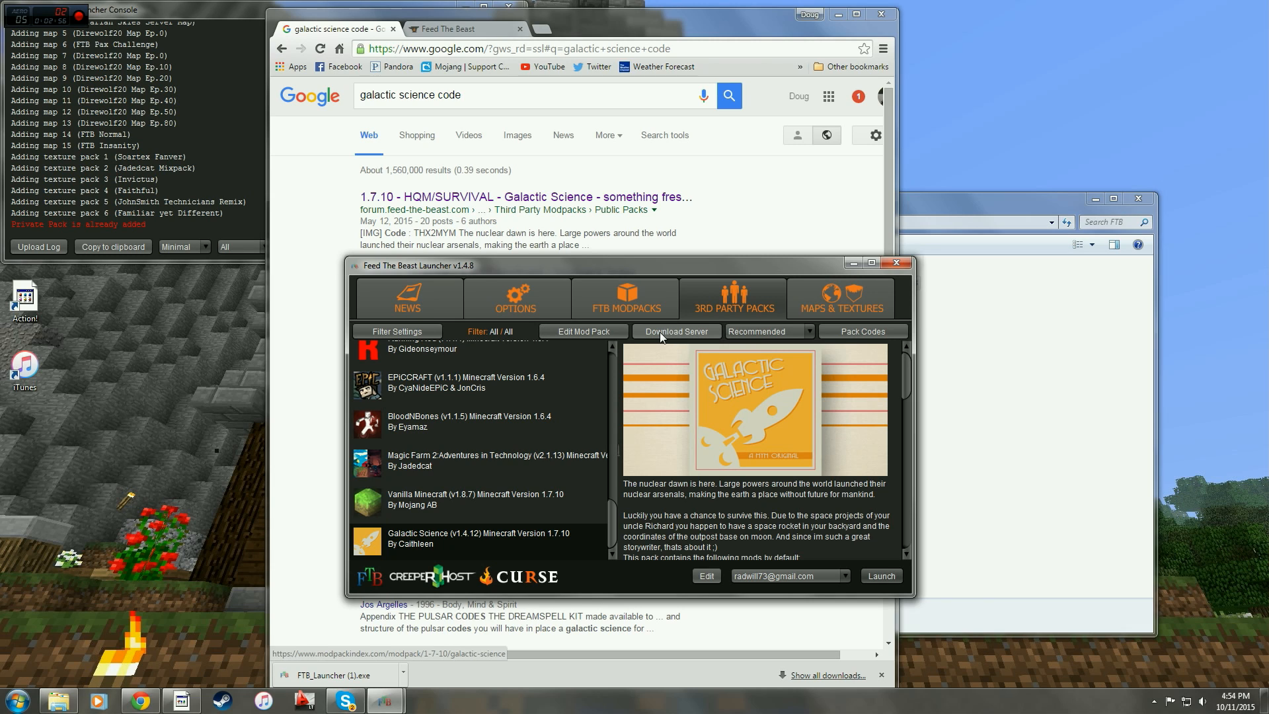
mouse_move(682, 339)
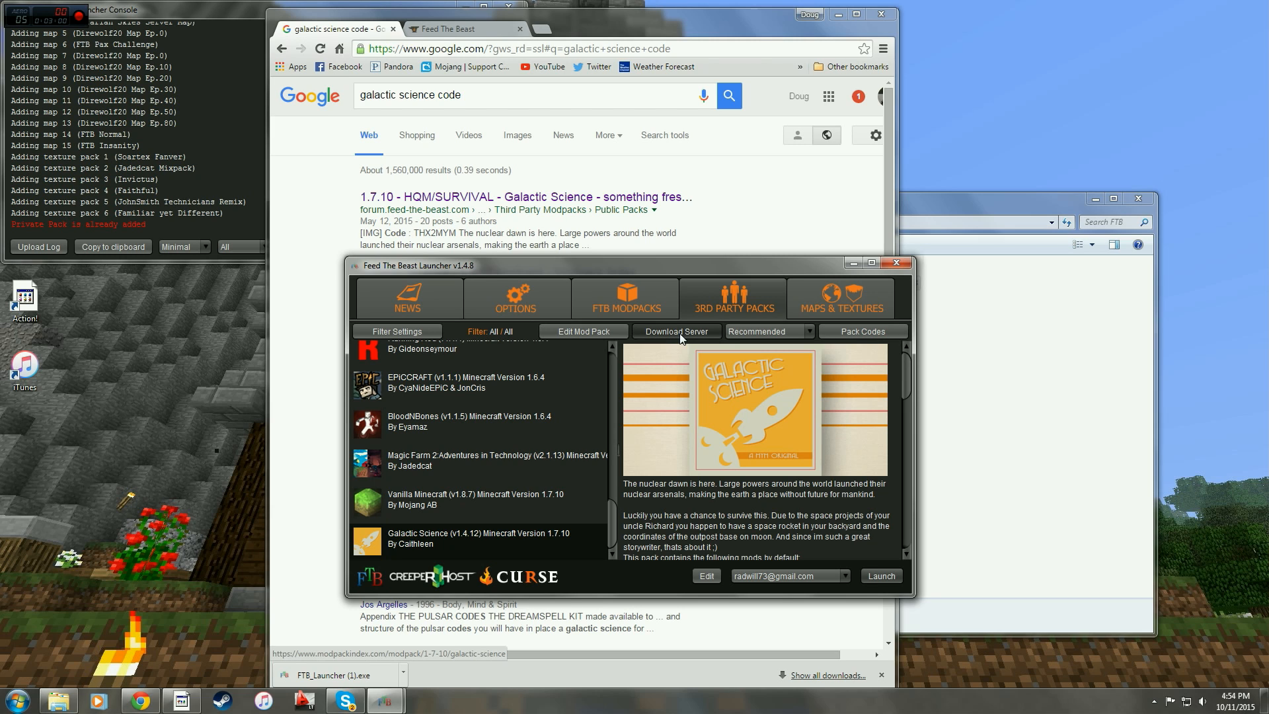
left_click(674, 331)
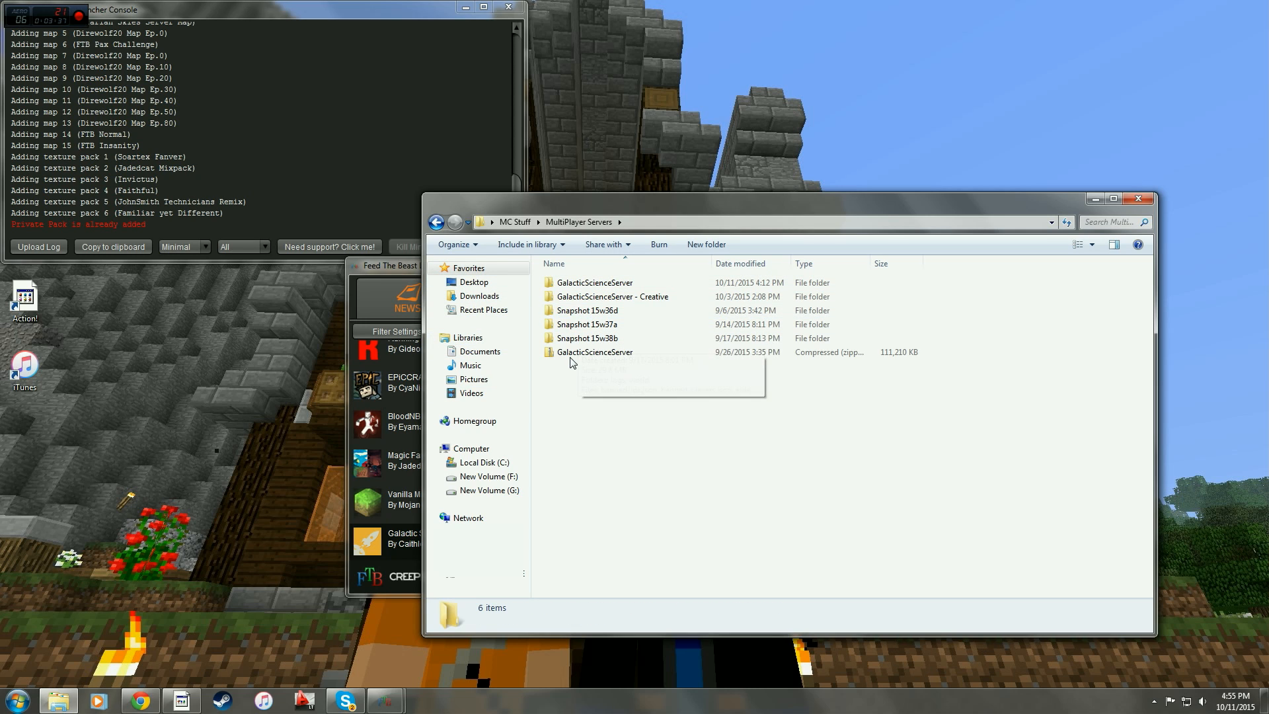
mouse_move(841, 362)
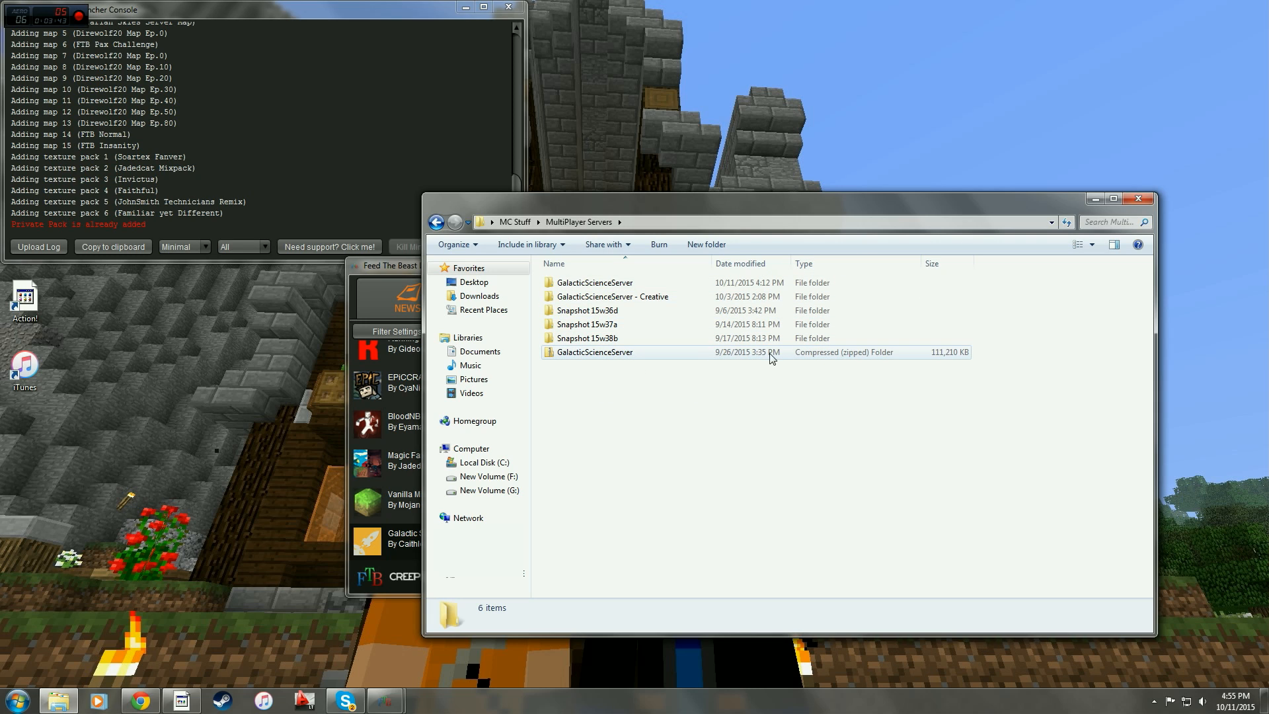
mouse_move(602, 356)
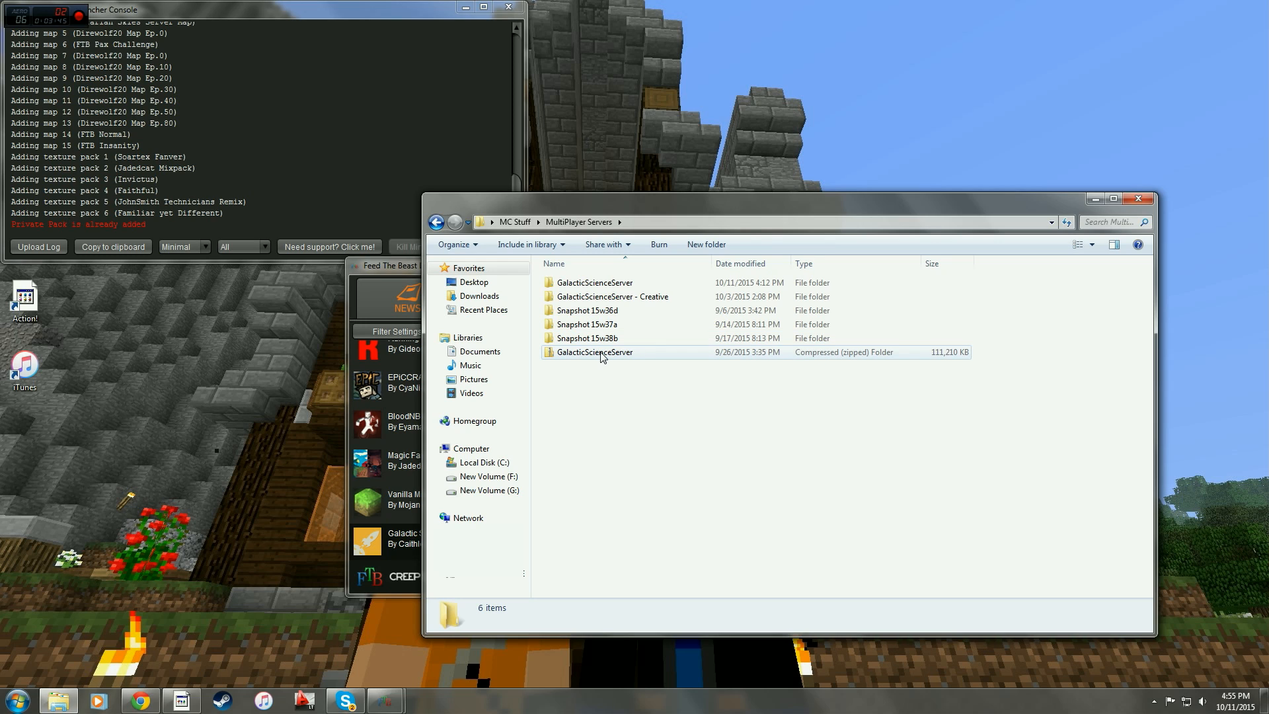
mouse_move(595, 352)
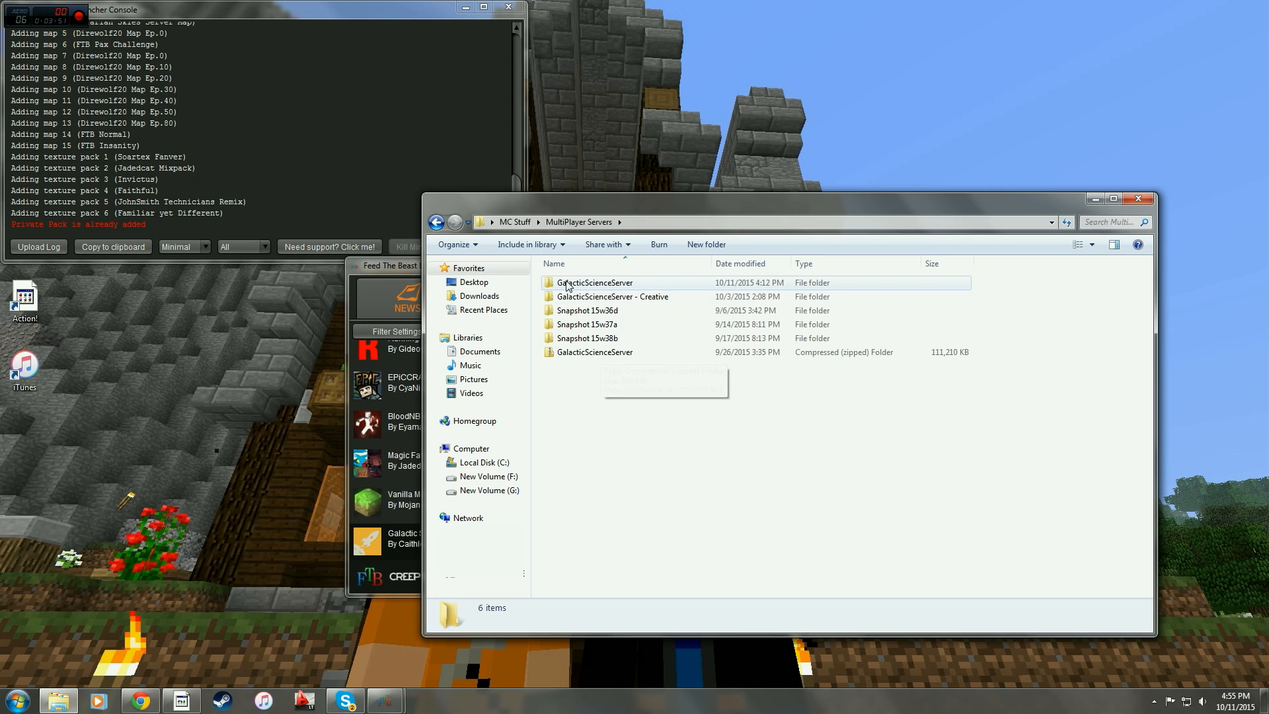
mouse_move(621, 285)
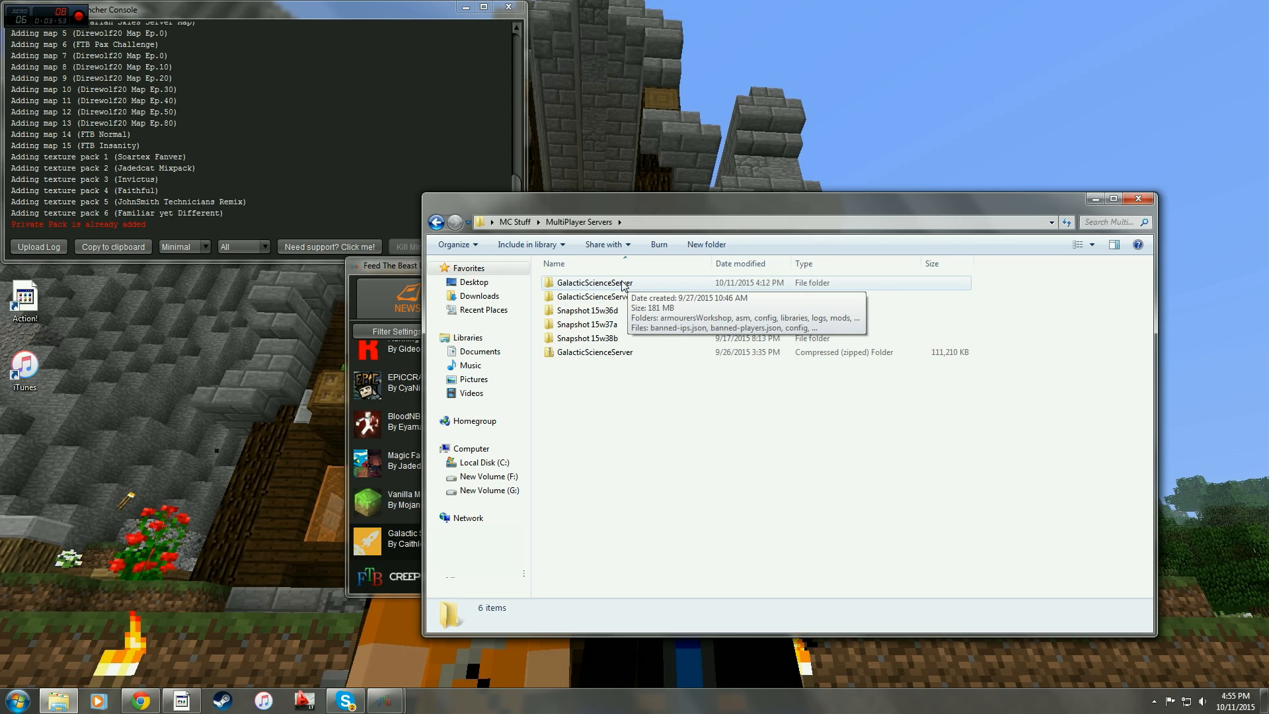
mouse_move(593, 288)
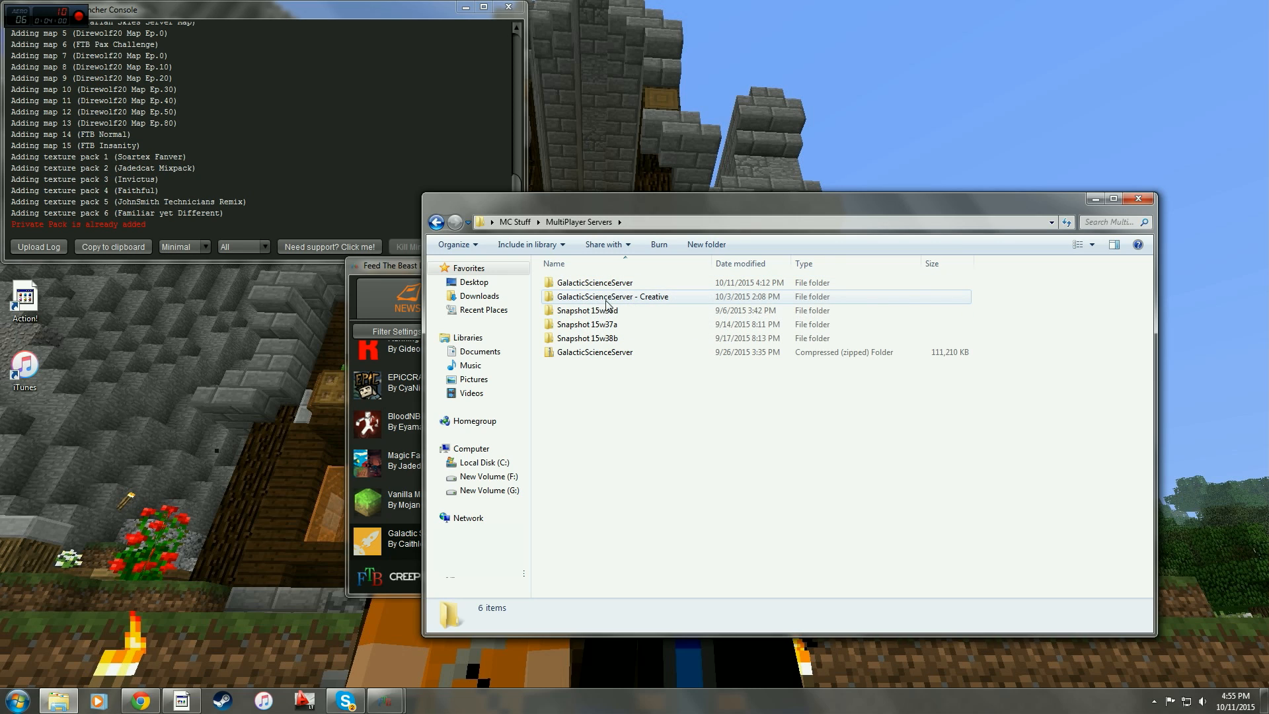
mouse_move(643, 301)
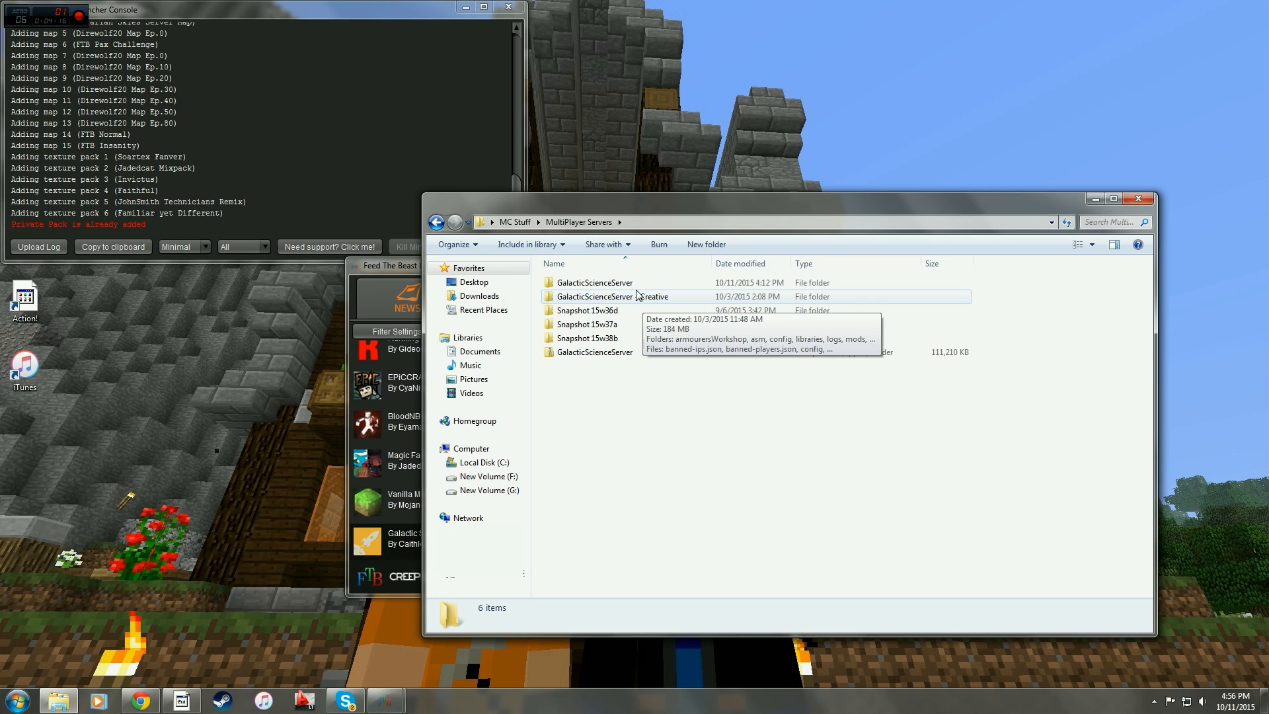
mouse_move(573, 282)
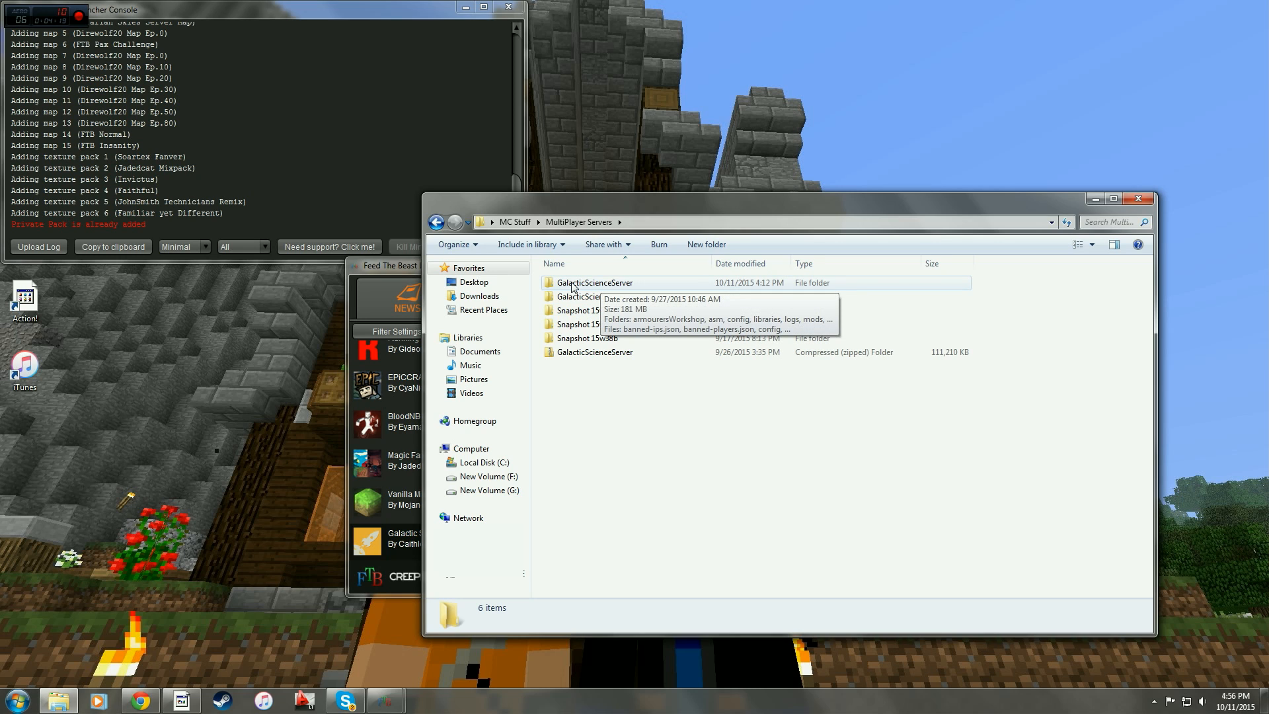
mouse_move(592, 286)
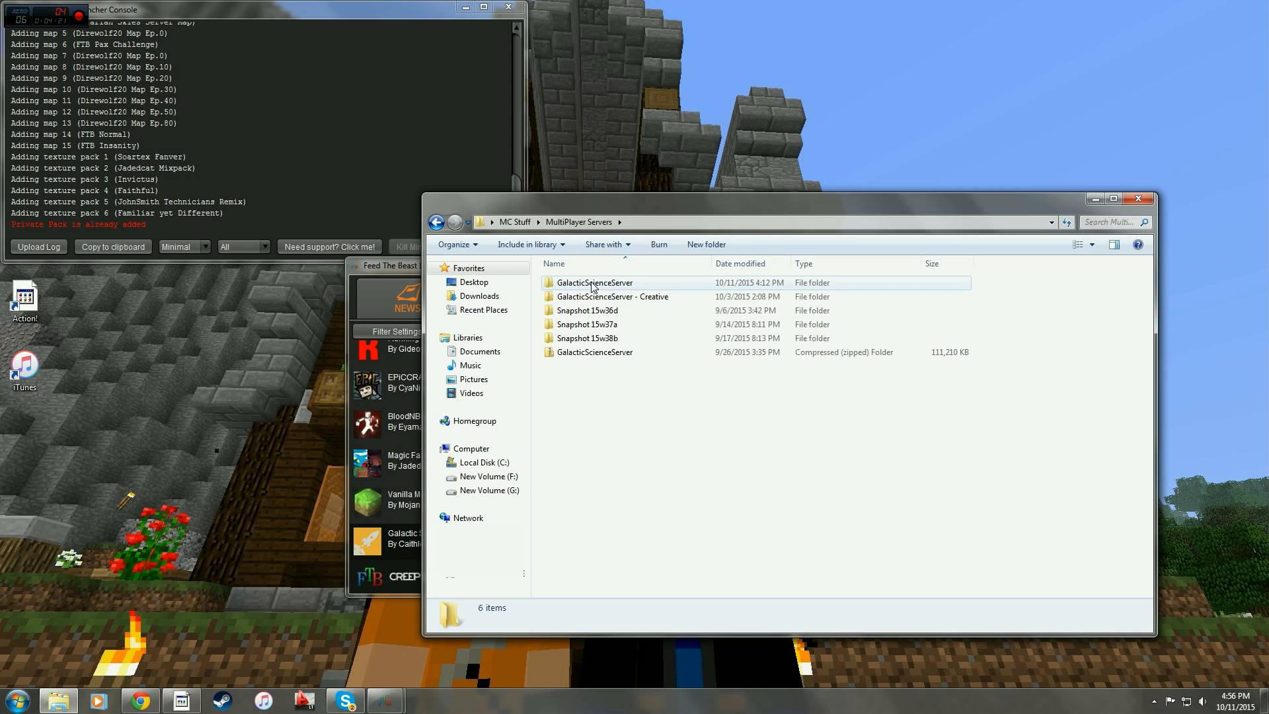
mouse_move(595, 282)
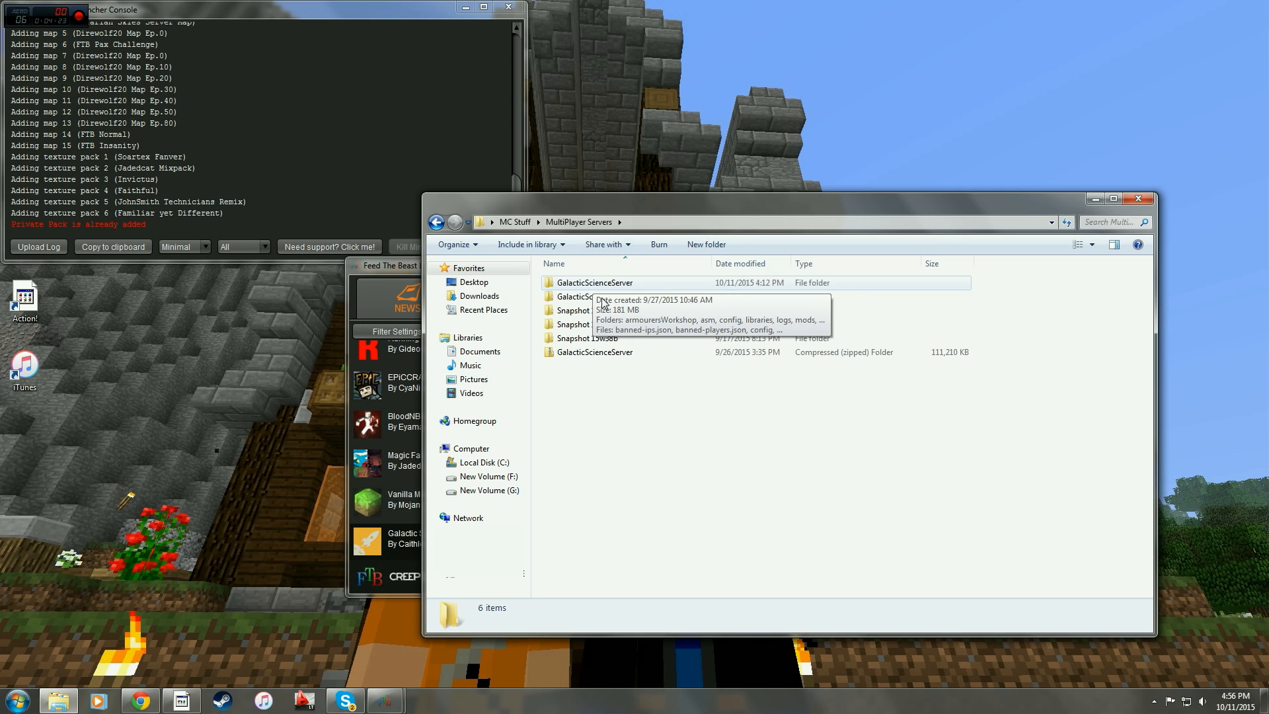
mouse_move(602, 286)
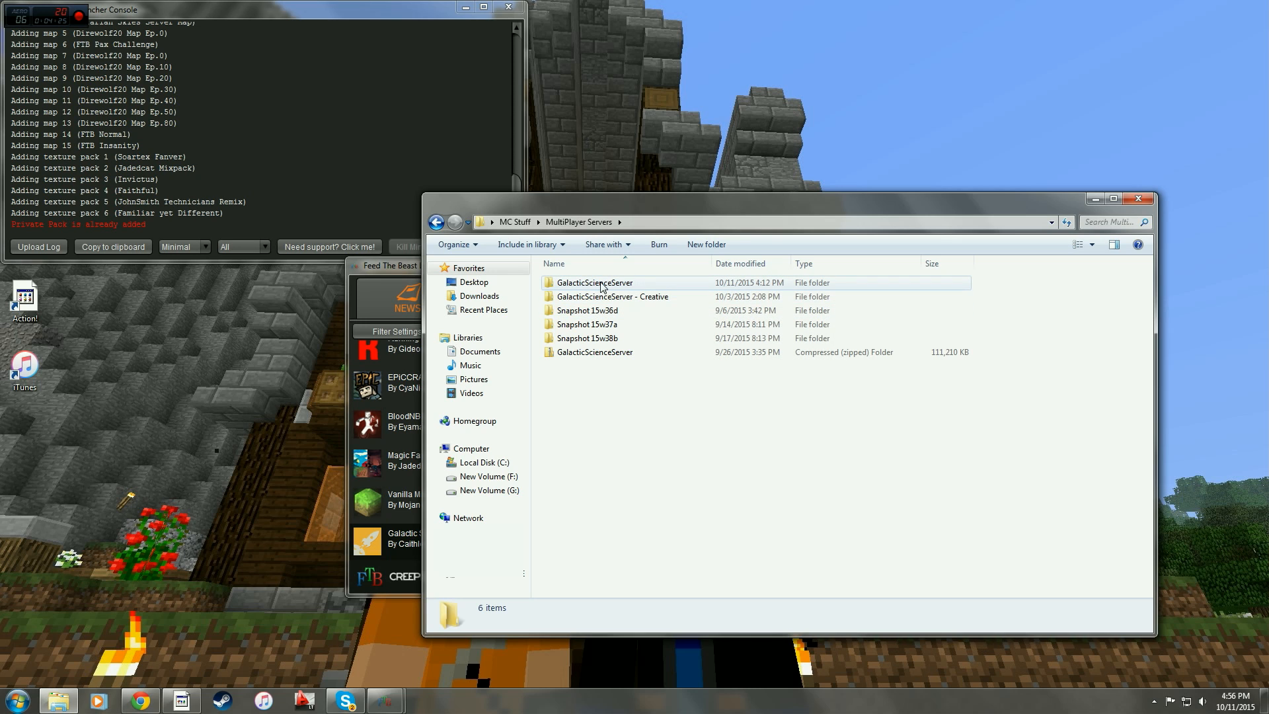
double_click(594, 282)
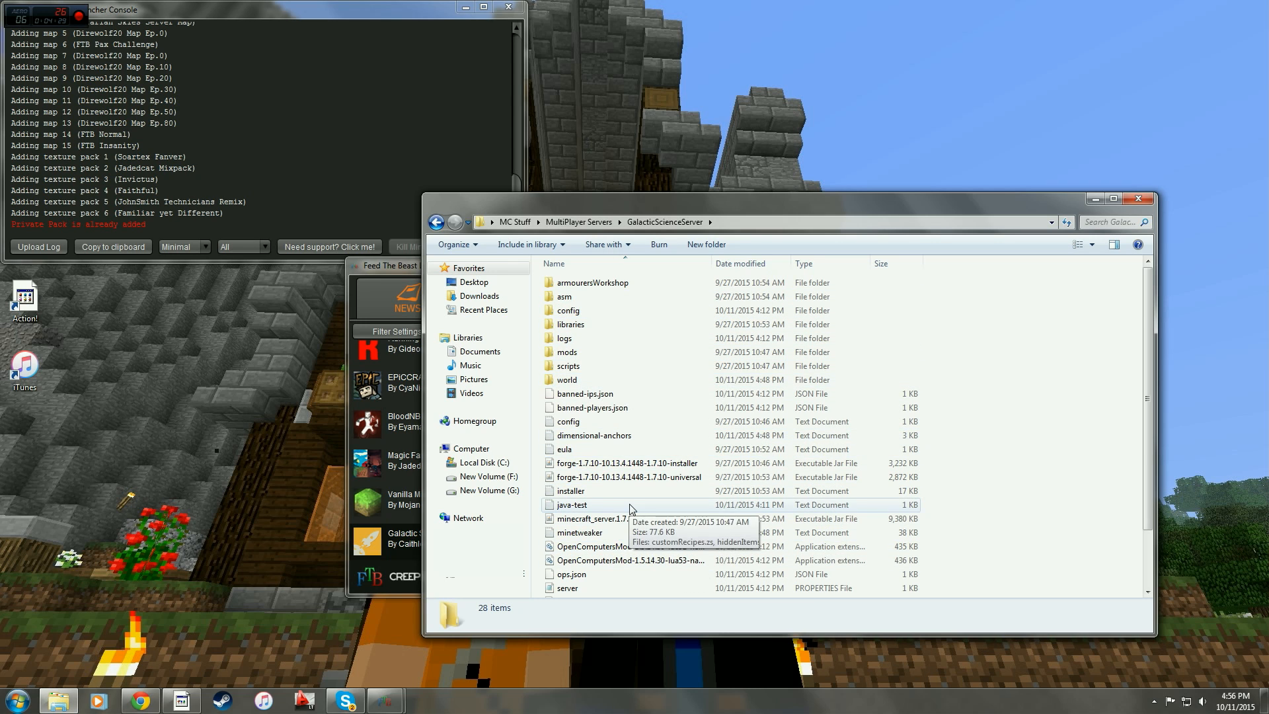
scroll("down", 3)
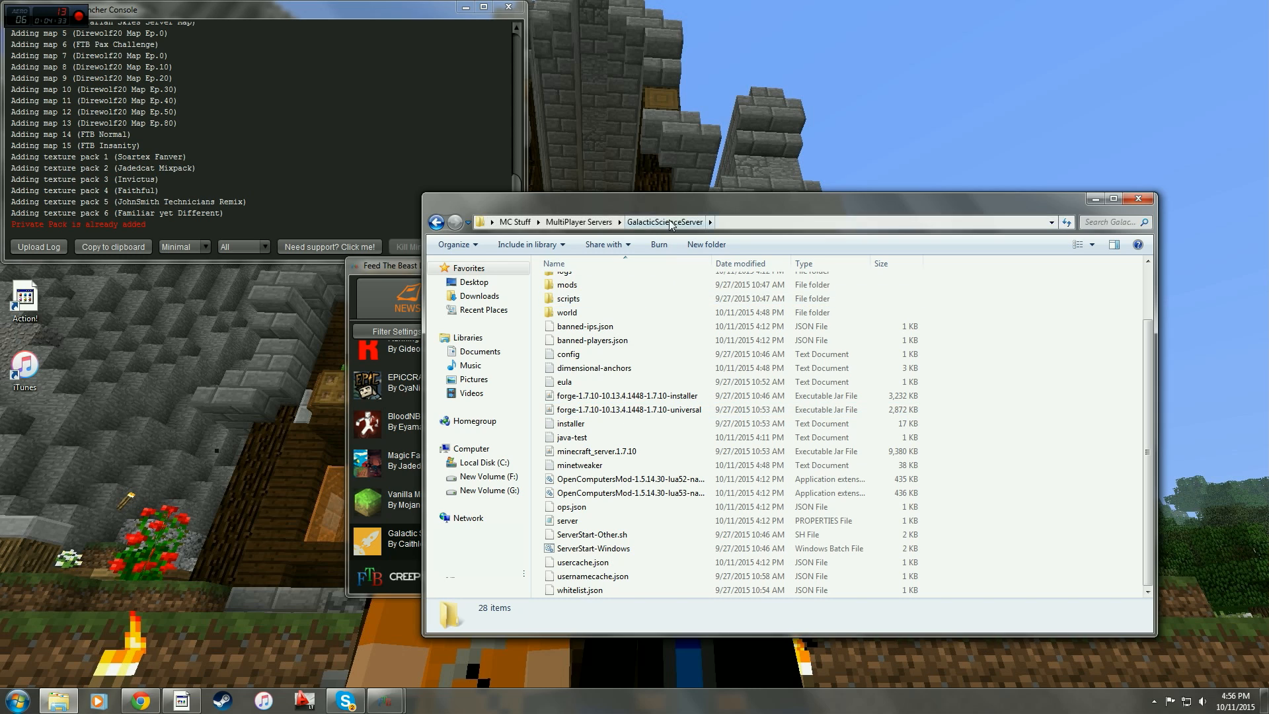
left_click(593, 548)
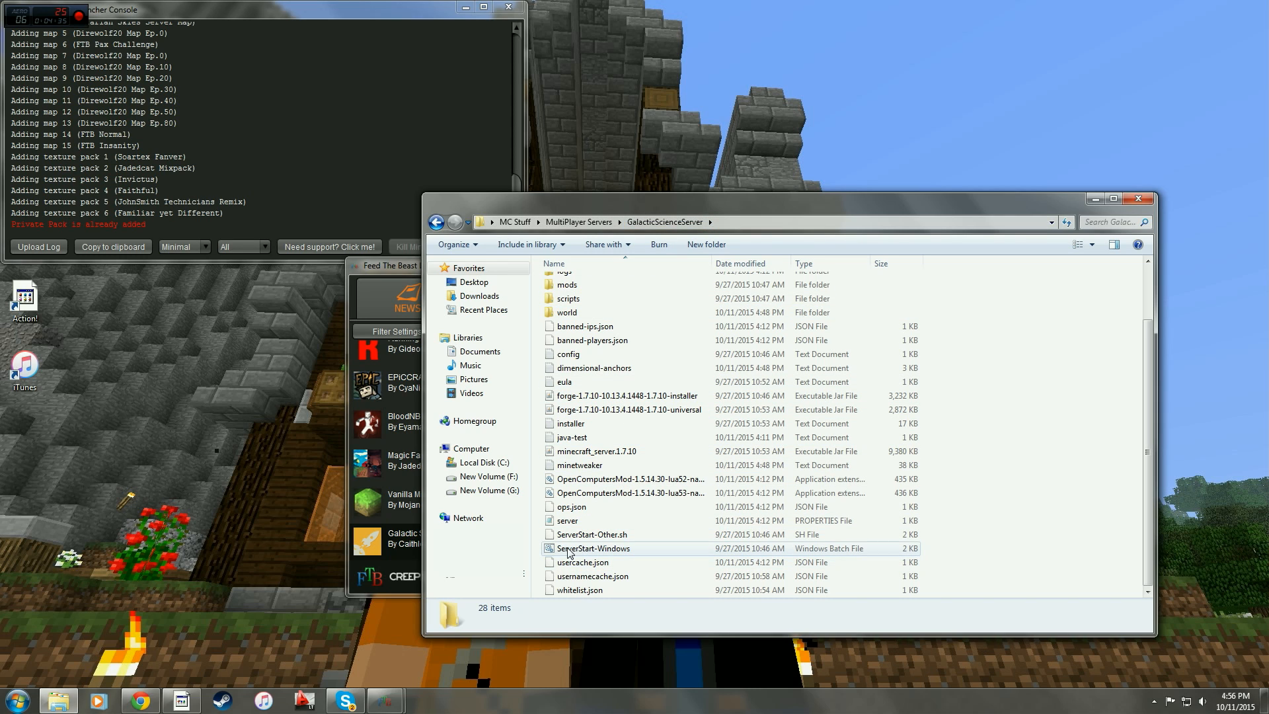
mouse_move(583, 552)
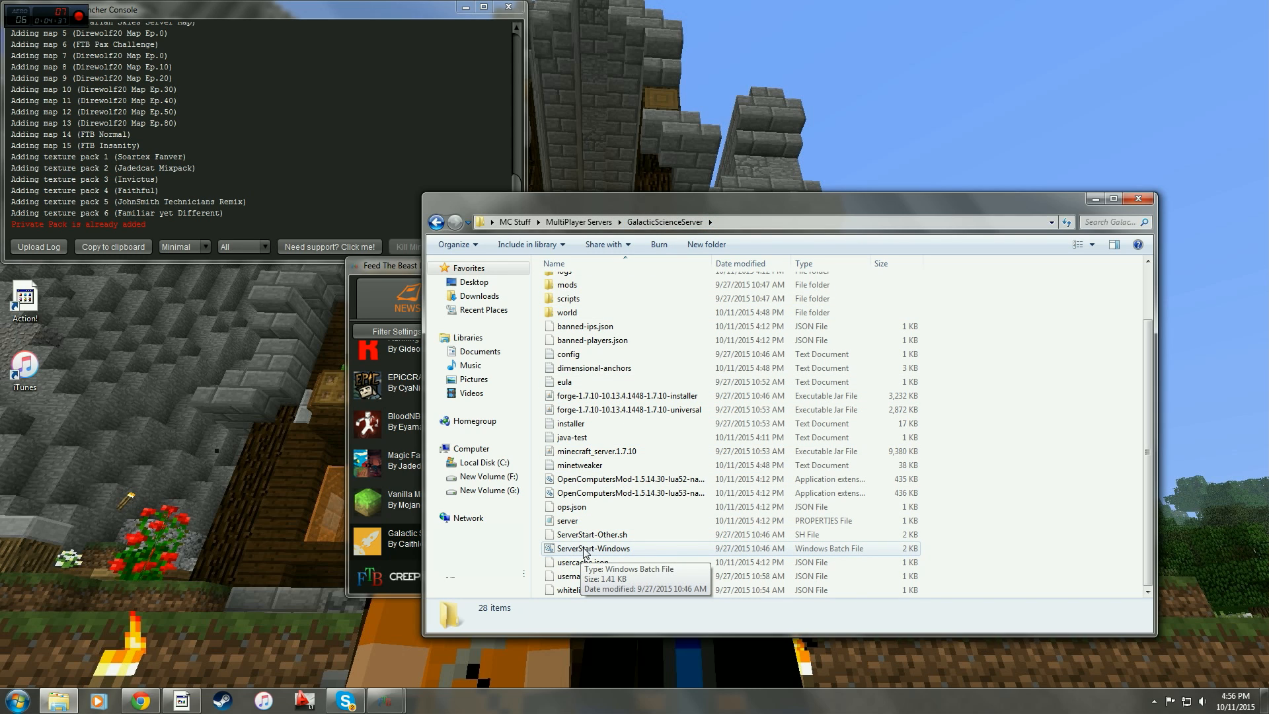
mouse_move(579, 552)
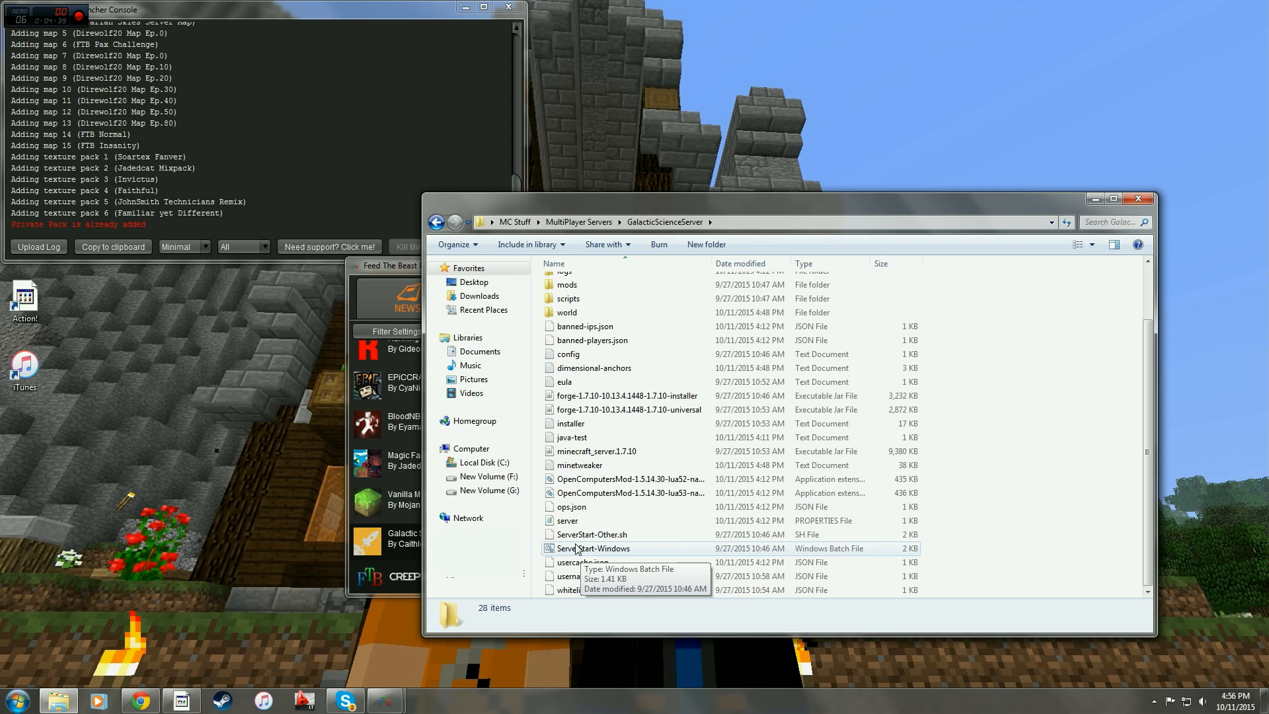
mouse_move(621, 551)
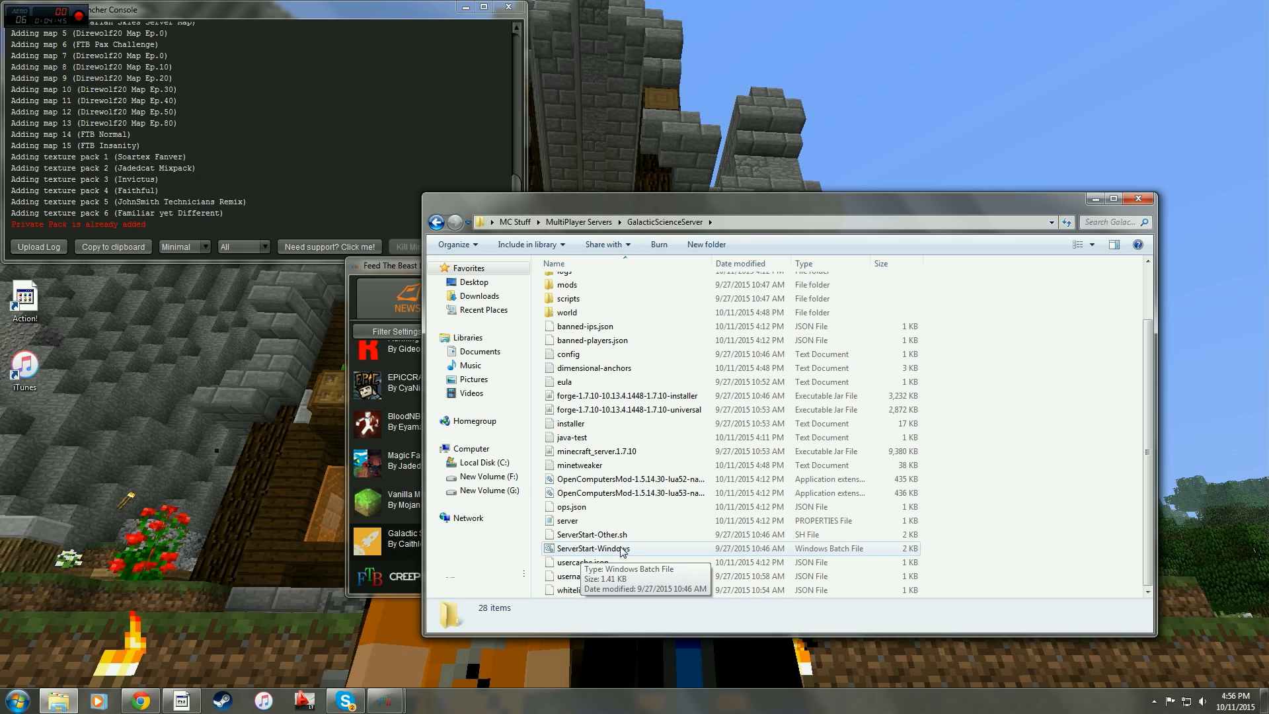
scroll("up", 3)
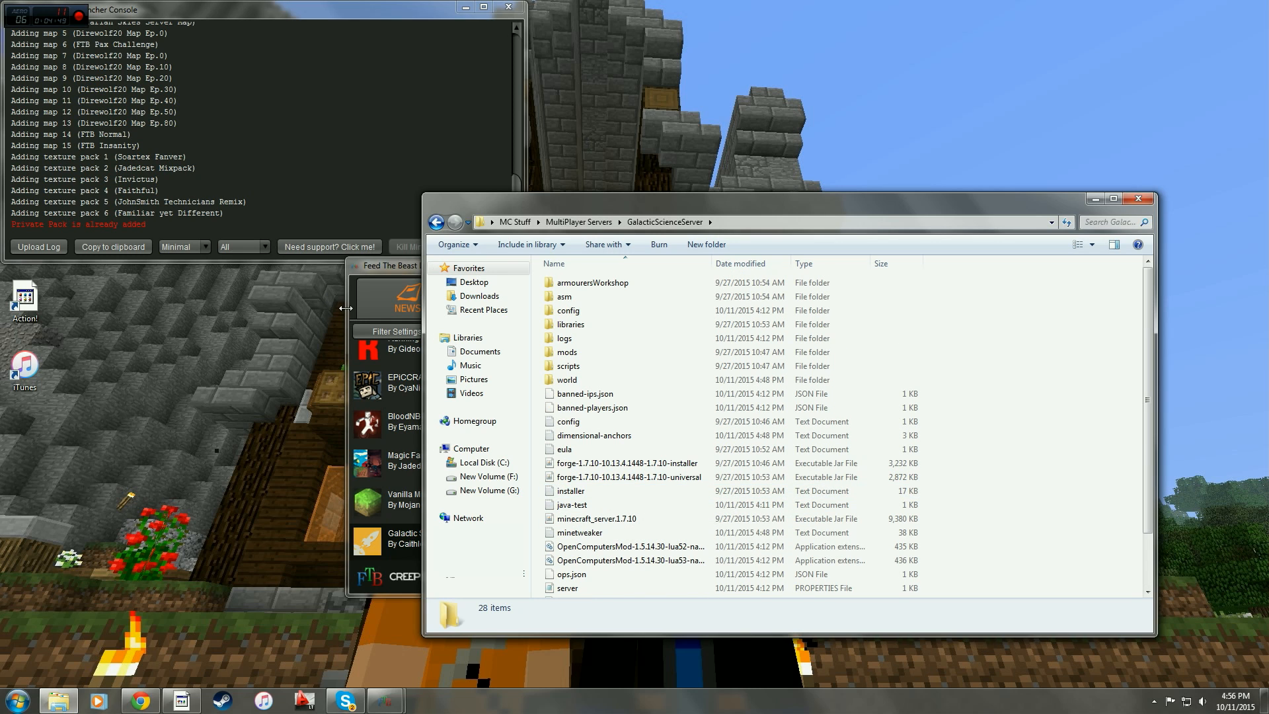
mouse_move(352, 296)
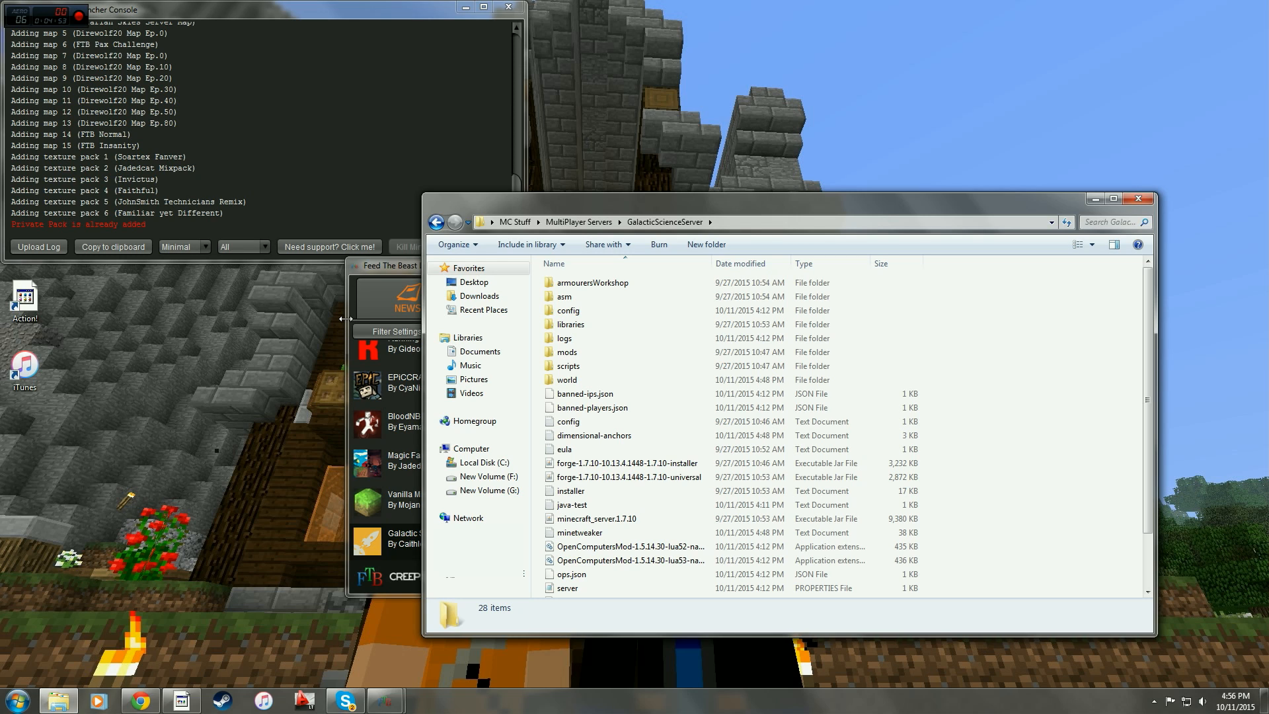
left_click(563, 338)
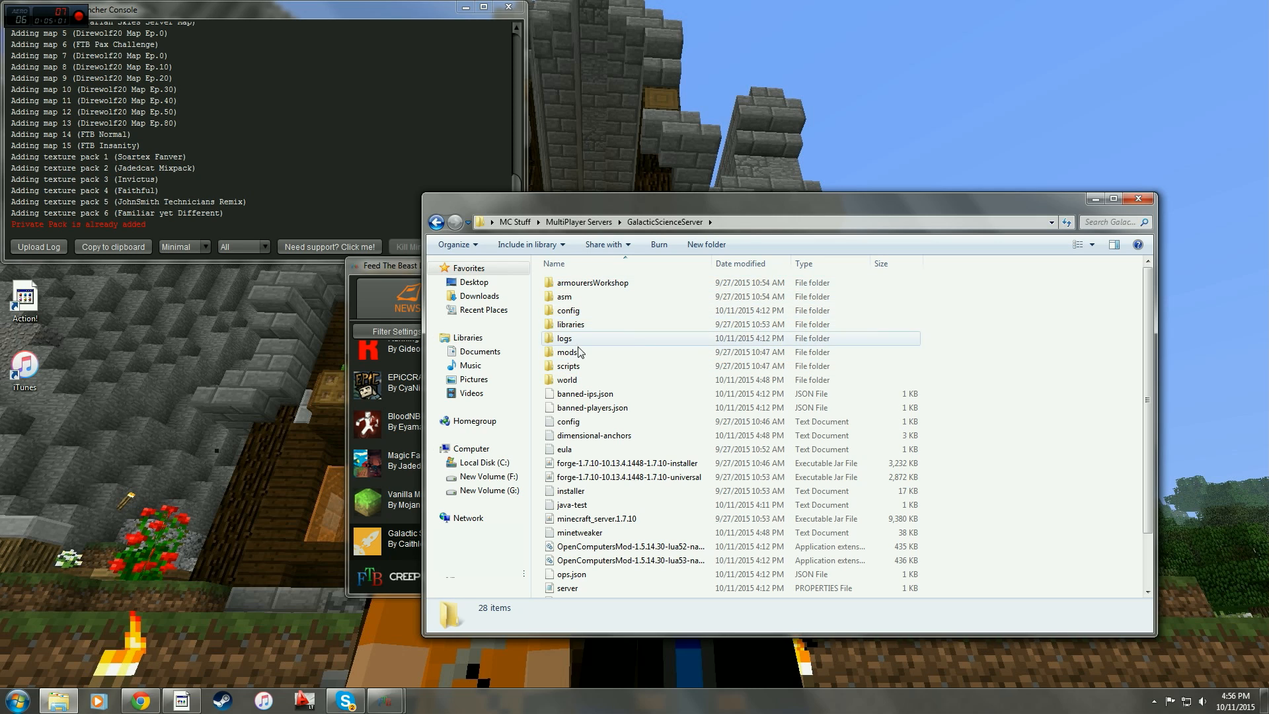
left_click(566, 379)
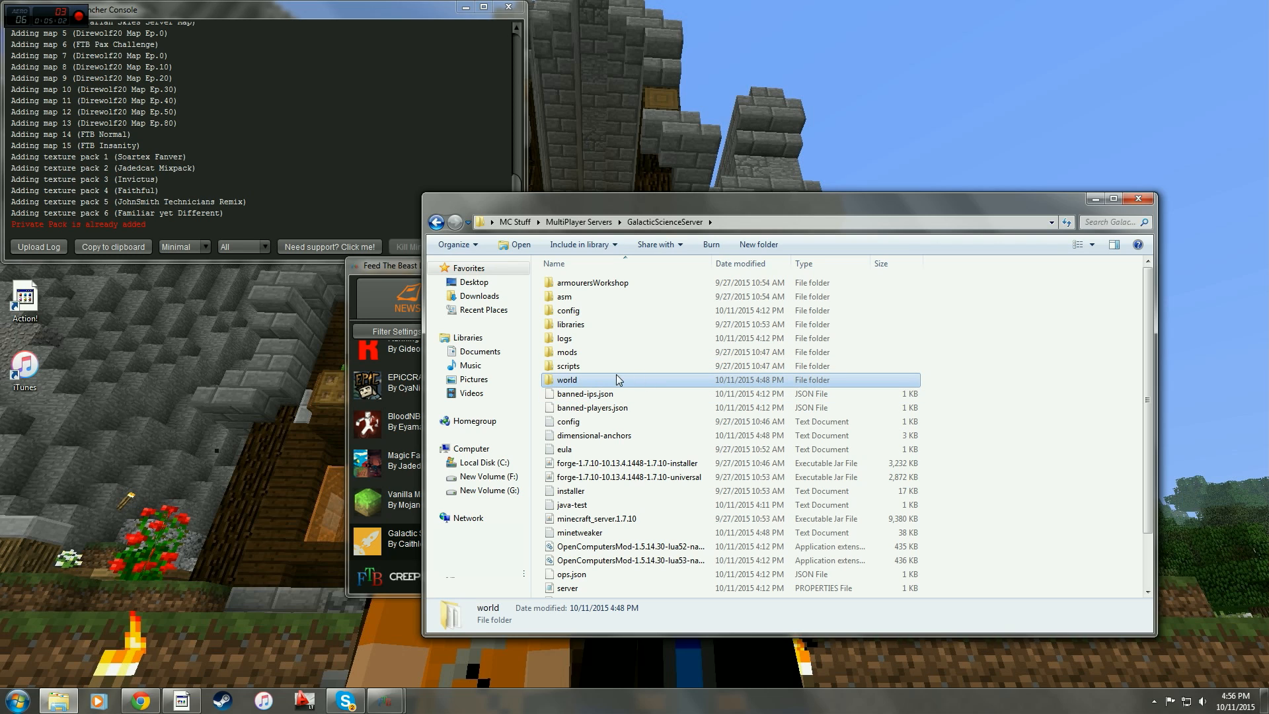
mouse_move(587, 386)
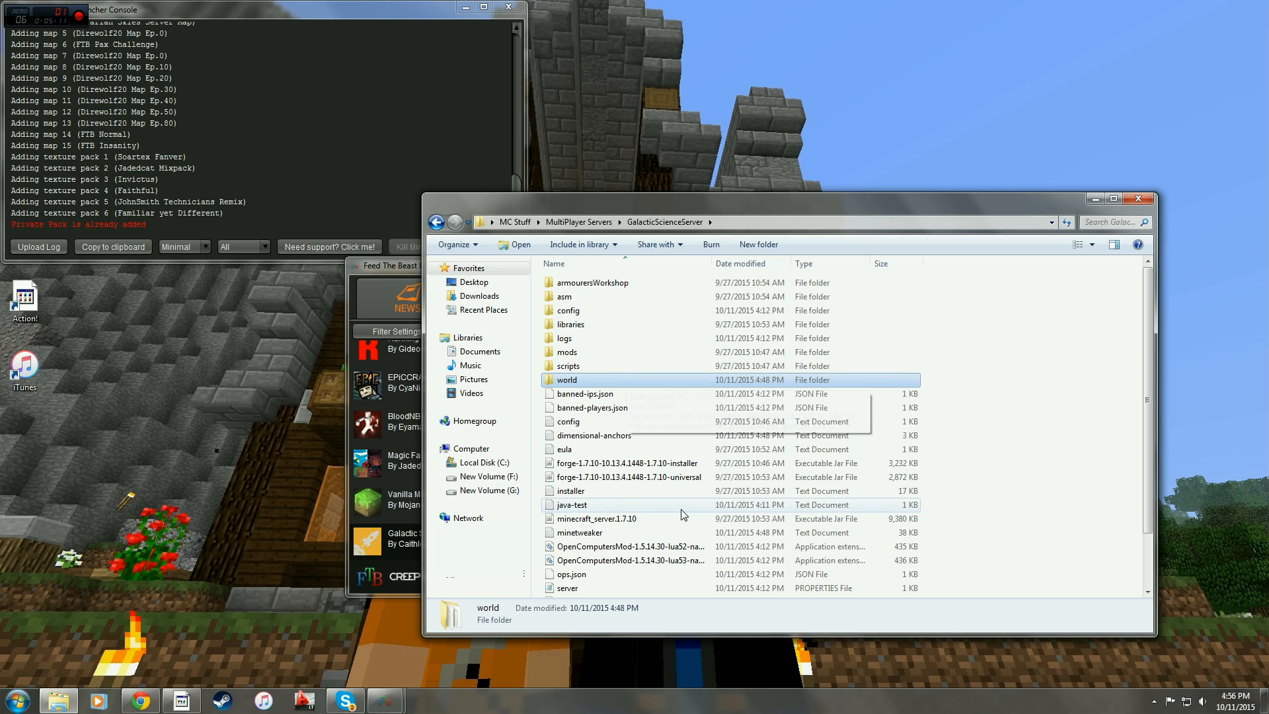
left_click(571, 504)
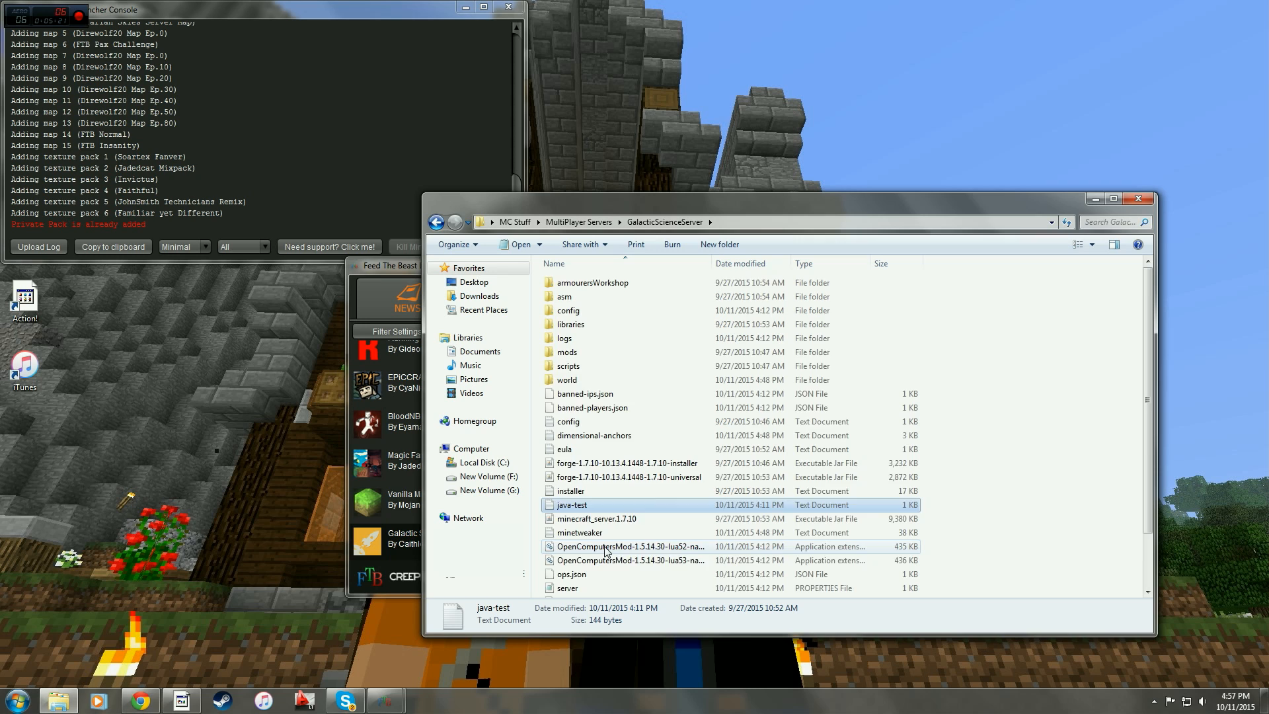
scroll("down", 3)
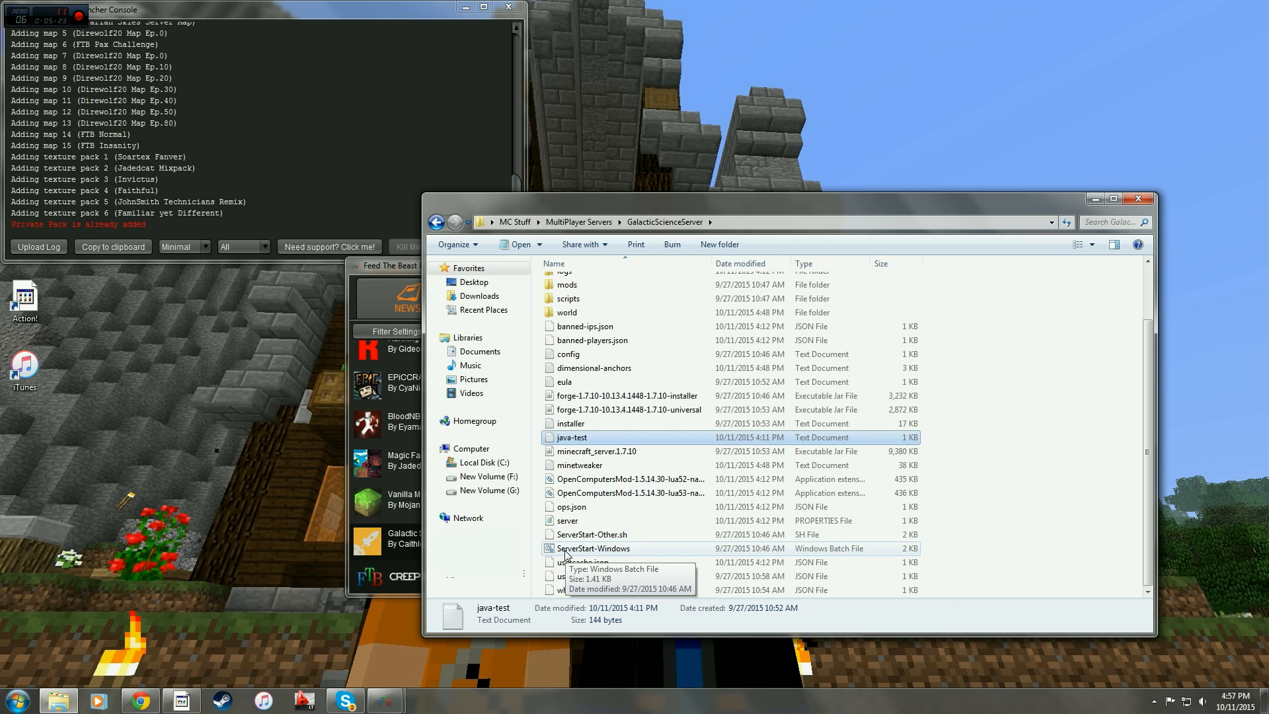
mouse_move(567, 381)
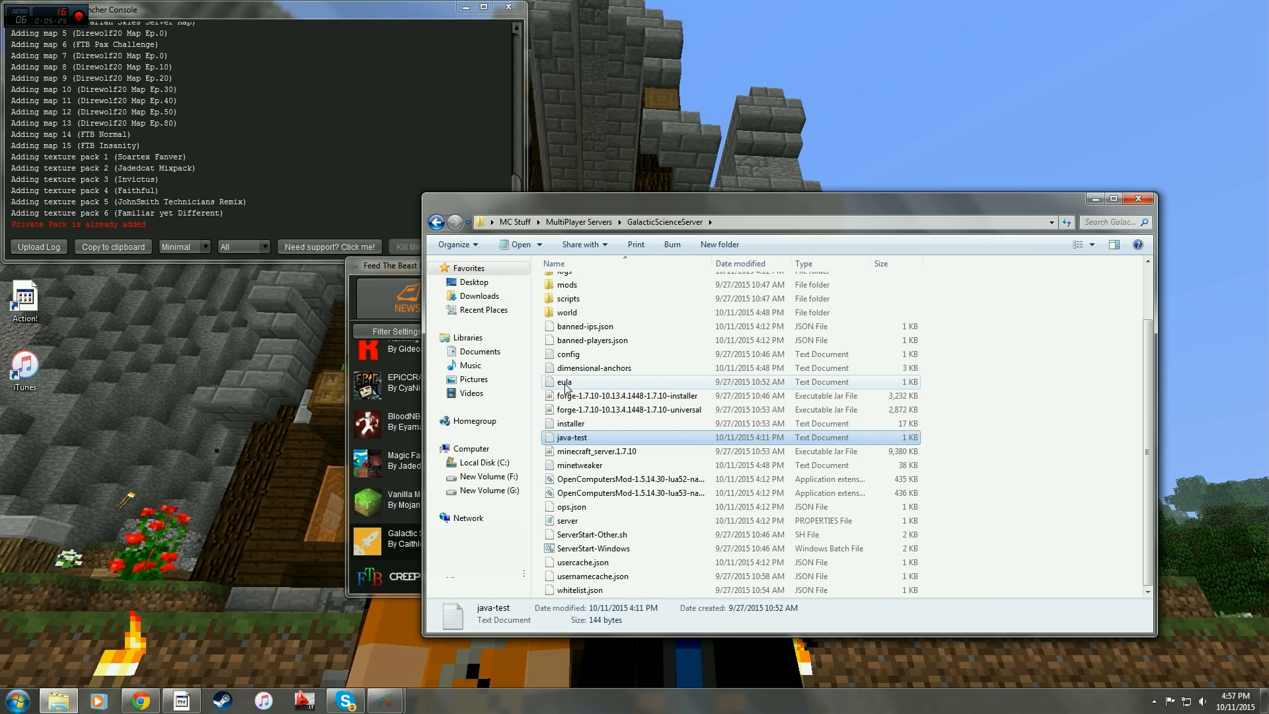
mouse_move(564, 381)
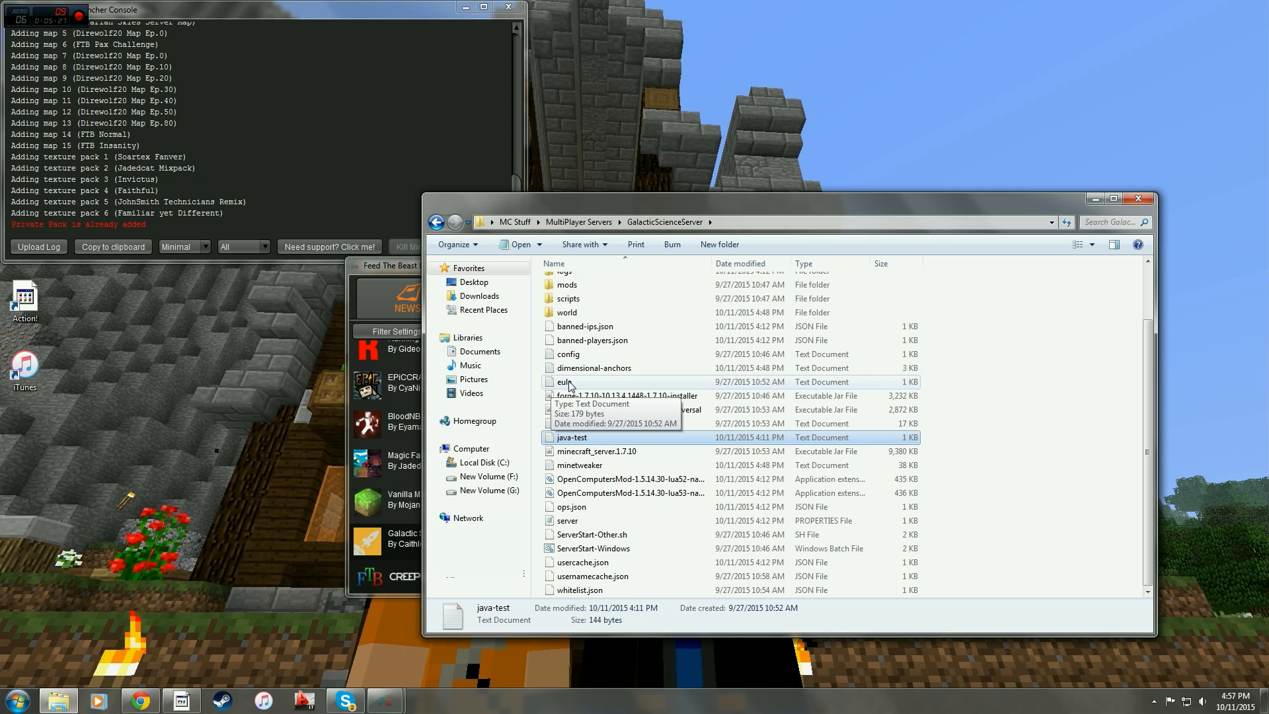
double_click(563, 381)
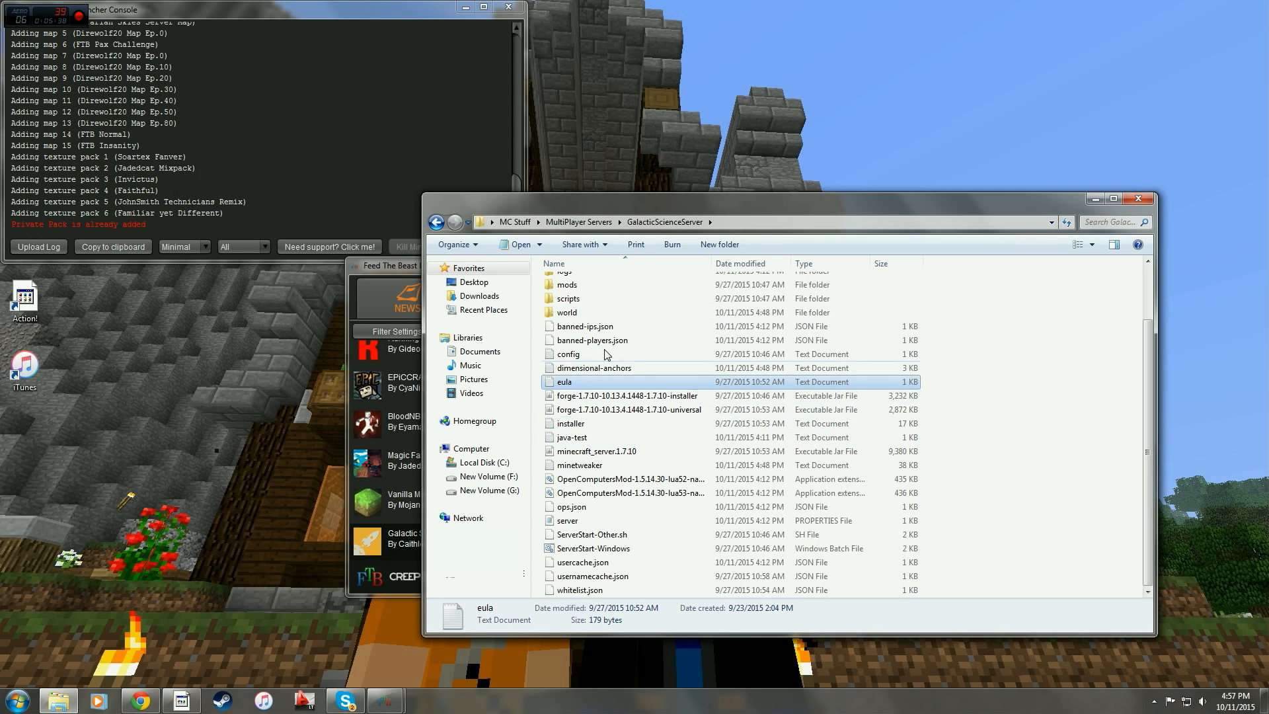
mouse_move(581, 386)
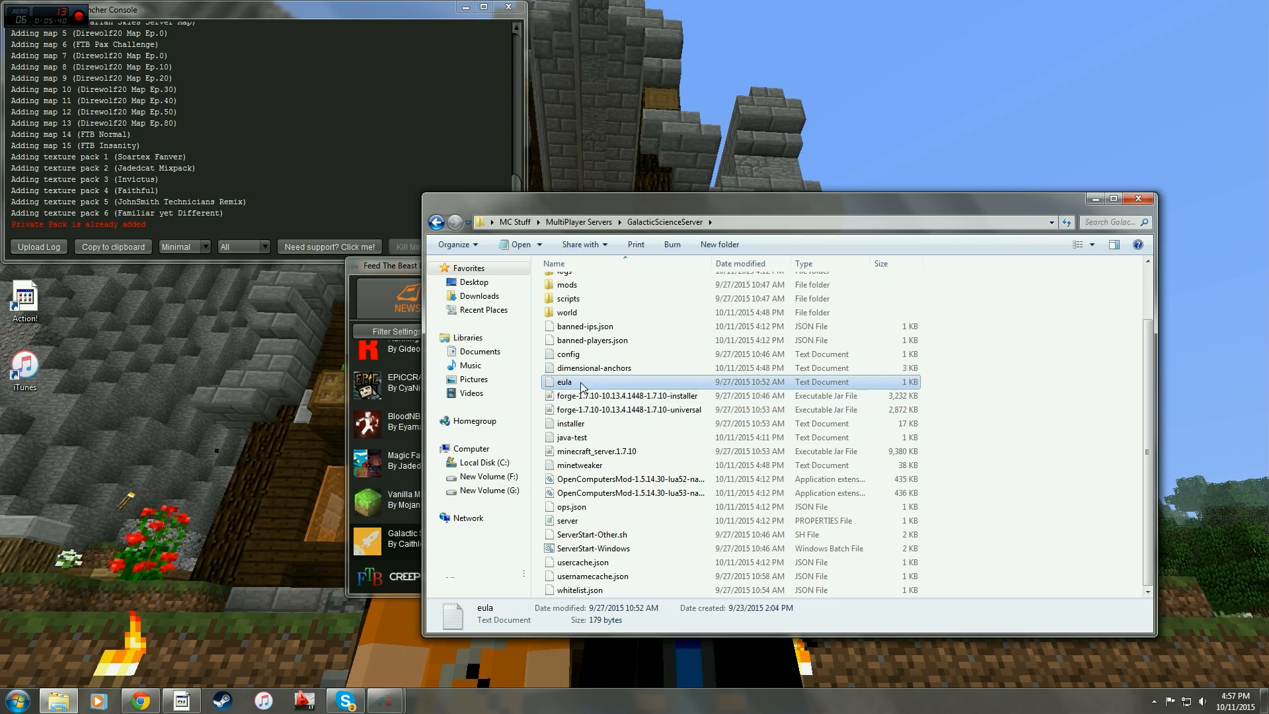
mouse_move(651, 387)
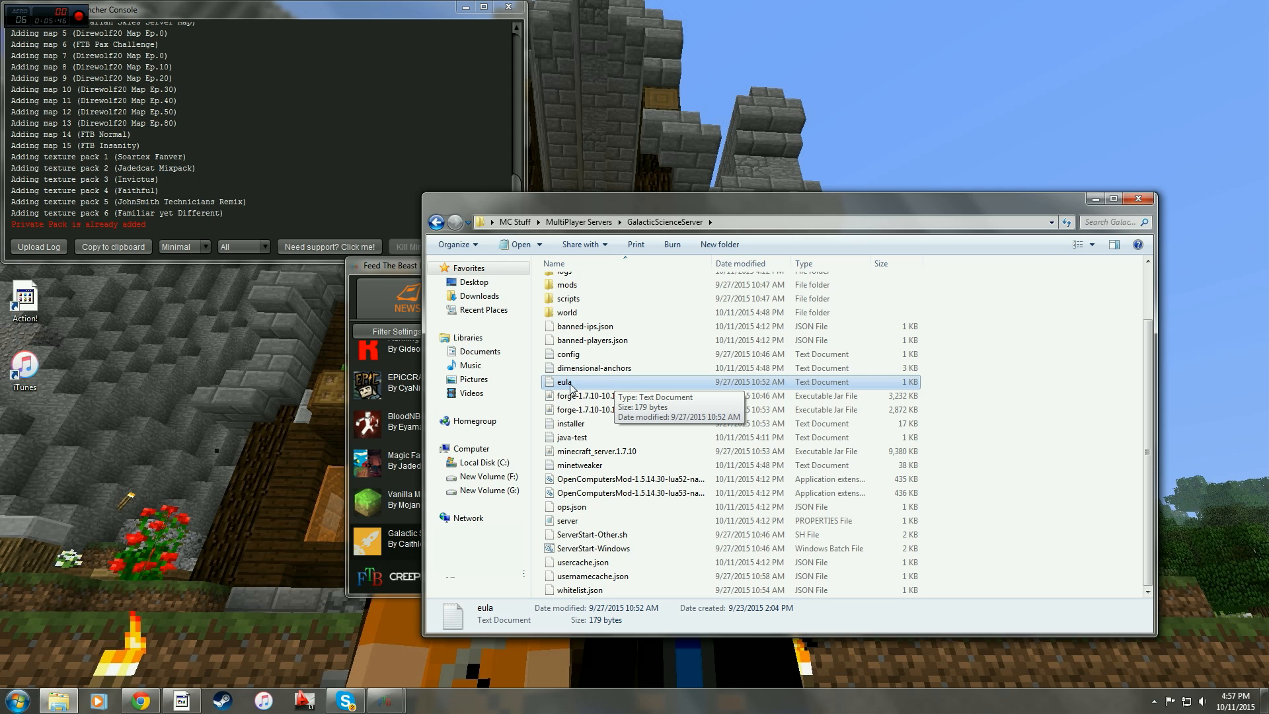
mouse_move(591, 548)
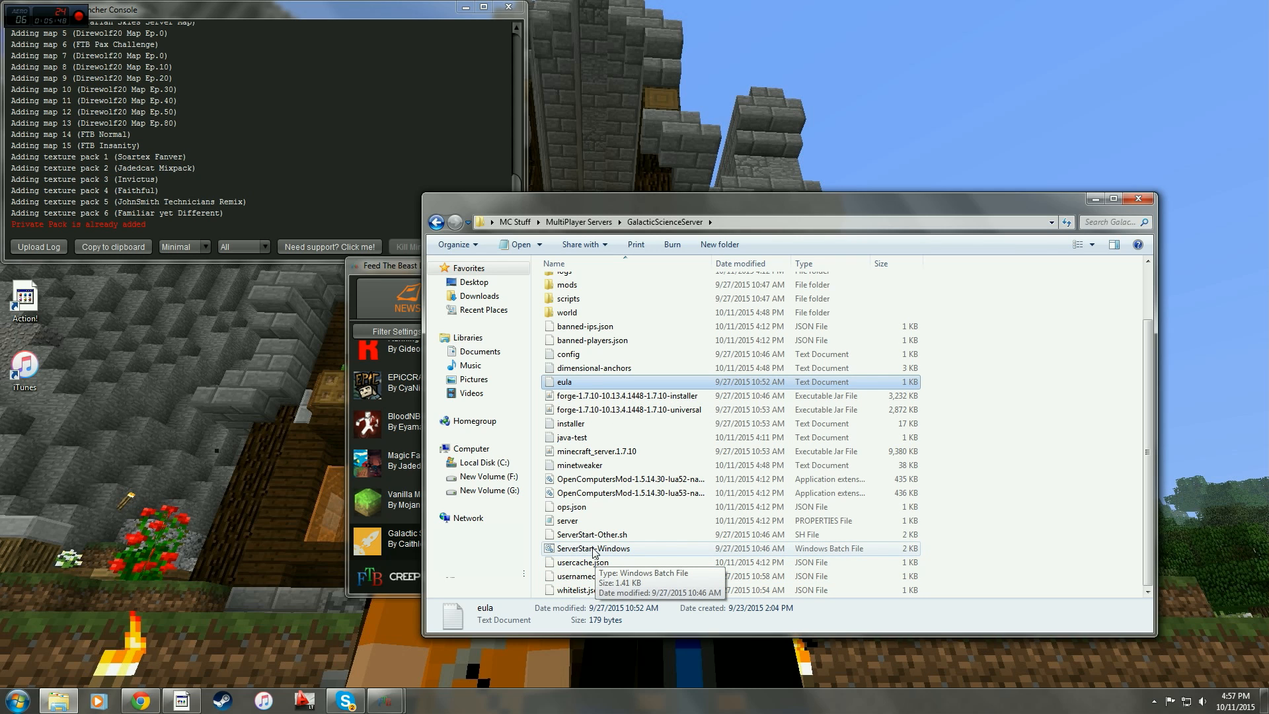
Start the server with ServerStart-Windows and launch the Galactic Science pack.
double_click(592, 548)
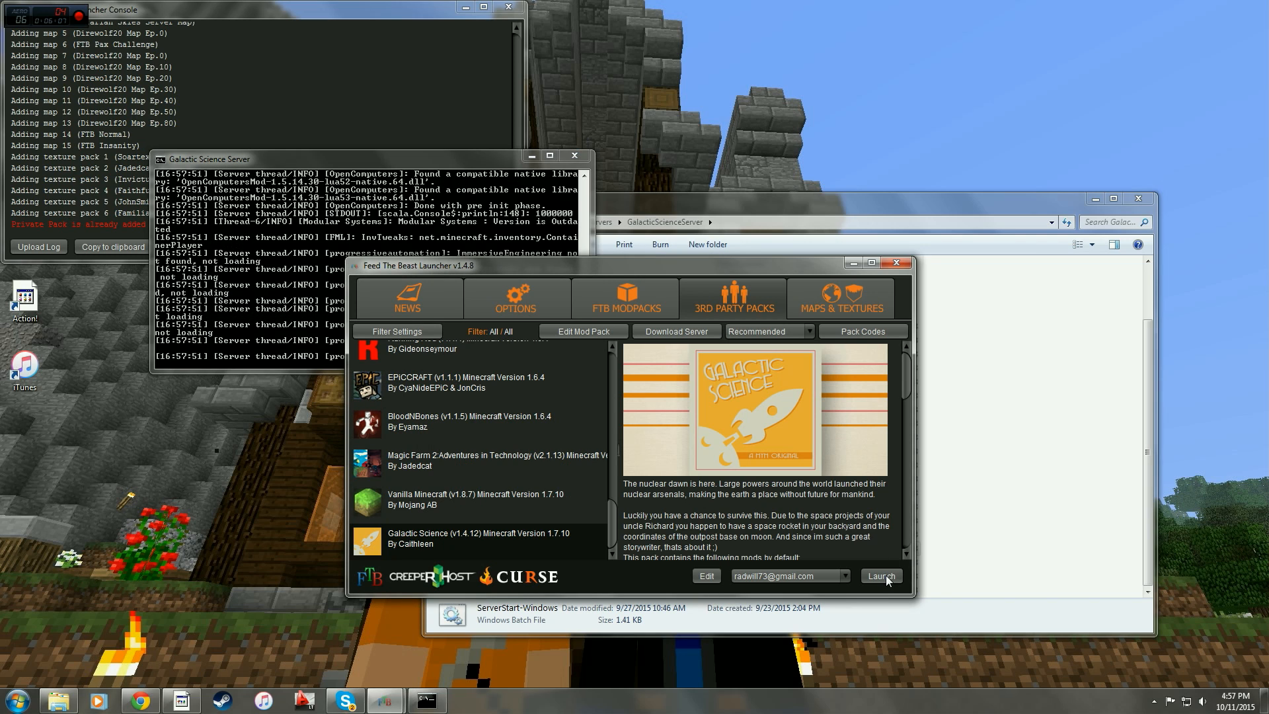
left_click(880, 575)
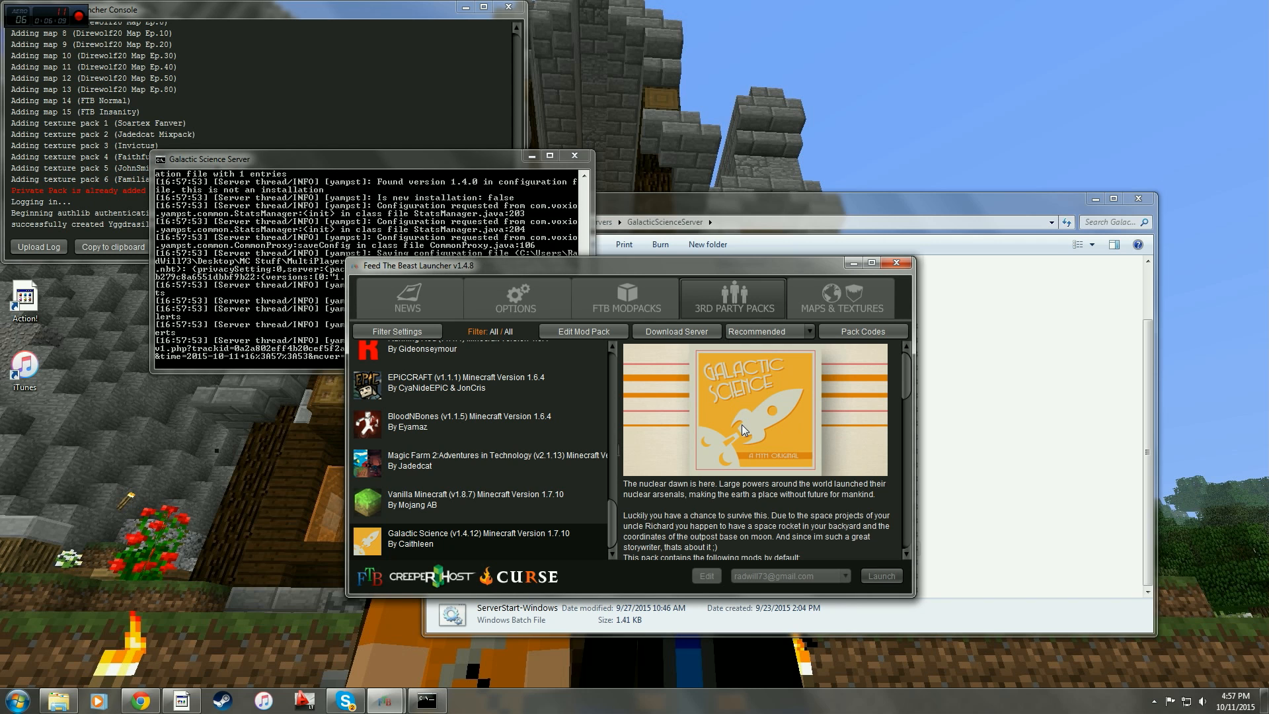
left_click(880, 576)
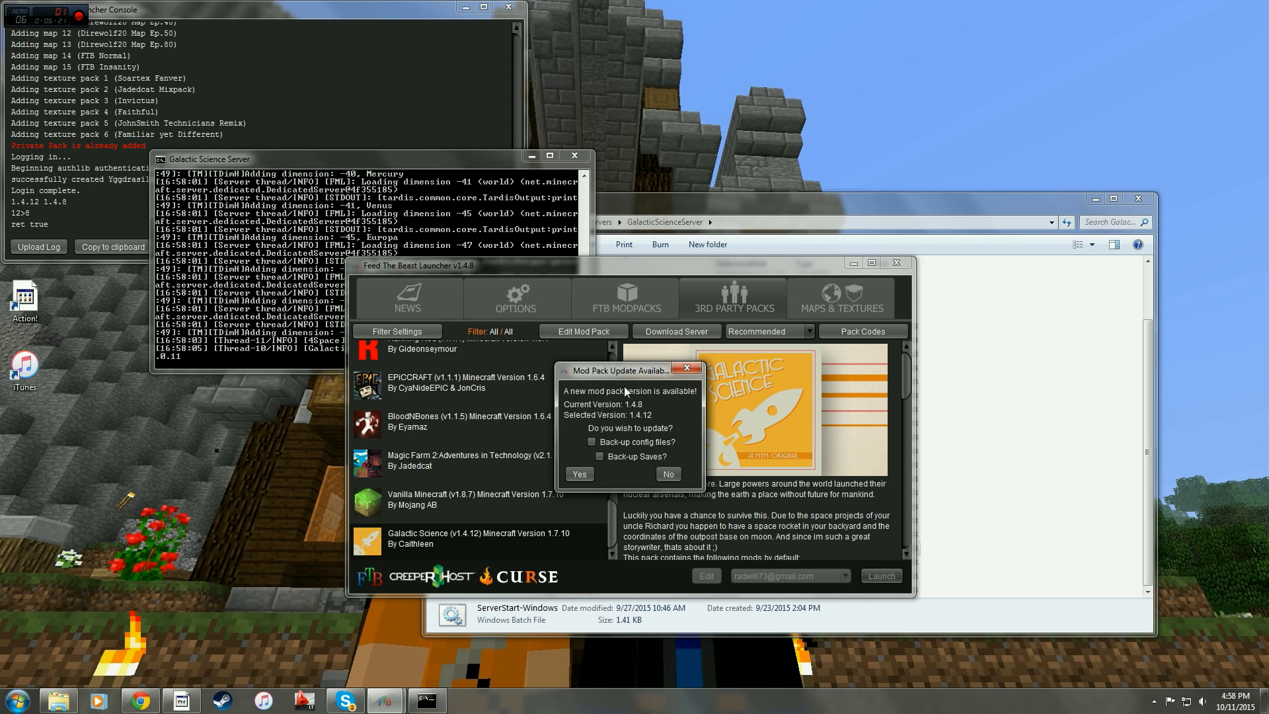
mouse_move(698, 450)
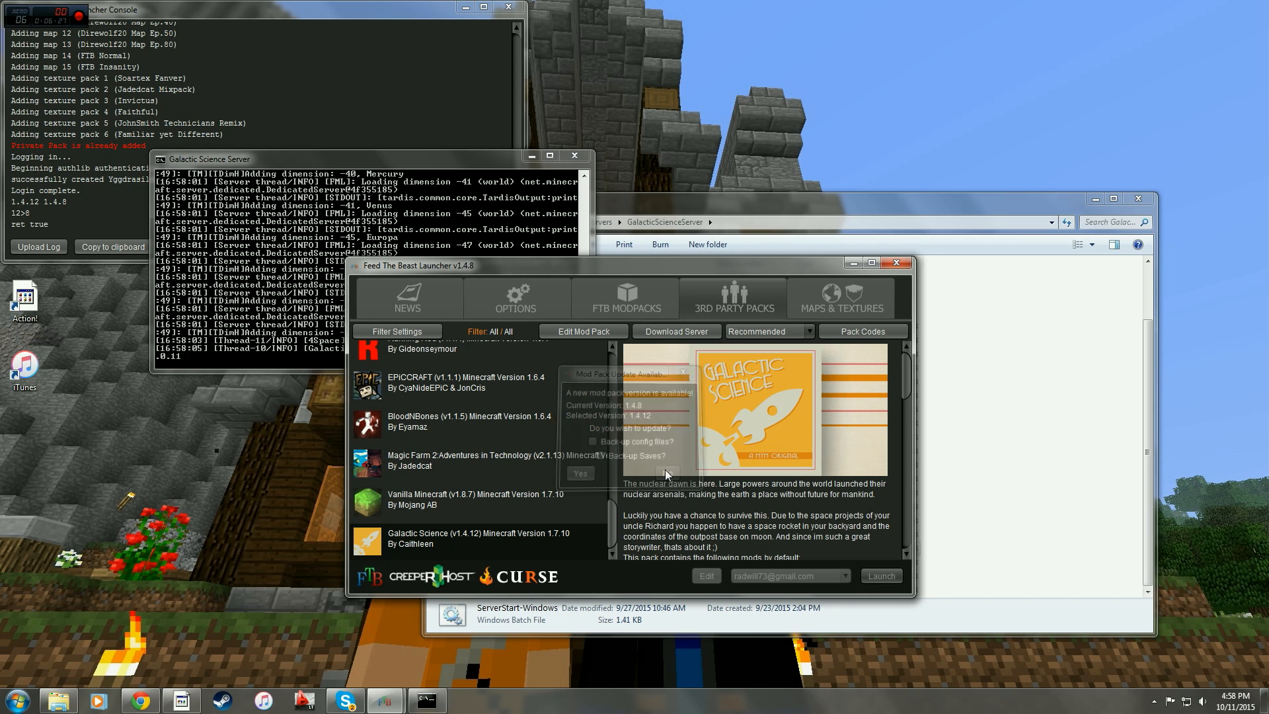
Decline updating Galactic Science from 1.4.8 to 1.4.12.
left_click(683, 371)
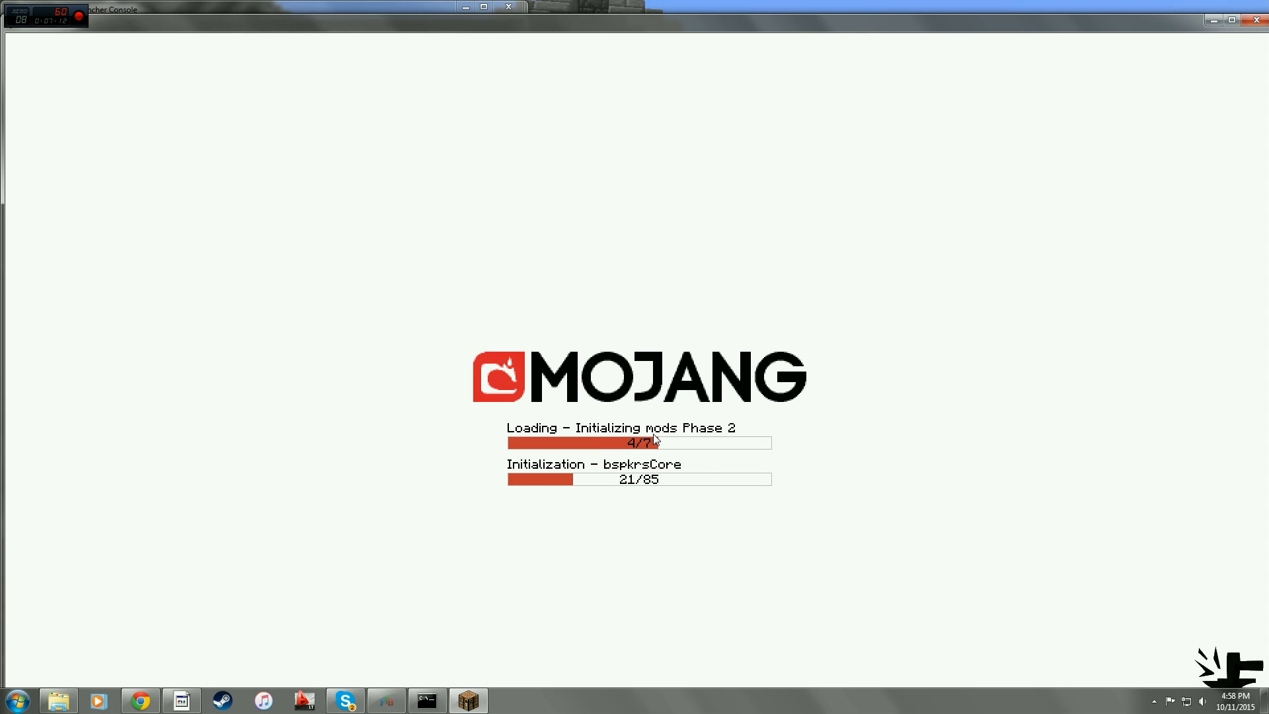
mouse_move(426, 700)
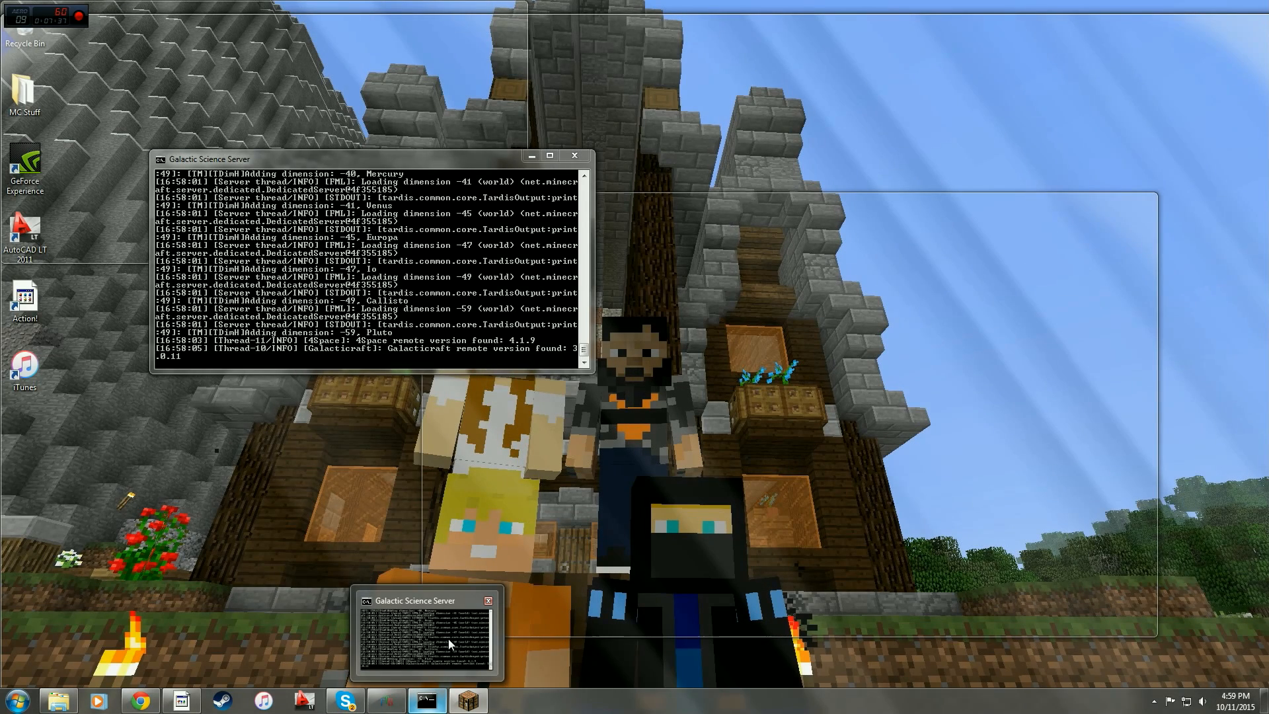
Bring the Minecraft window to the front from the taskbar.
left_click(468, 698)
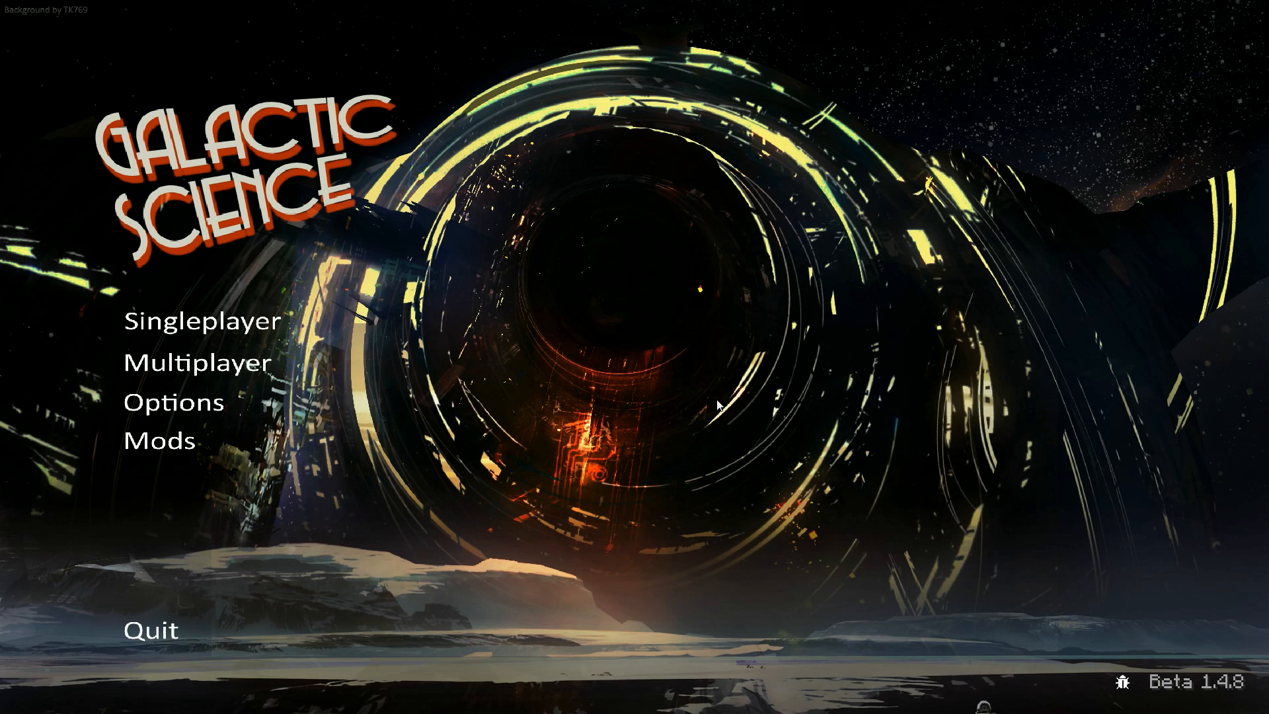
mouse_move(645, 271)
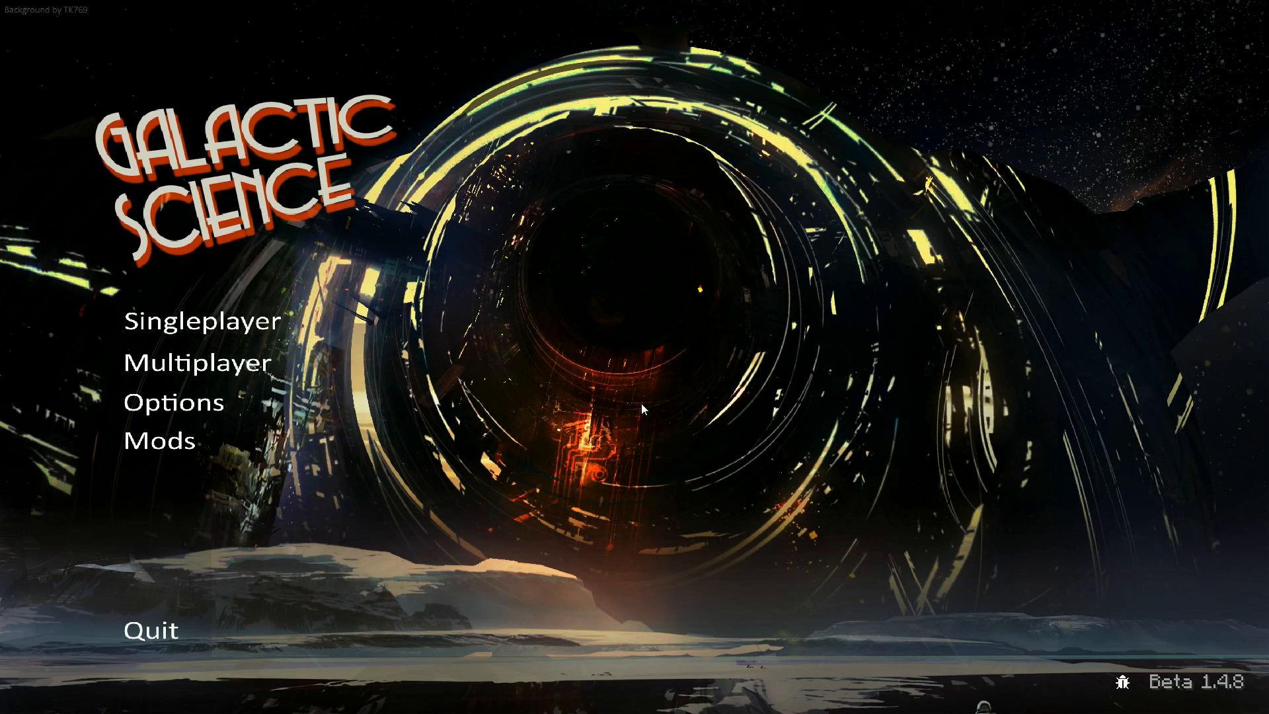
mouse_move(572, 411)
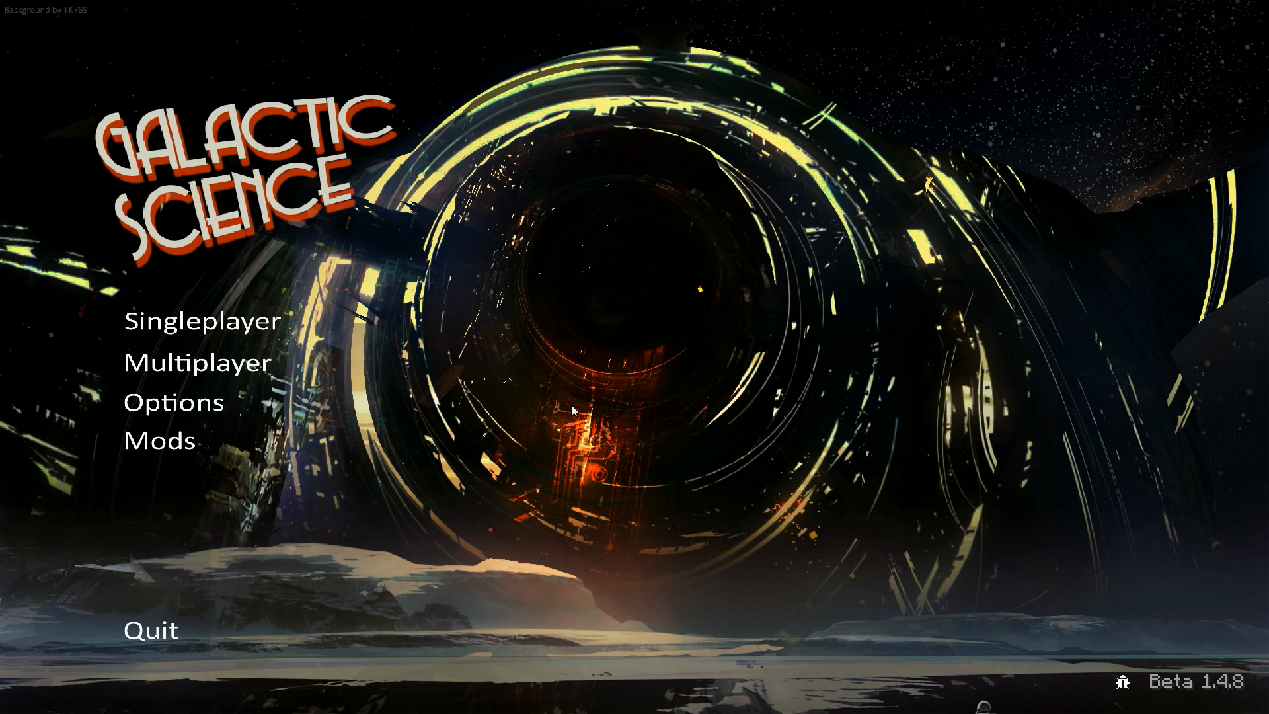
mouse_move(372, 412)
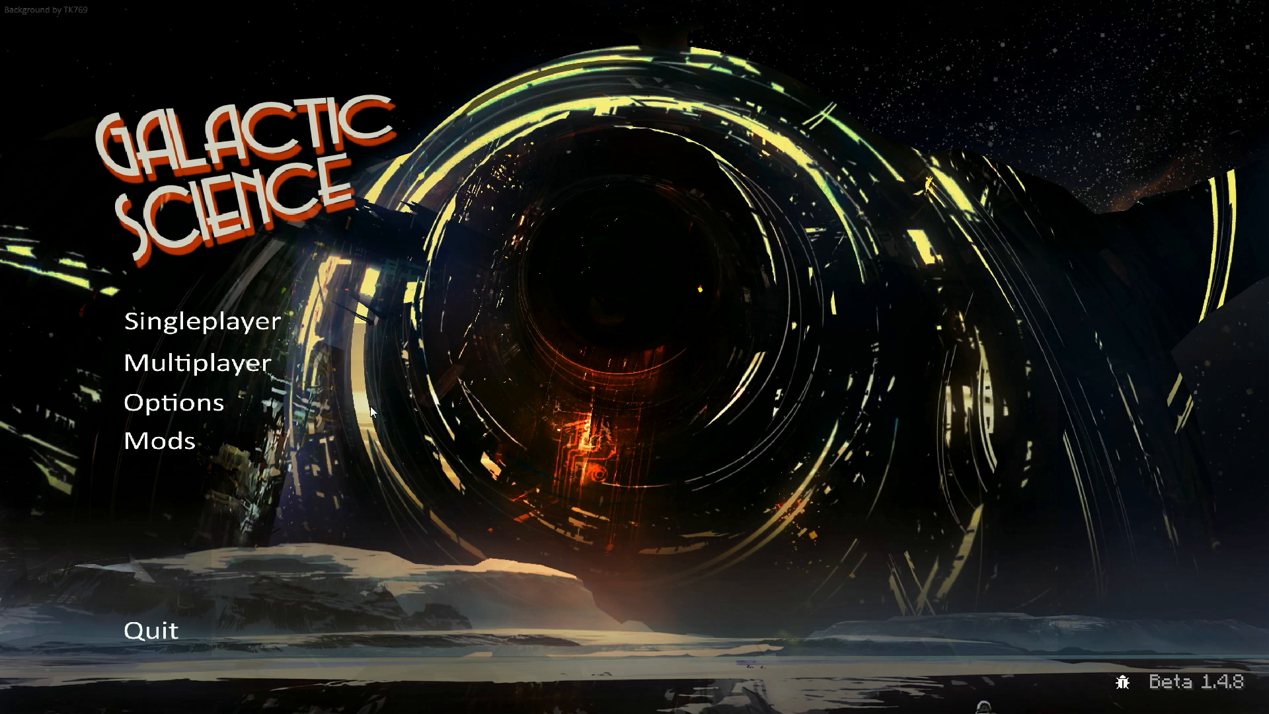
mouse_move(246, 415)
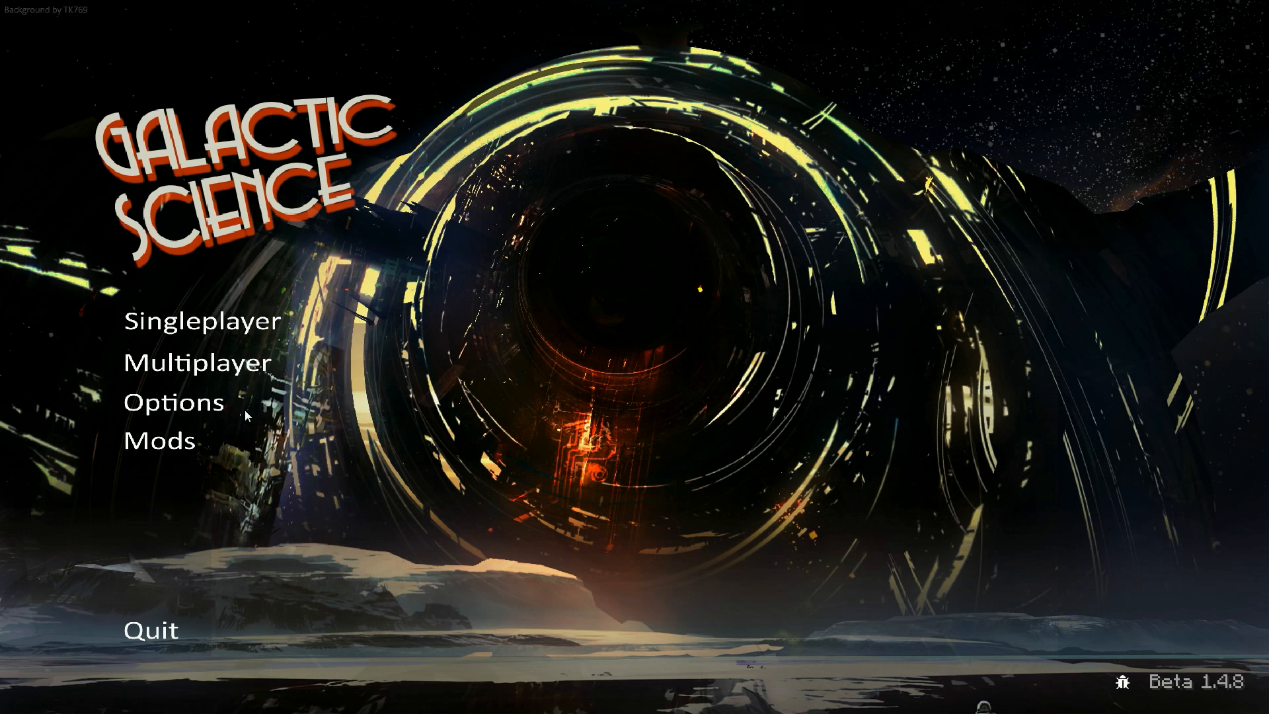
mouse_move(197, 362)
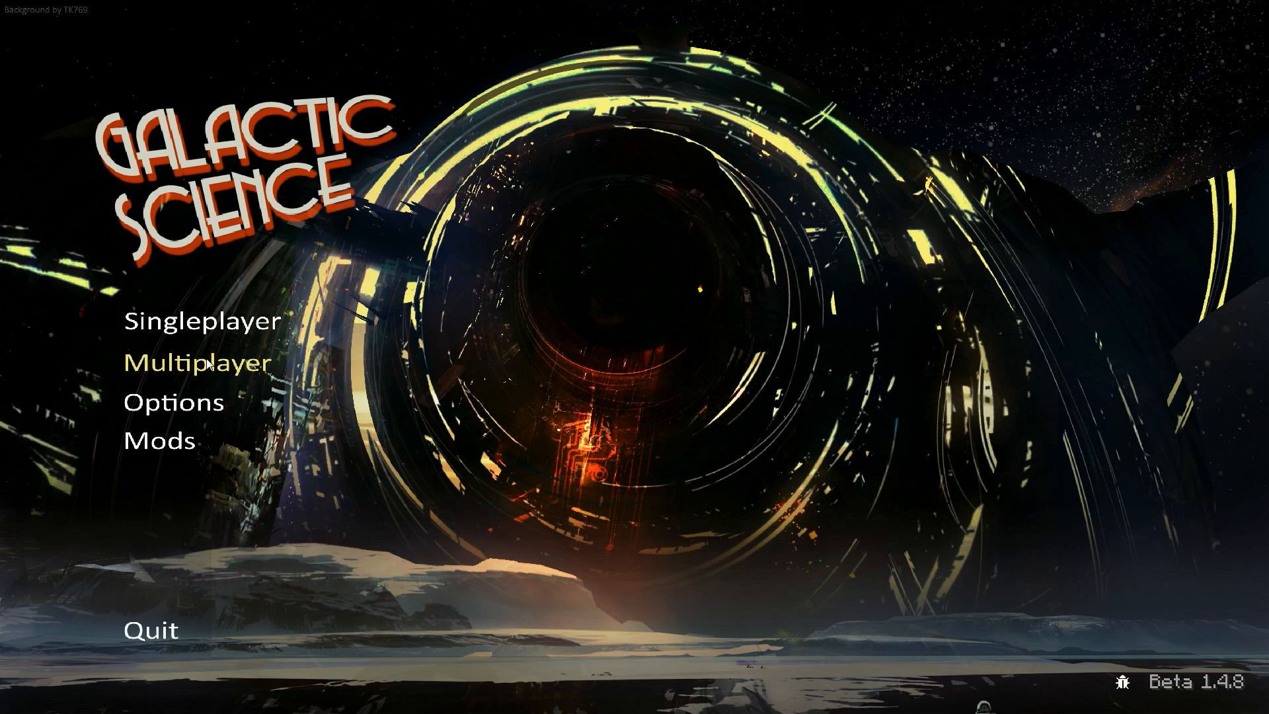
Open the multiplayer list showing the Galactic Science server online at 0/20 players.
left_click(194, 361)
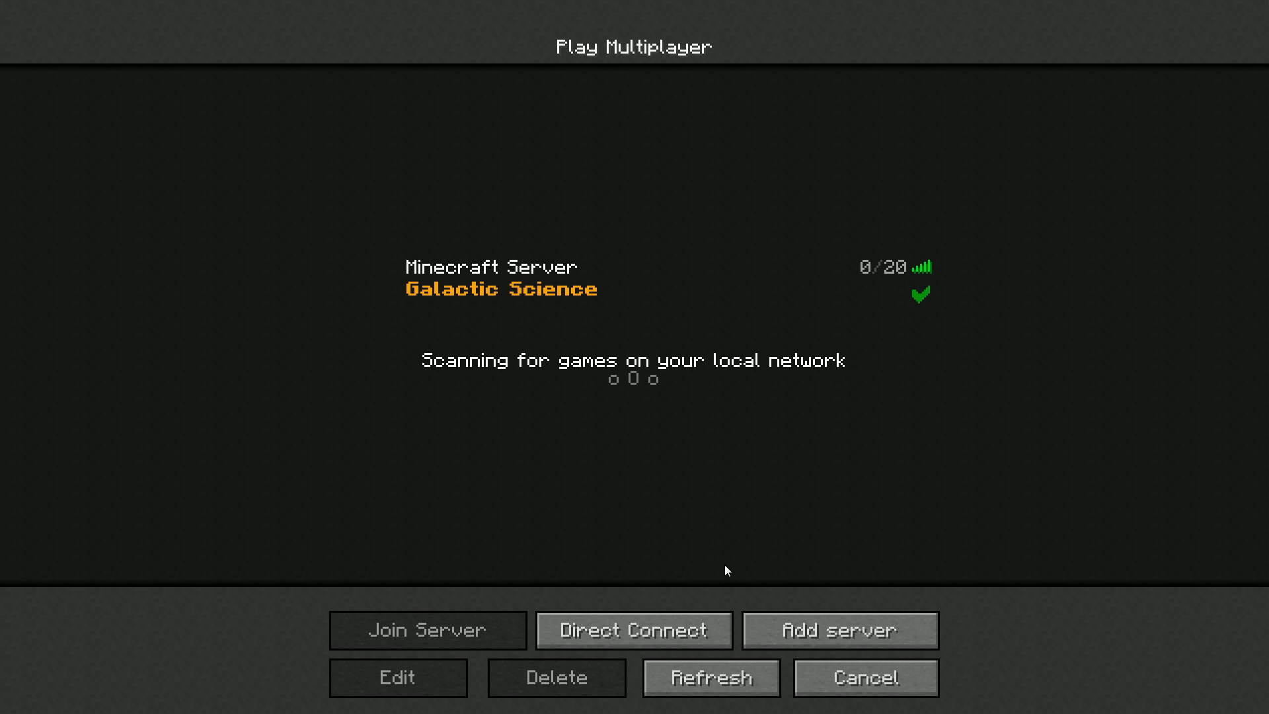
mouse_move(540, 281)
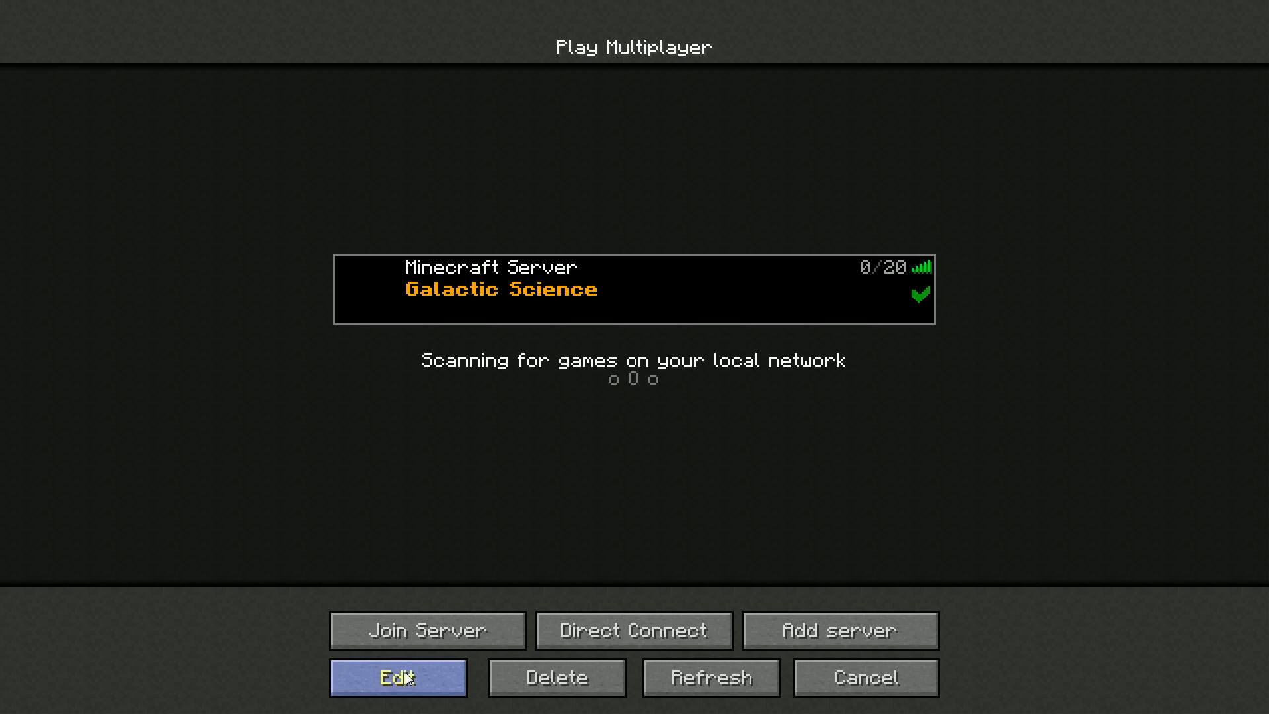
Open Edit Server Info for Minecraft Server and inspect its localhost address.
left_click(397, 677)
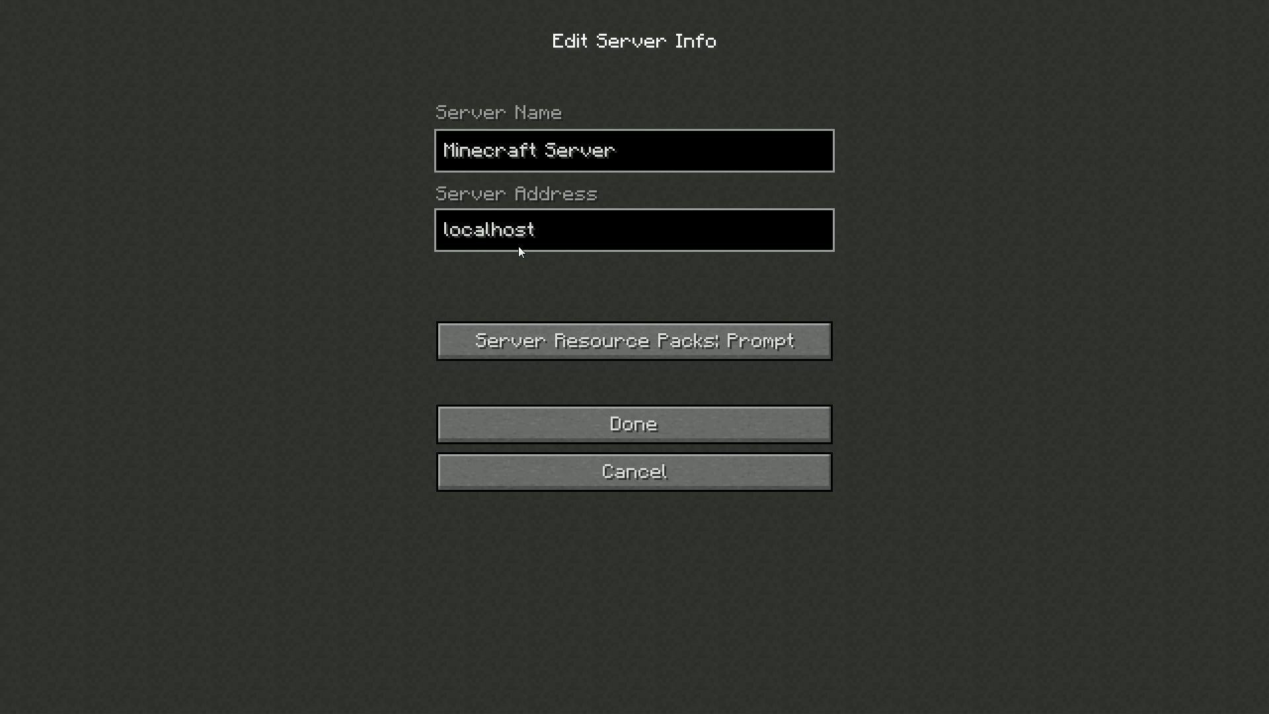
left_click(525, 151)
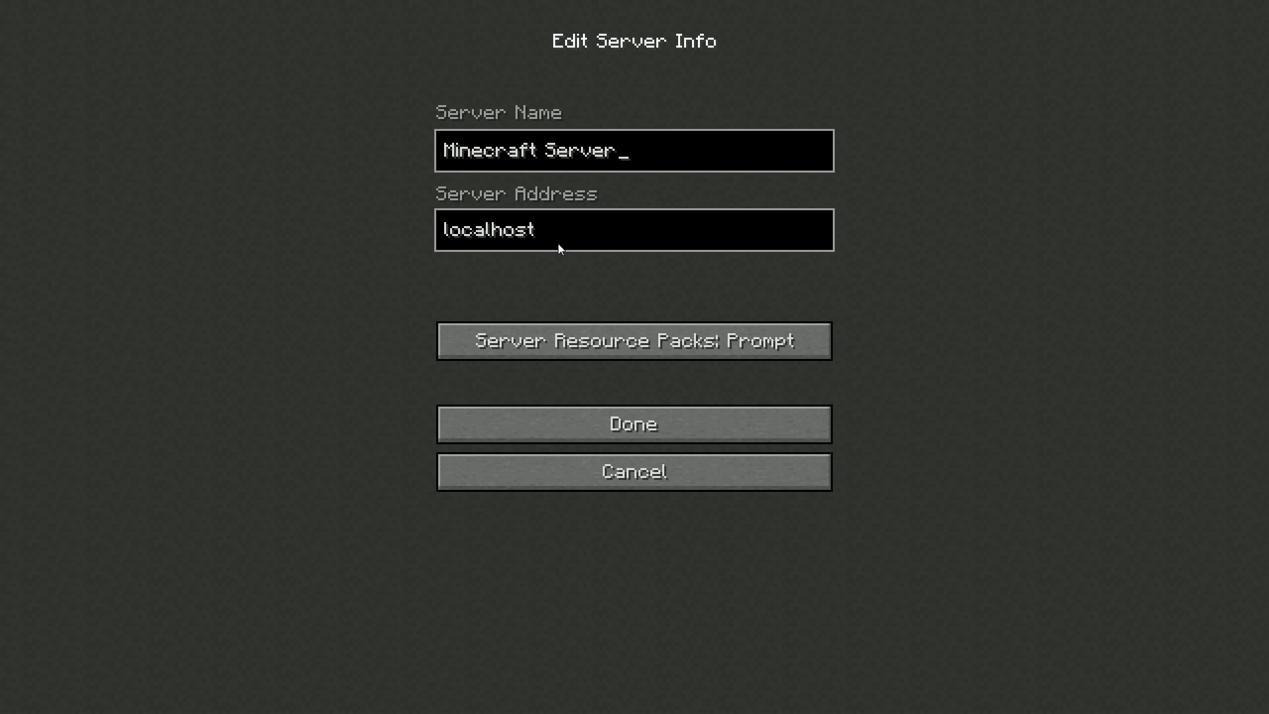
mouse_move(493, 253)
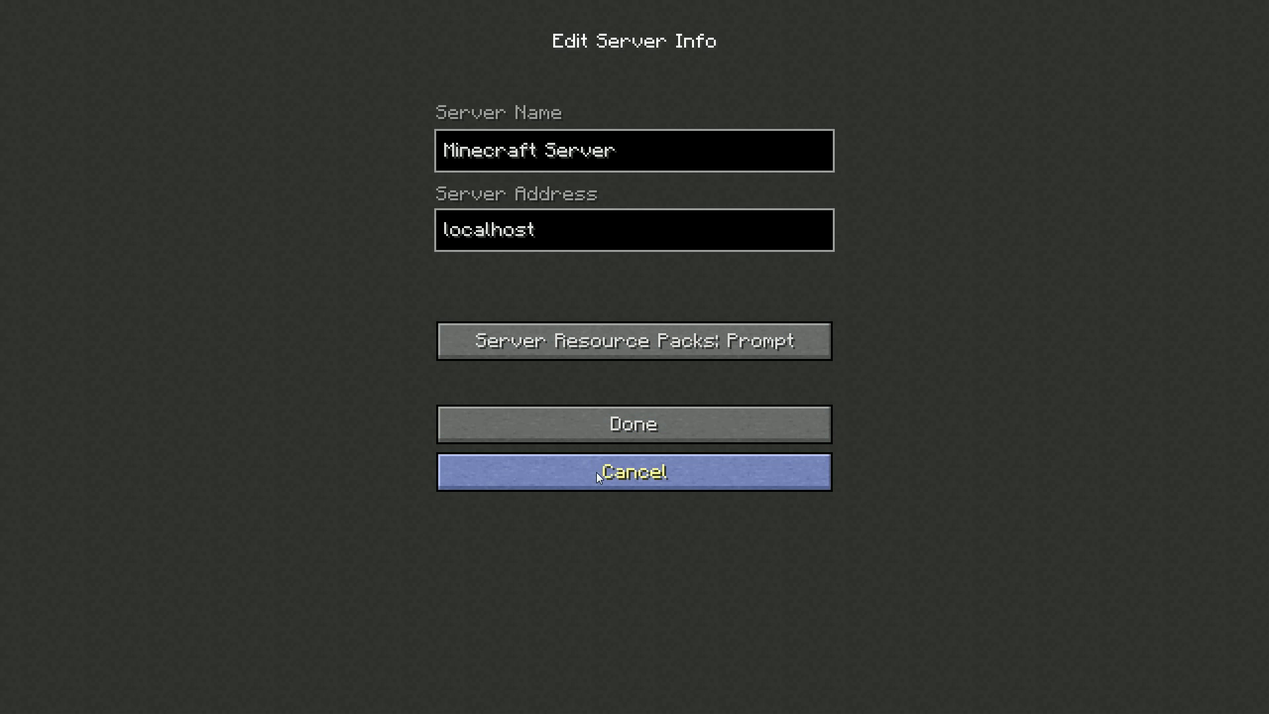
Cancel out of Edit Server Info, leaving the server details unchanged.
left_click(633, 471)
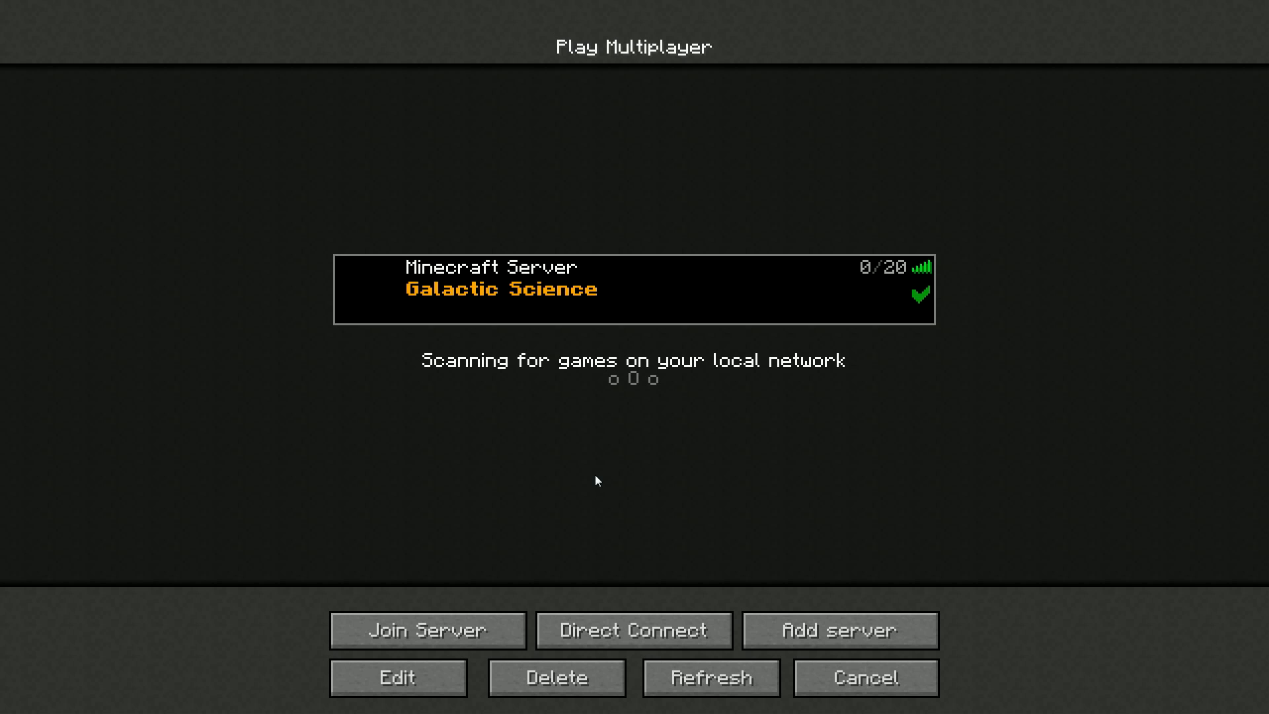
mouse_move(820, 300)
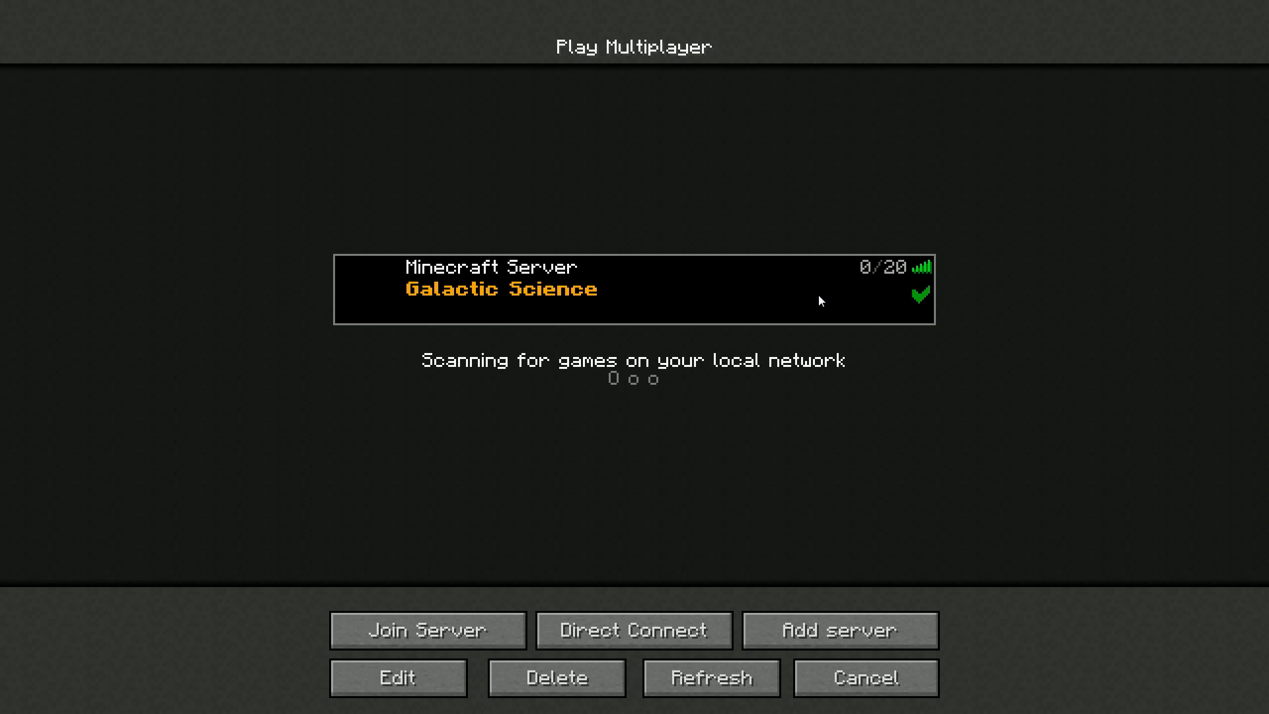
mouse_move(918, 269)
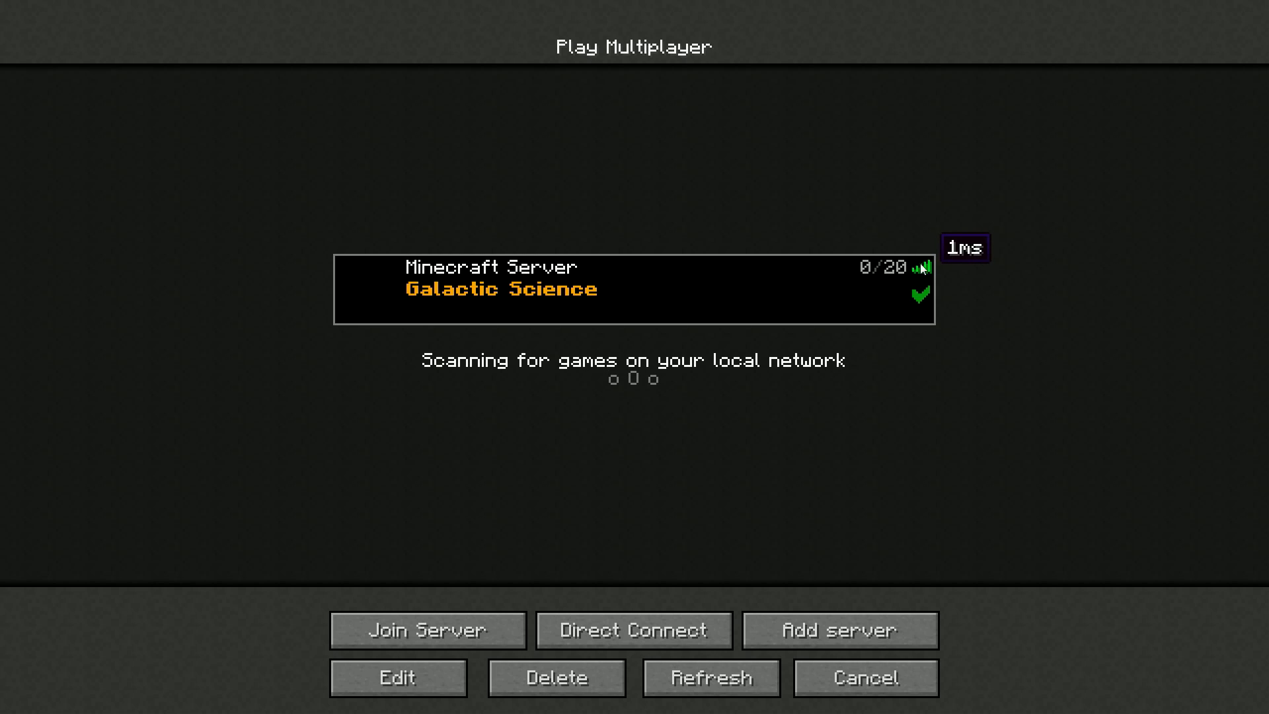
mouse_move(884, 273)
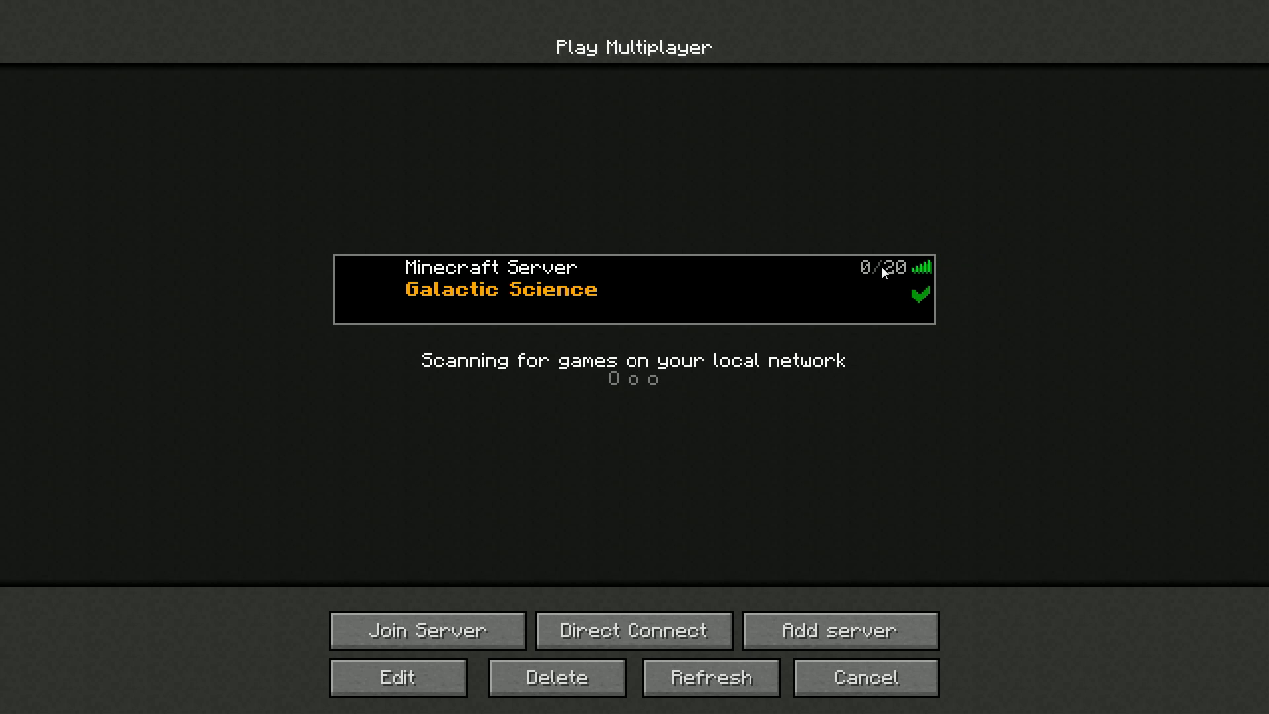
mouse_move(451, 623)
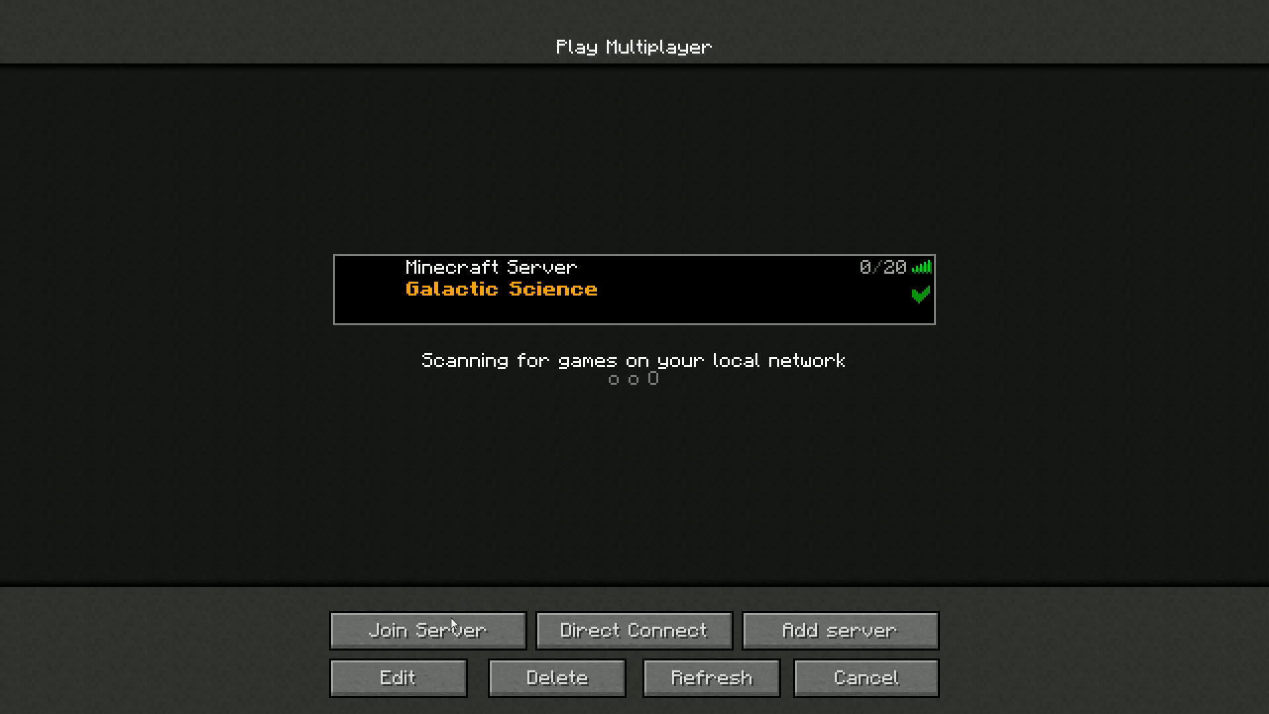
Join the Minecraft Server entry and load into the Galactic Science world.
left_click(427, 630)
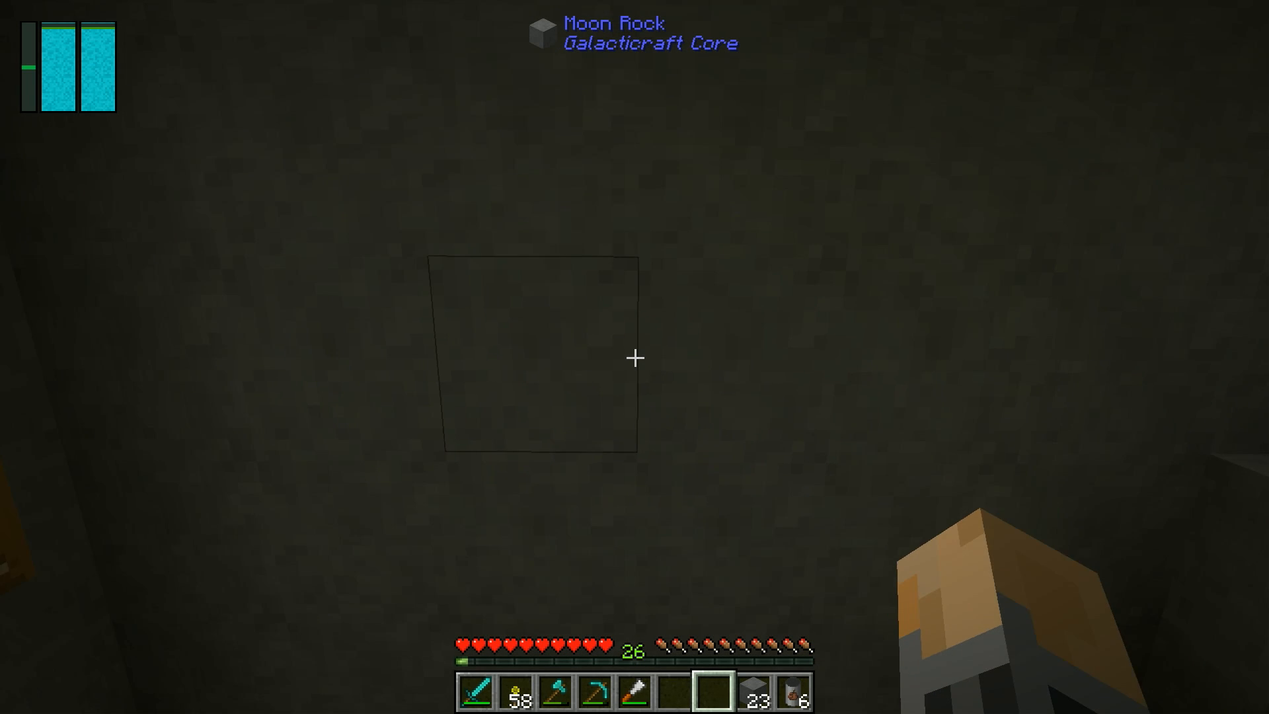
mouse_move(634, 357)
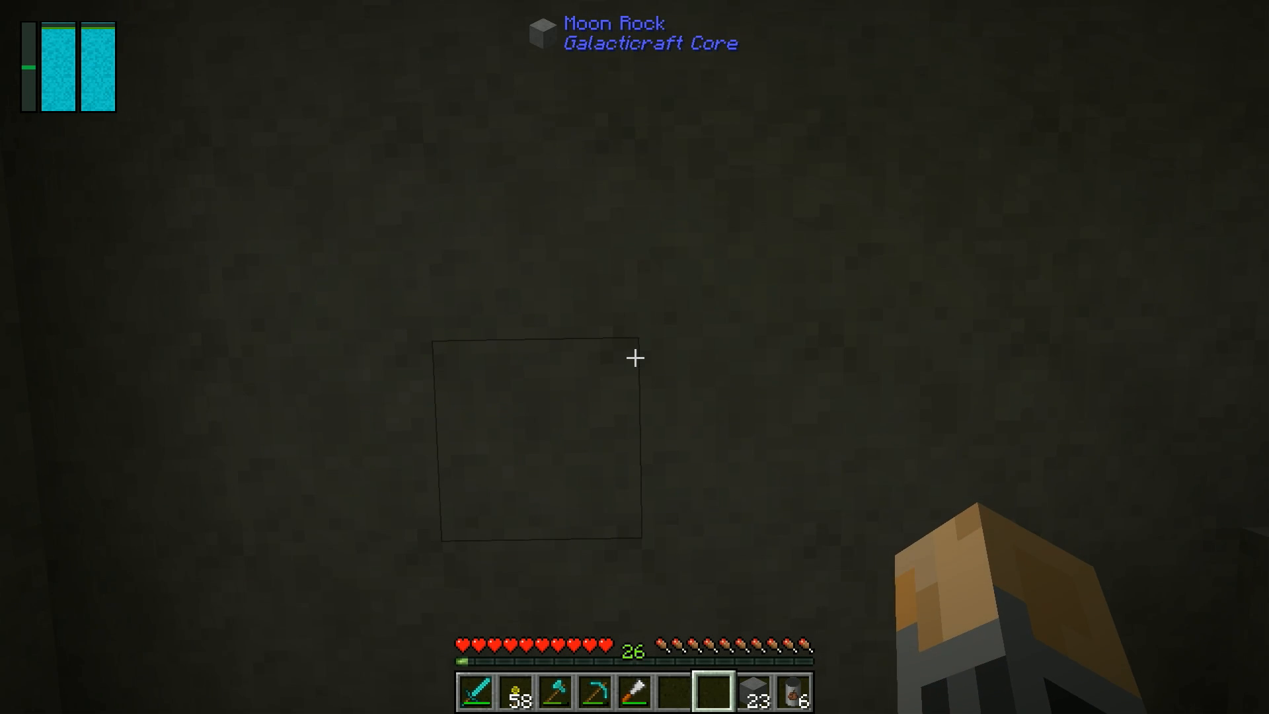
mouse_move(634, 358)
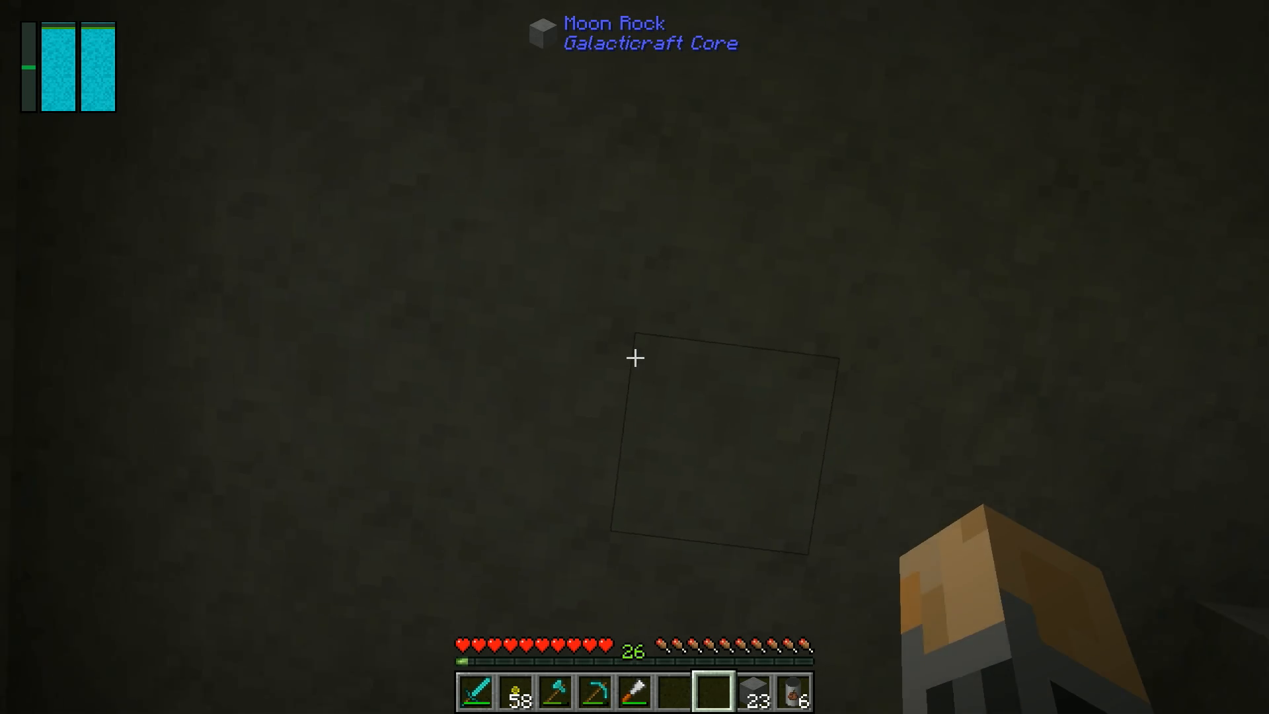
mouse_move(635, 357)
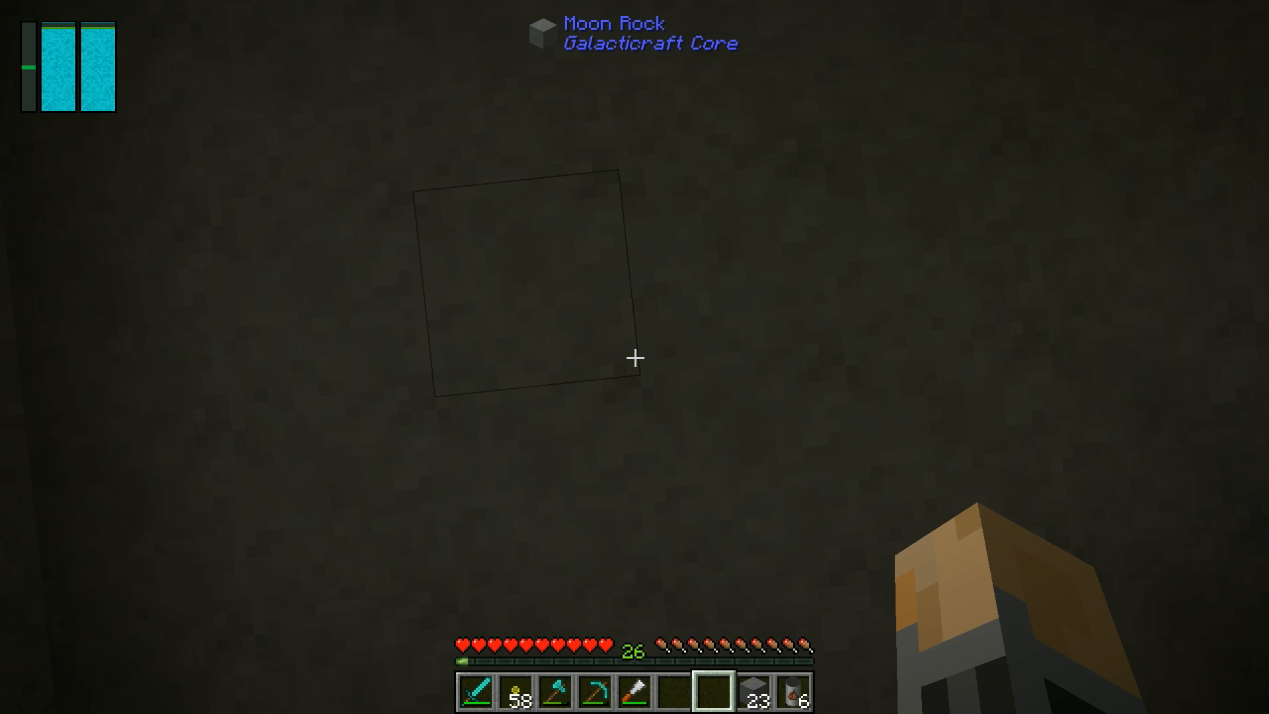
Pause the game and disconnect from the Galactic Science server.
key("Escape")
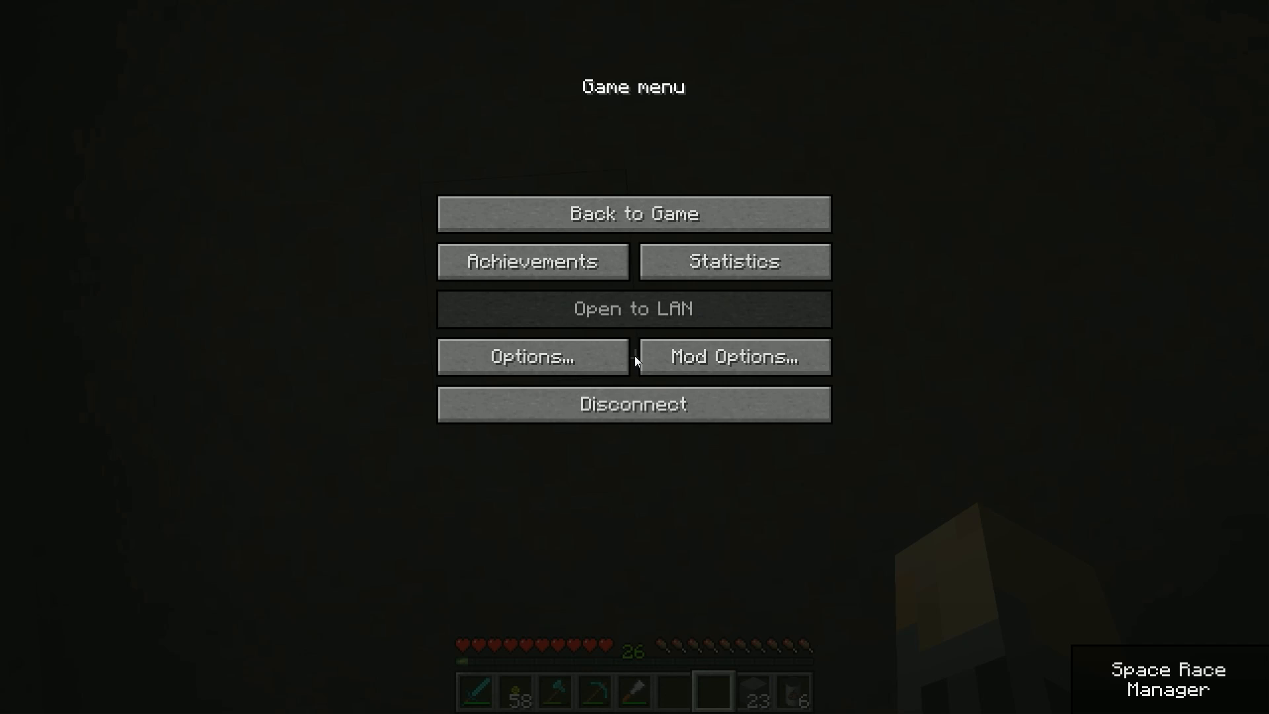
mouse_move(633, 404)
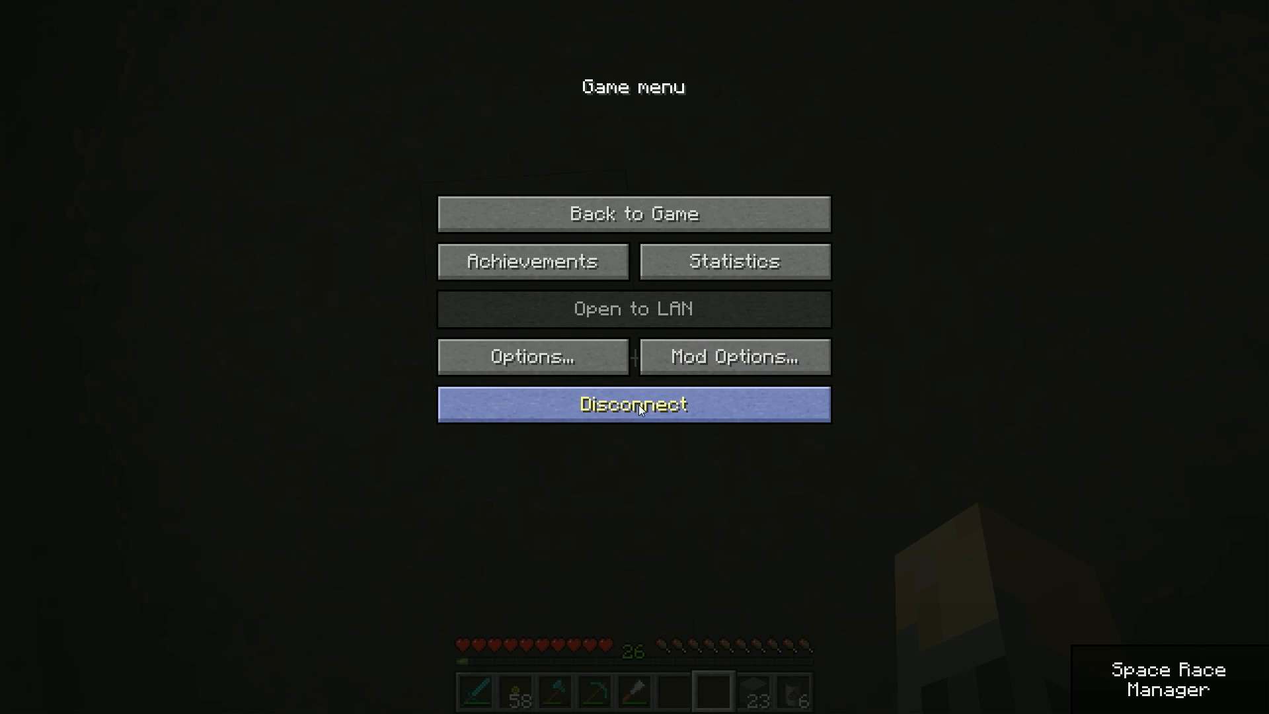
left_click(633, 404)
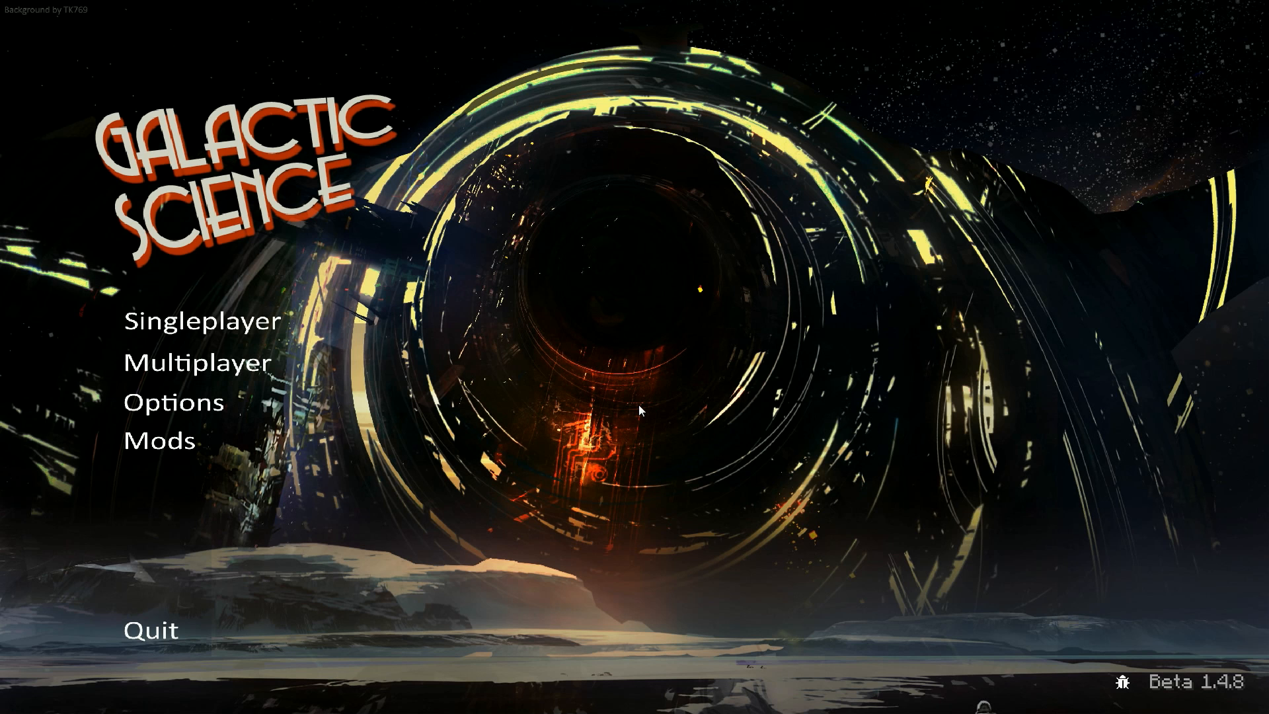
mouse_move(674, 300)
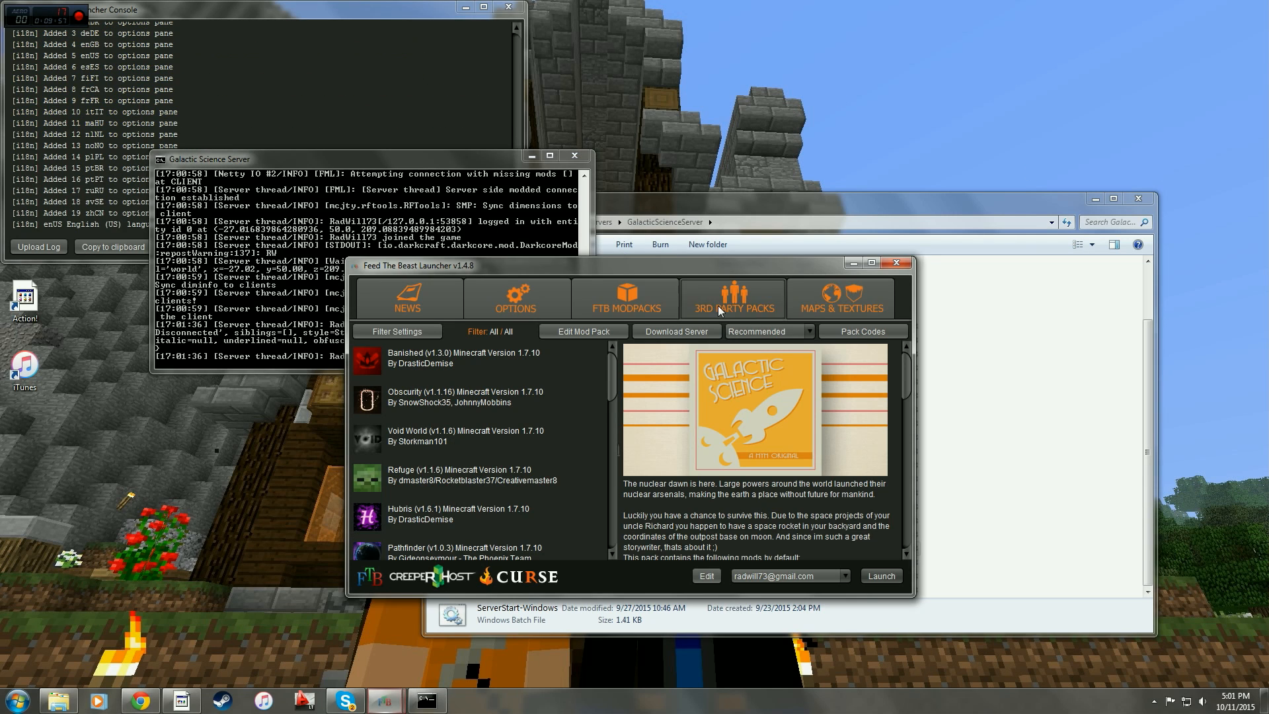
mouse_move(741, 323)
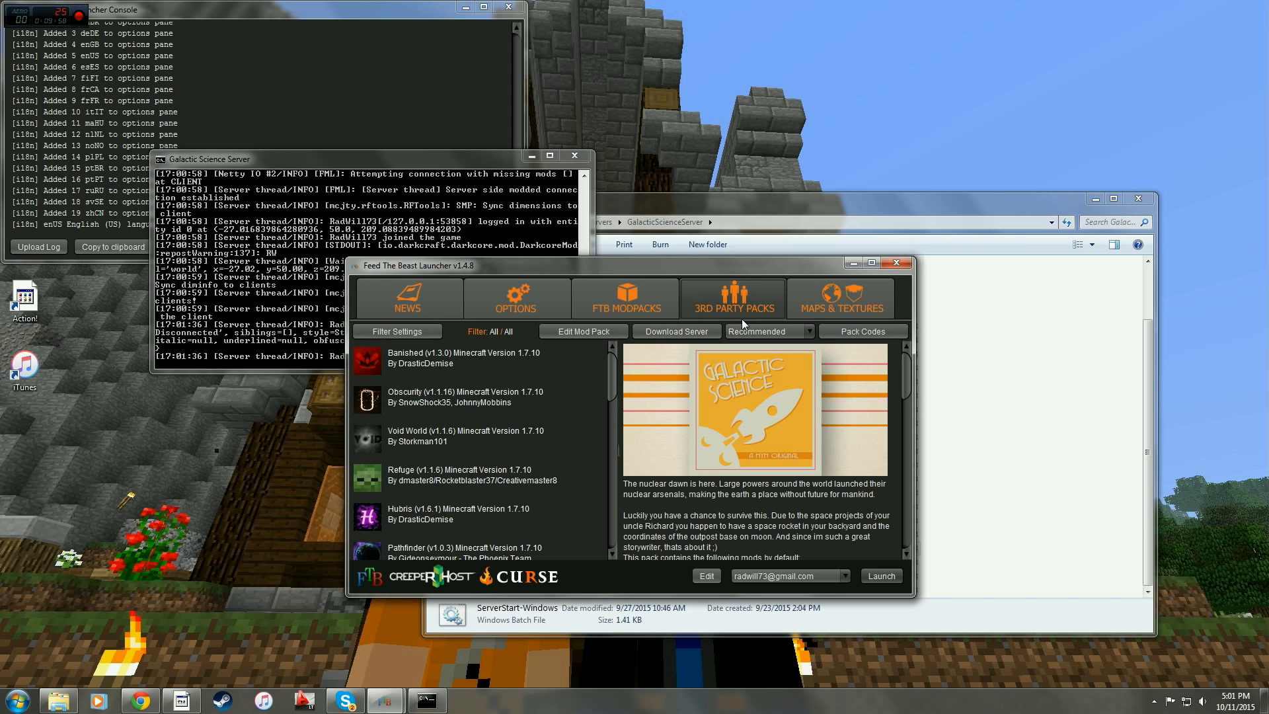
mouse_move(897, 262)
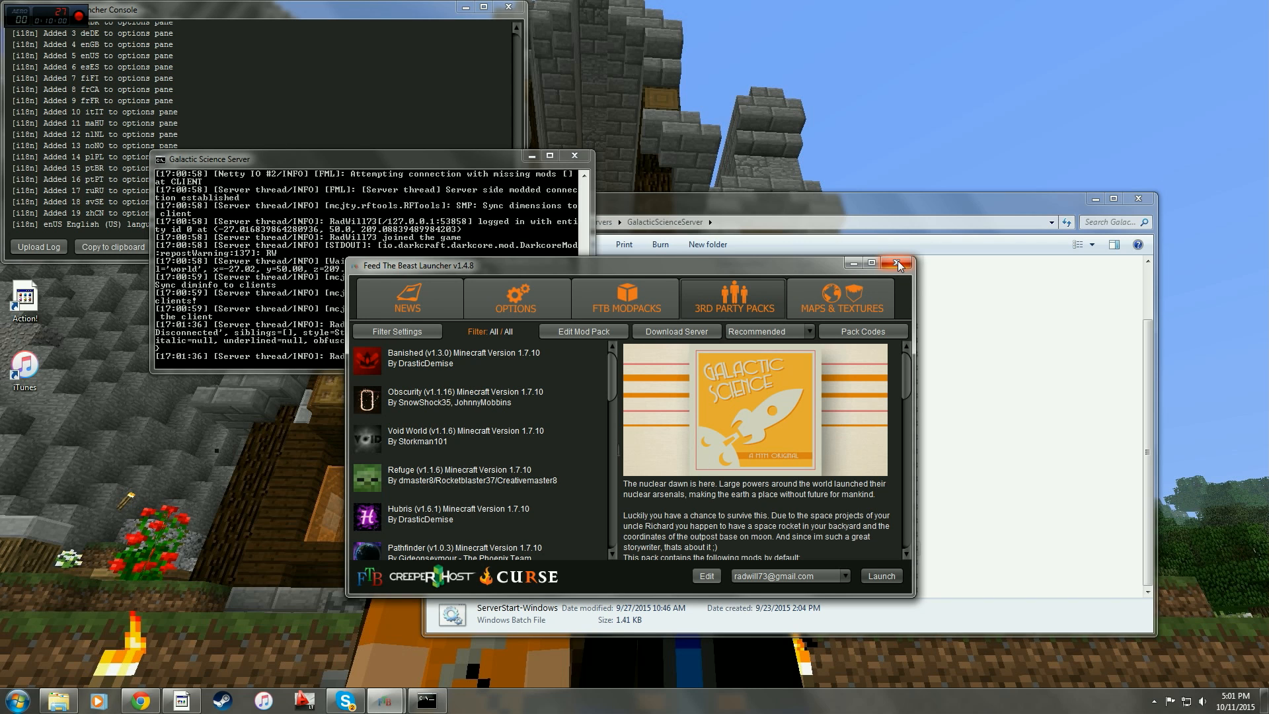
Close the Feed The Beast Launcher window.
left_click(898, 262)
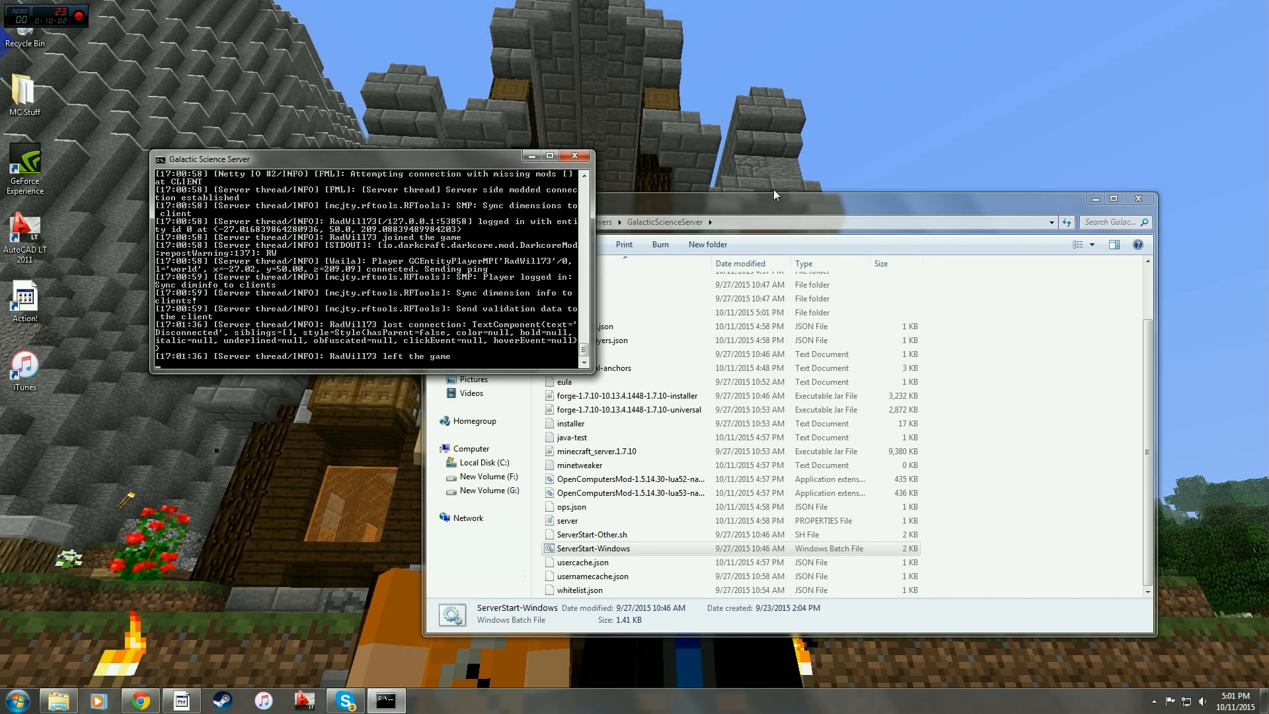
mouse_move(498, 367)
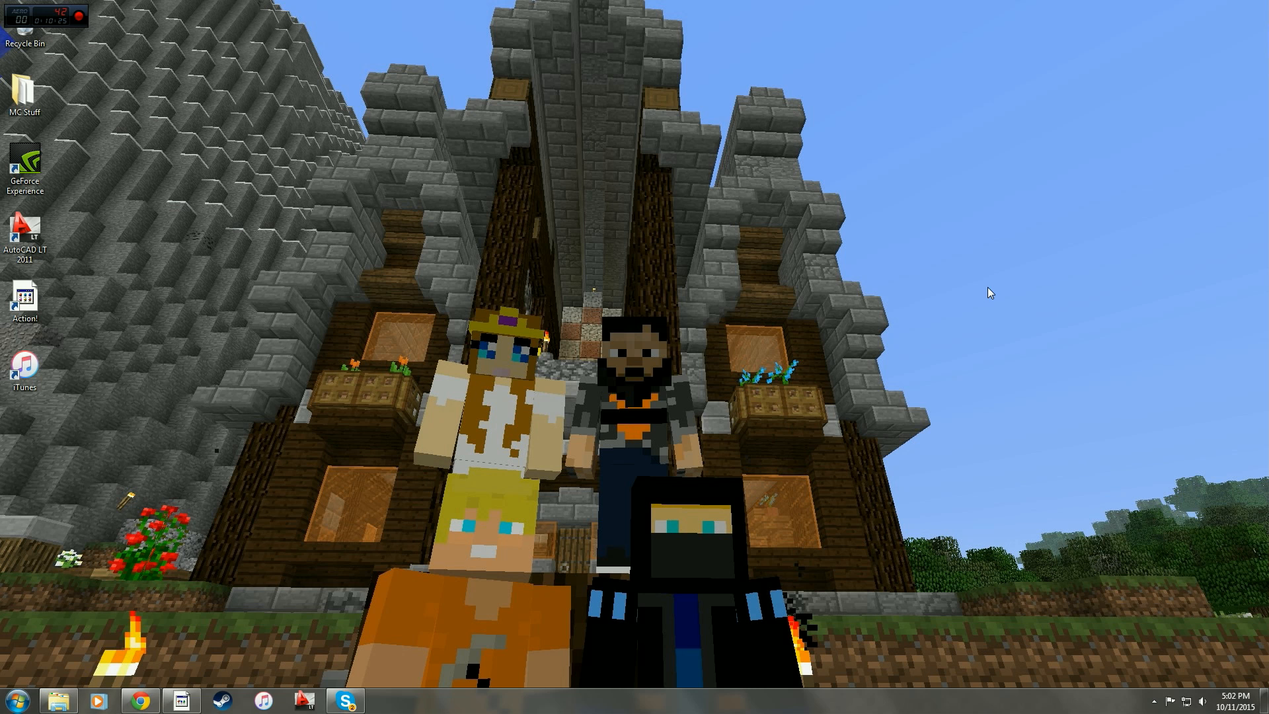
mouse_move(745, 423)
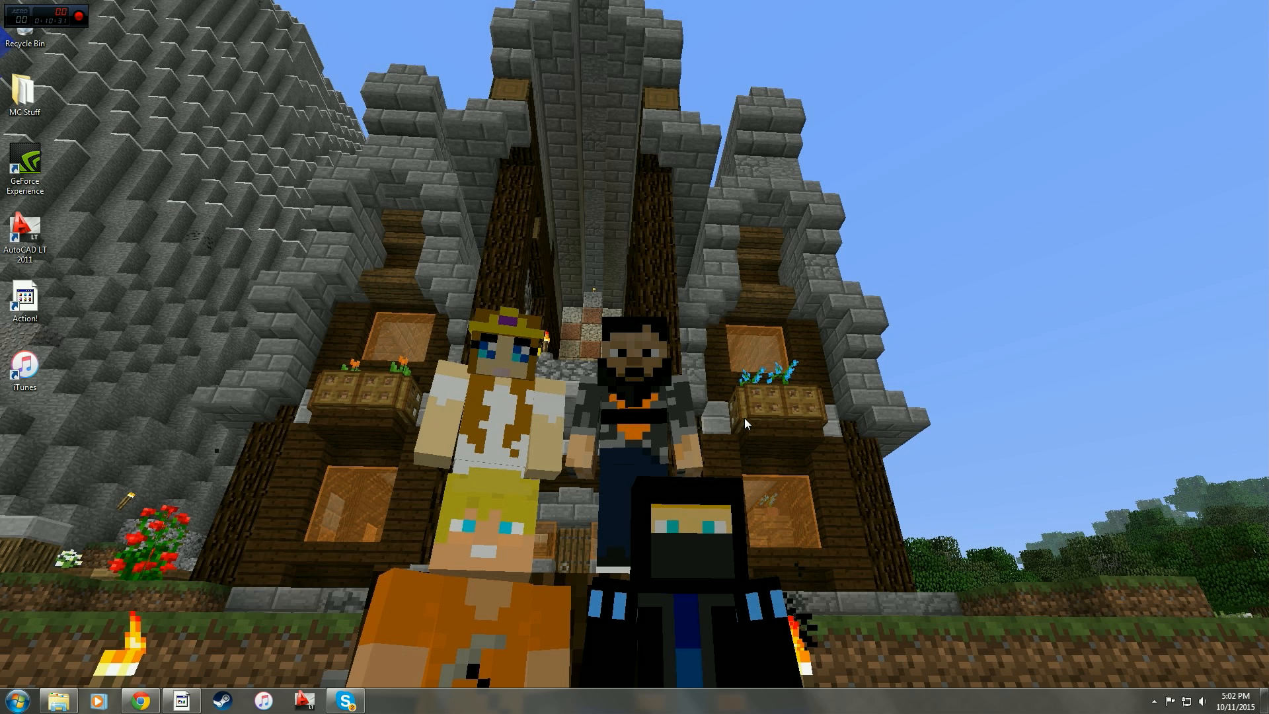
mouse_move(715, 300)
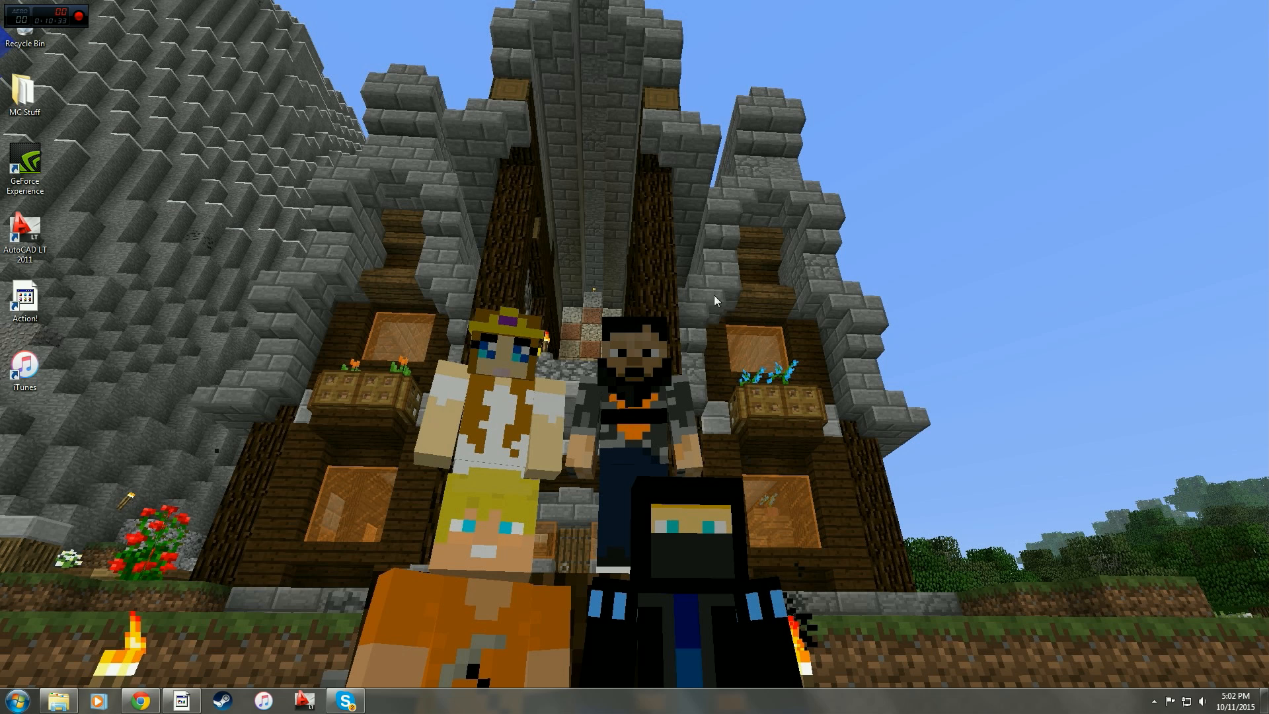
mouse_move(736, 389)
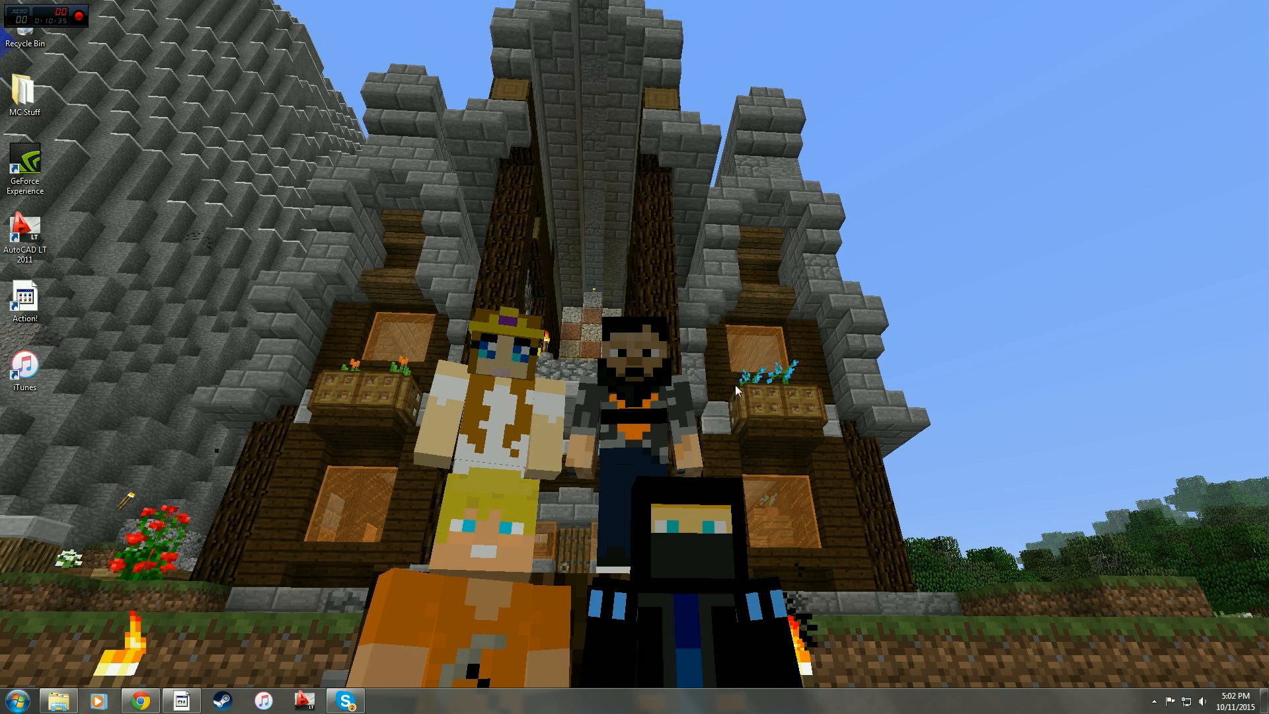
mouse_move(574, 364)
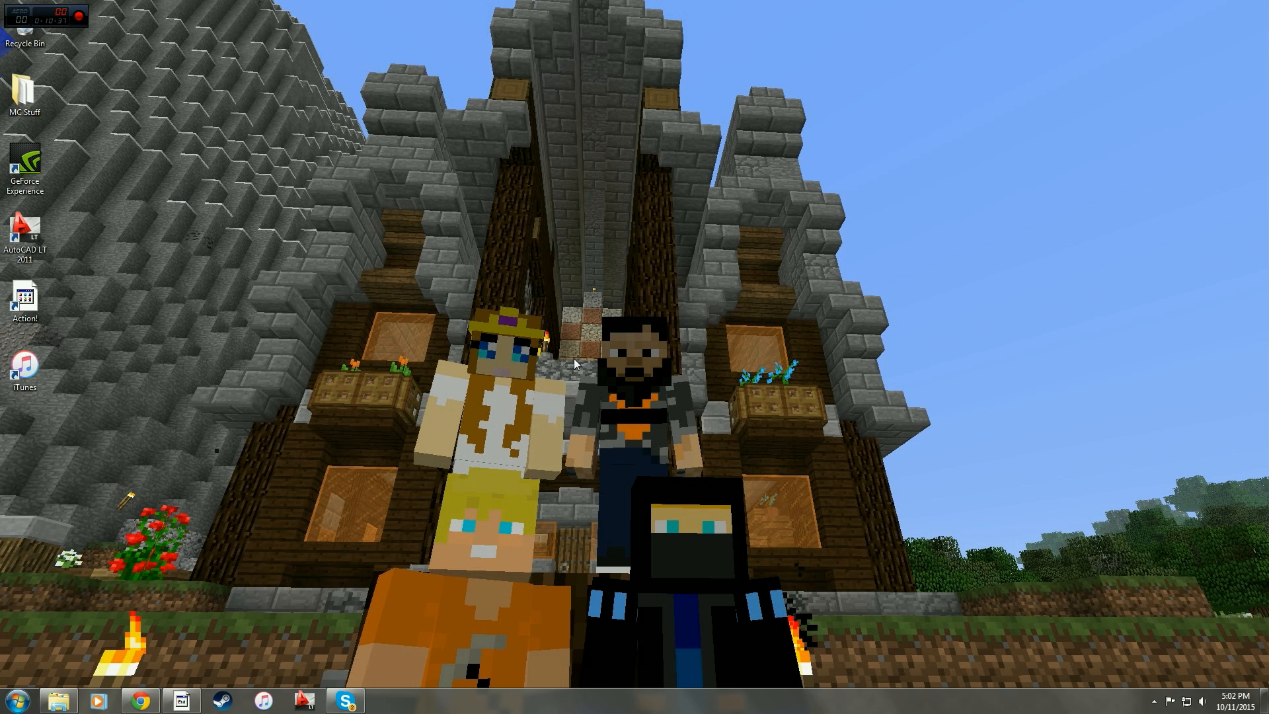